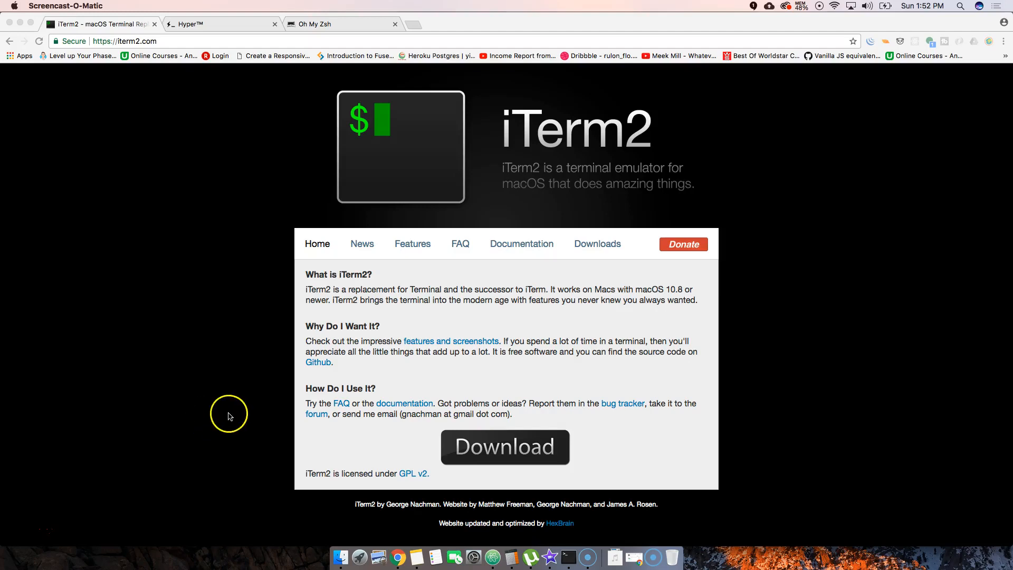
Search Launchpad for 'ter' to launch Terminal.
{"action": "left_click", "coordinate": [340, 557]}
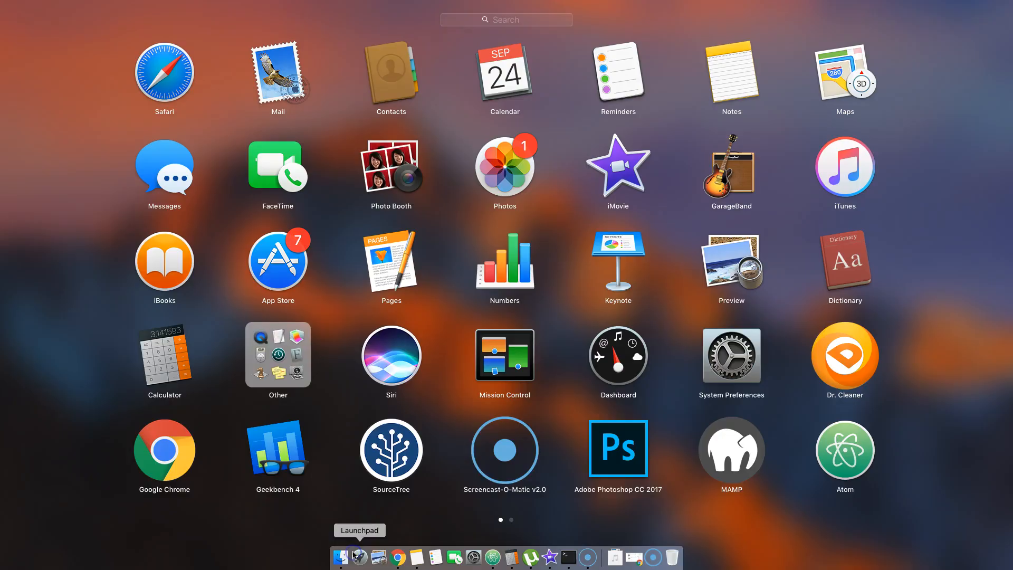
{"action": "mouse_move", "coordinate": [477, 507]}
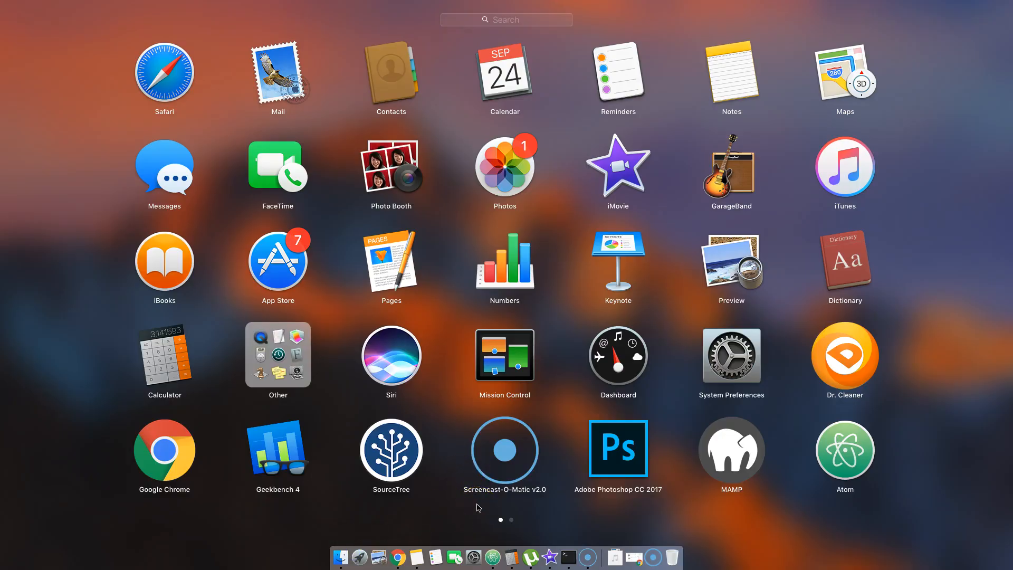
{"action": "type", "text": "ter"}
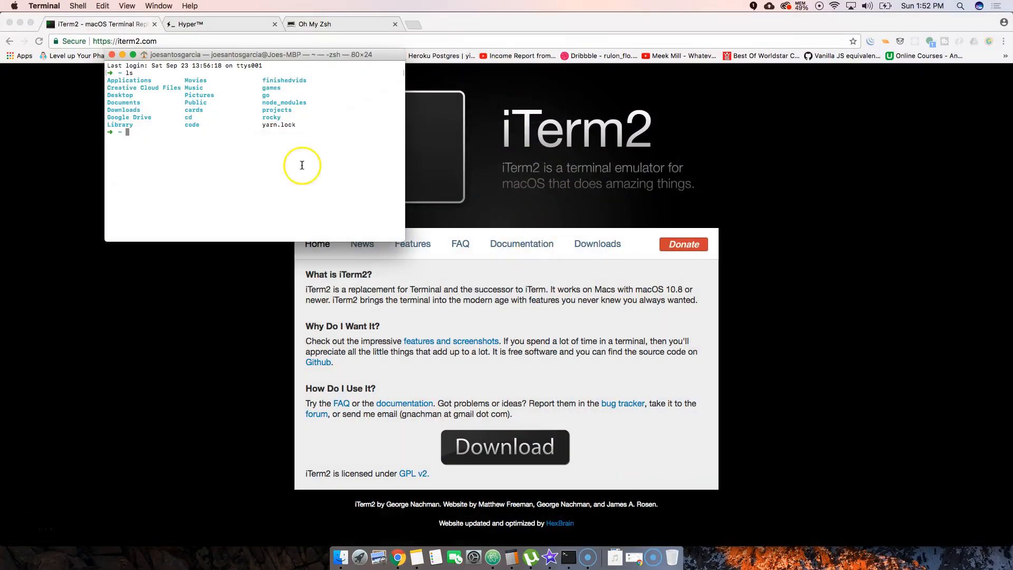
{"action": "mouse_move", "coordinate": [271, 164]}
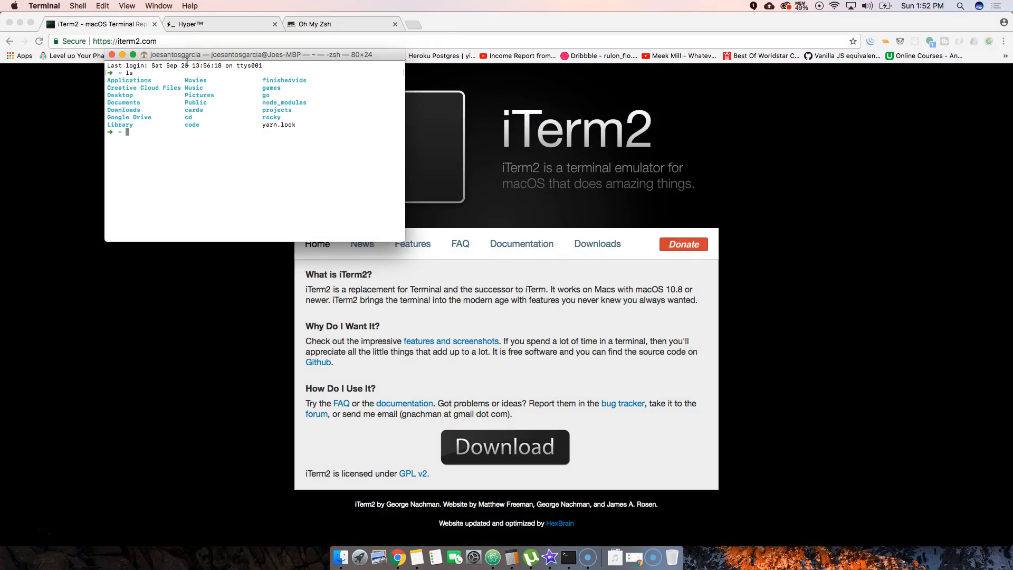
{"action": "mouse_move", "coordinate": [292, 53]}
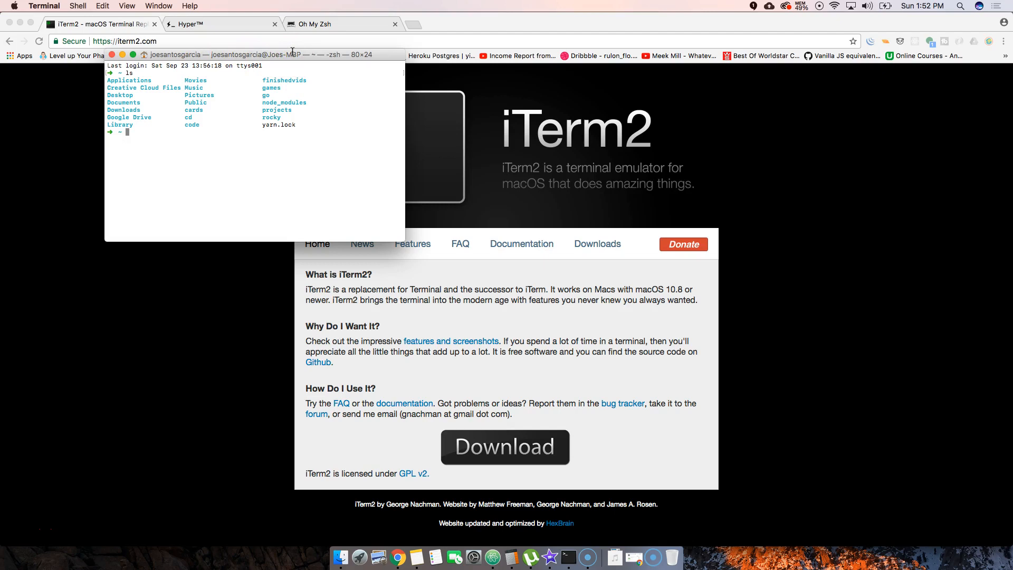
{"action": "mouse_move", "coordinate": [293, 73]}
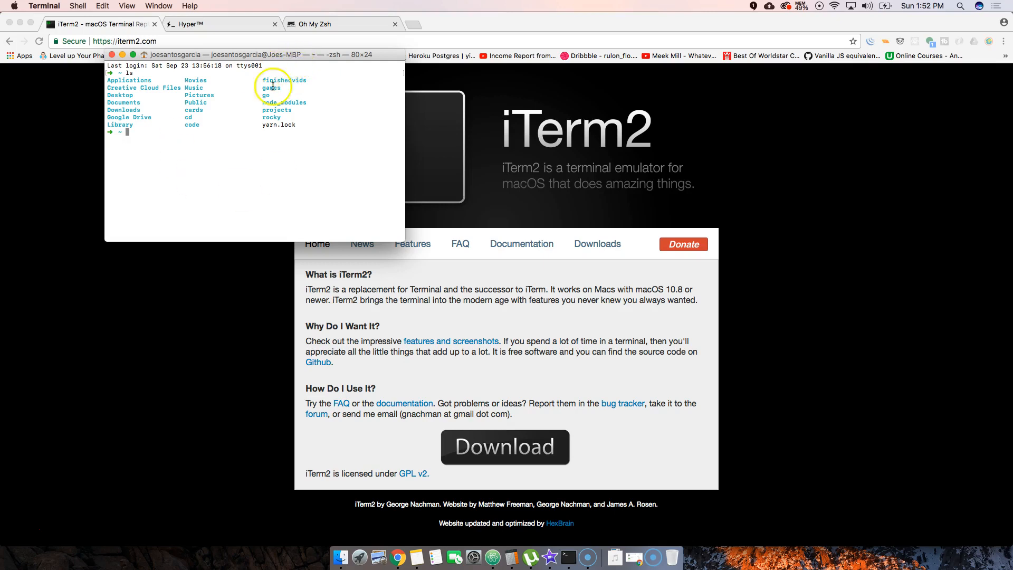
{"action": "mouse_move", "coordinate": [218, 138]}
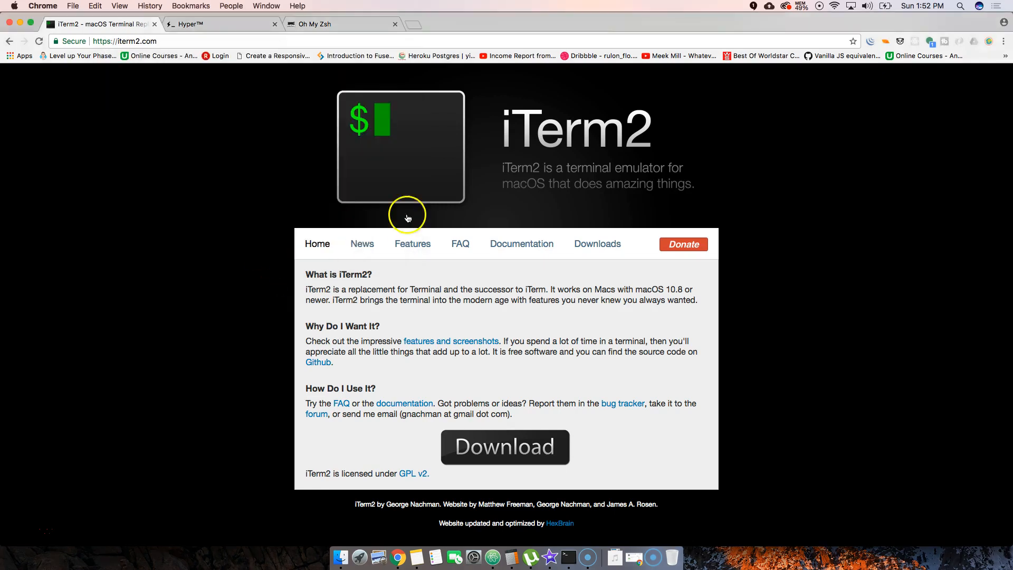
{"action": "mouse_move", "coordinate": [530, 175]}
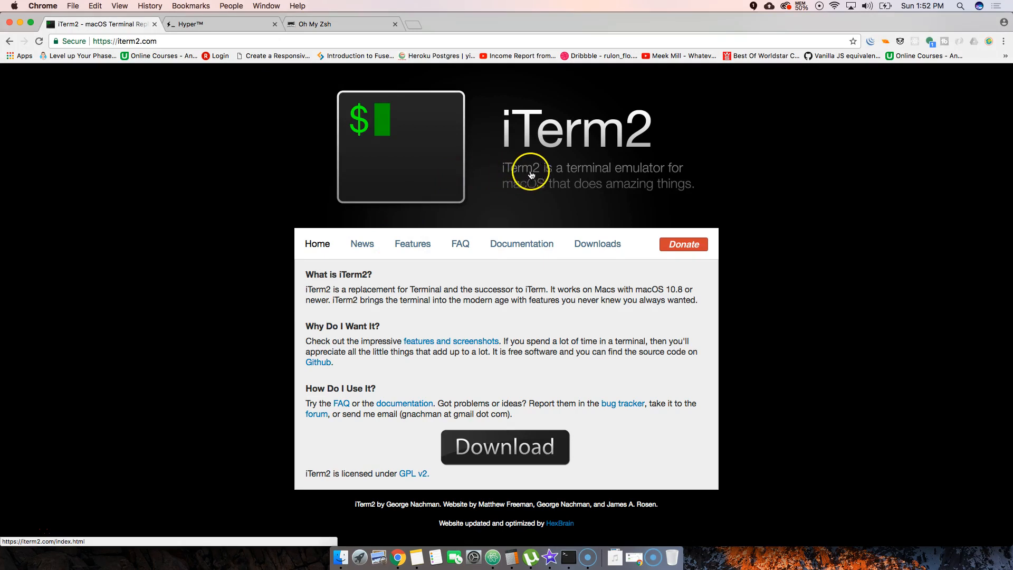
{"action": "mouse_move", "coordinate": [464, 271]}
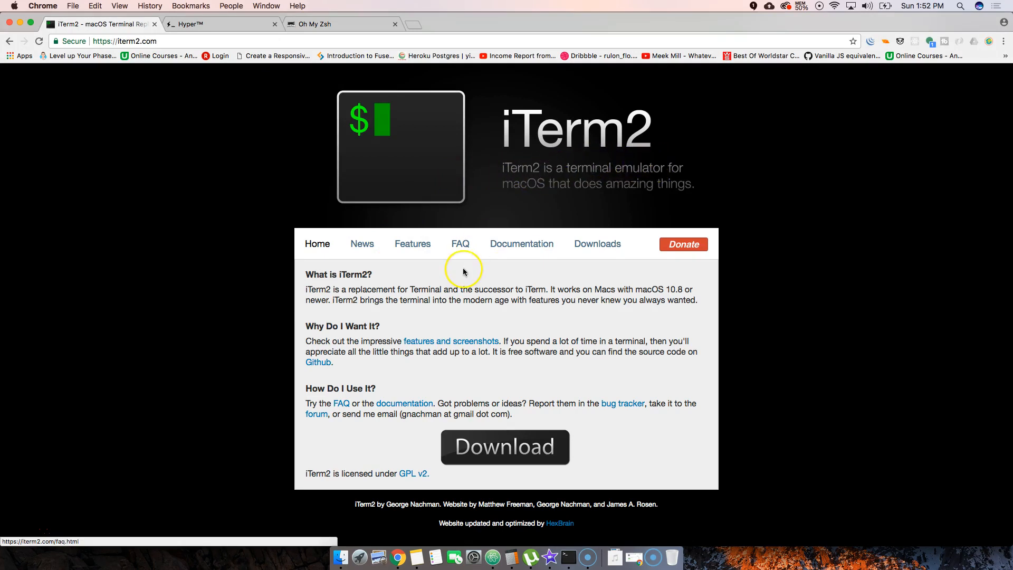
{"action": "mouse_move", "coordinate": [412, 244]}
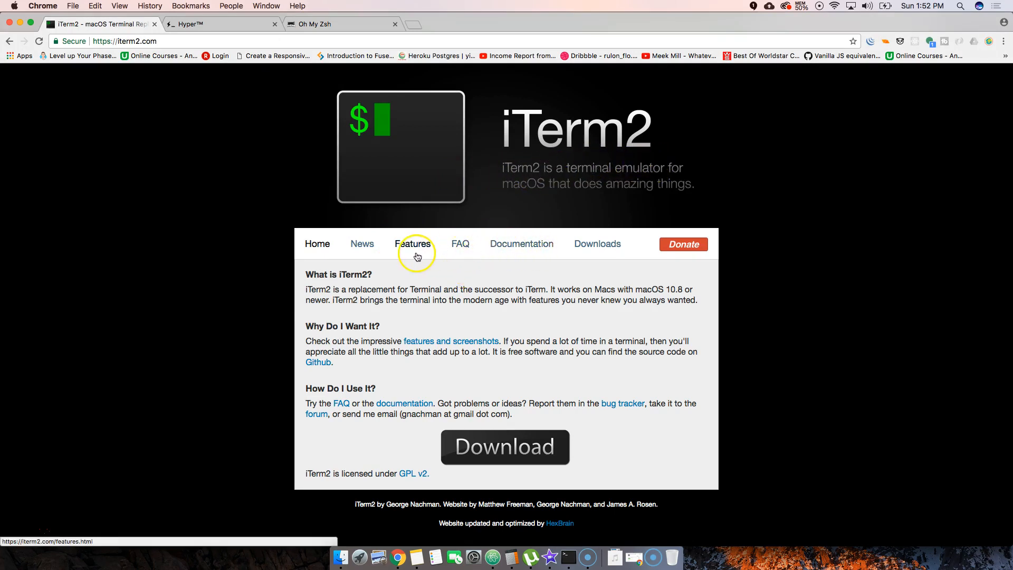
Show the iTerm2 News page and scroll through its release announcements.
{"action": "left_click", "coordinate": [362, 245]}
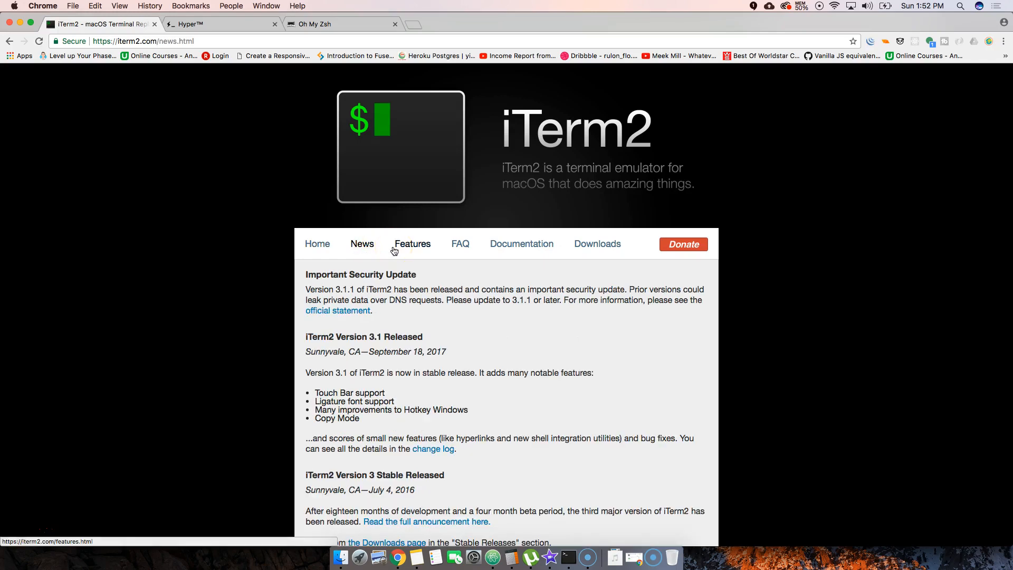
{"action": "scroll", "scroll_direction": "down", "scroll_amount": 3}
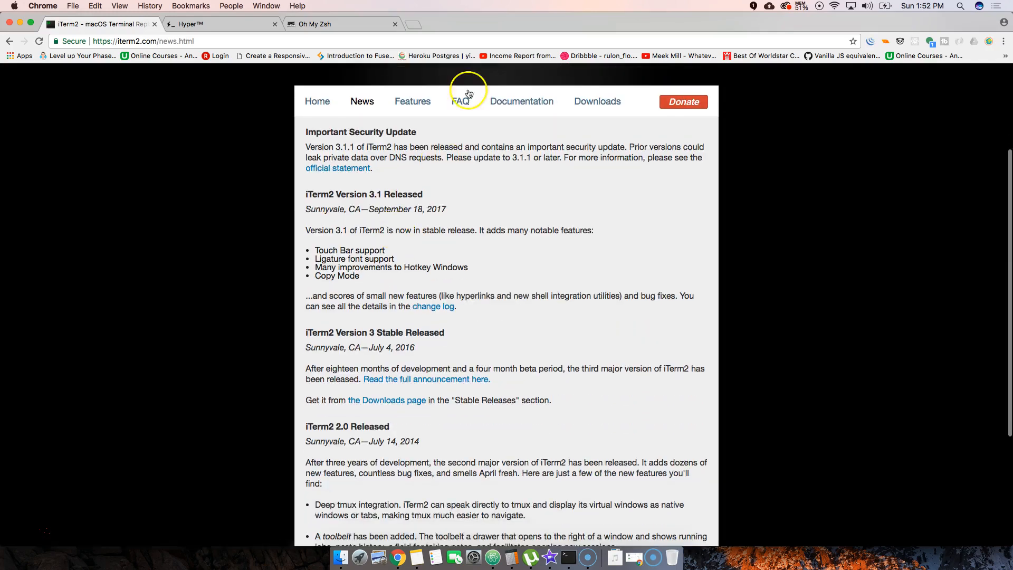
Open the iTerm2 Features page and read down to Timestamps and Password Manager.
{"action": "left_click", "coordinate": [412, 101]}
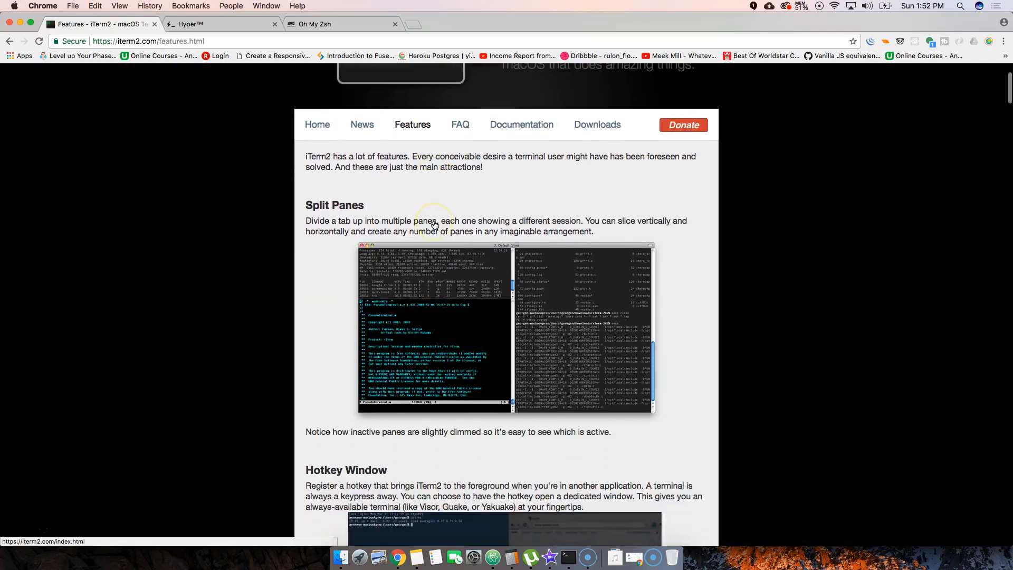
{"action": "scroll", "scroll_direction": "down", "scroll_amount": 3}
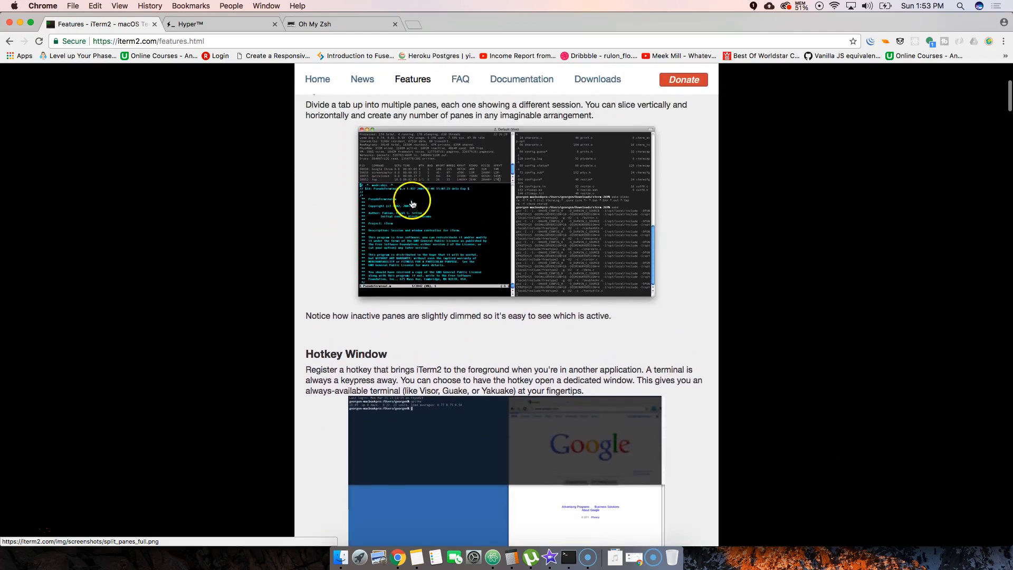
{"action": "scroll", "scroll_direction": "down", "scroll_amount": 3}
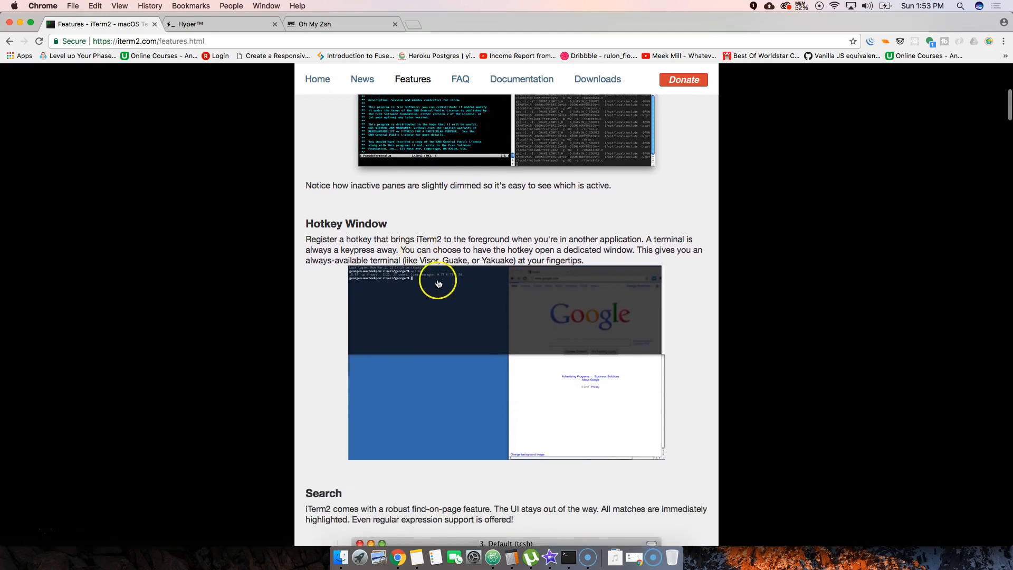
{"action": "scroll", "scroll_direction": "down", "scroll_amount": 3}
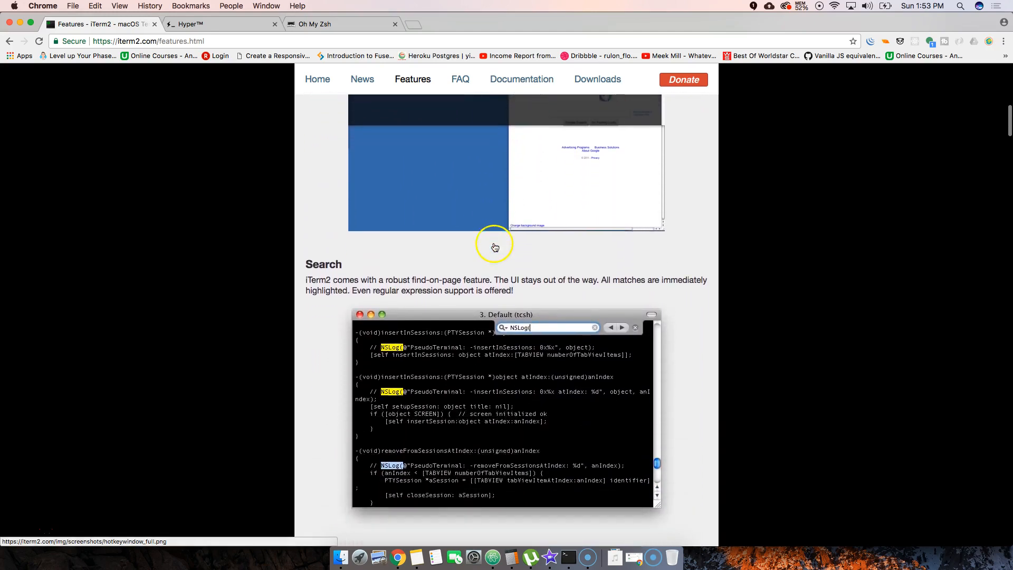
{"action": "scroll", "scroll_direction": "down", "scroll_amount": 3}
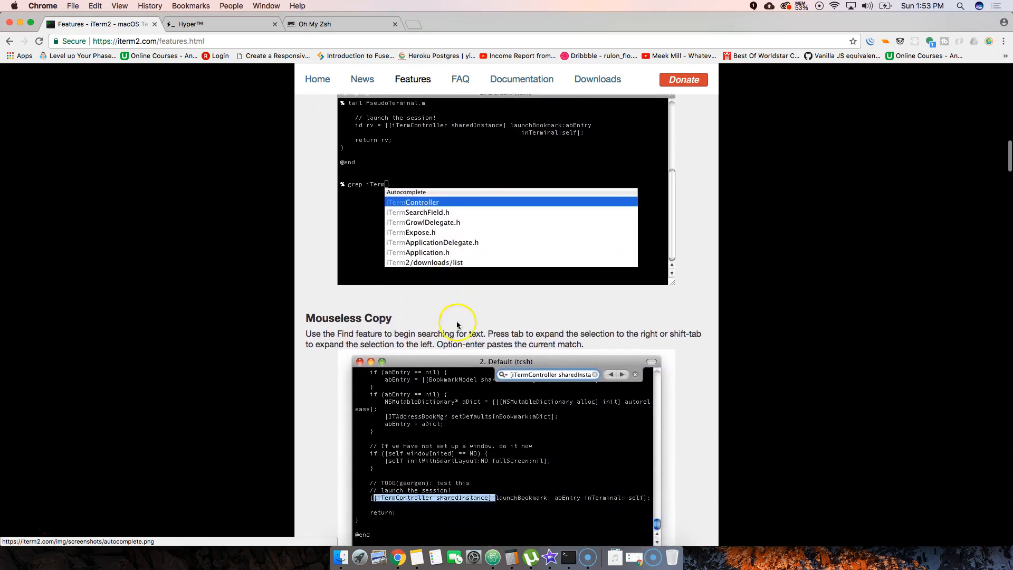
{"action": "scroll", "scroll_direction": "down", "scroll_amount": 3}
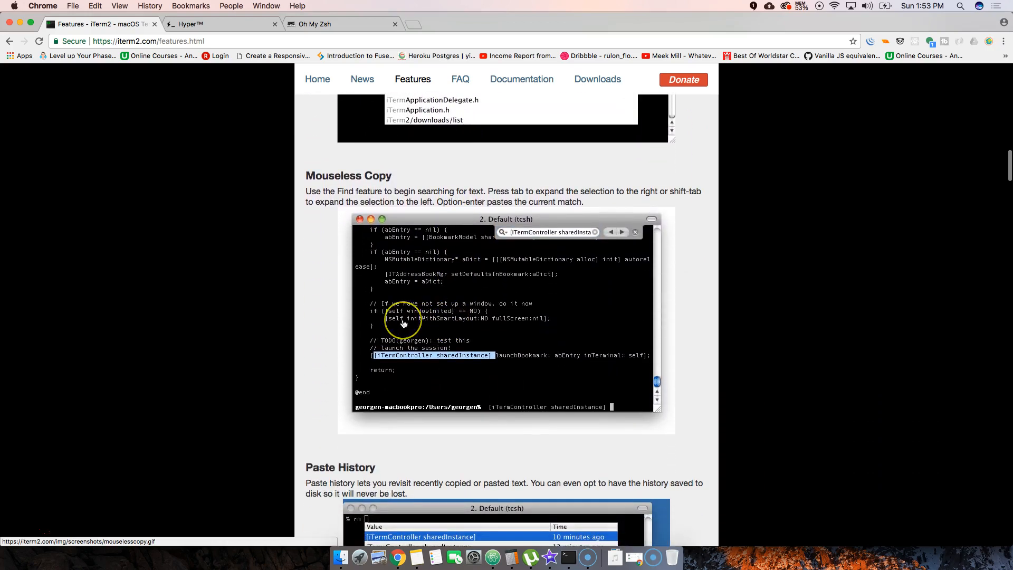
{"action": "scroll", "scroll_direction": "down", "scroll_amount": 3}
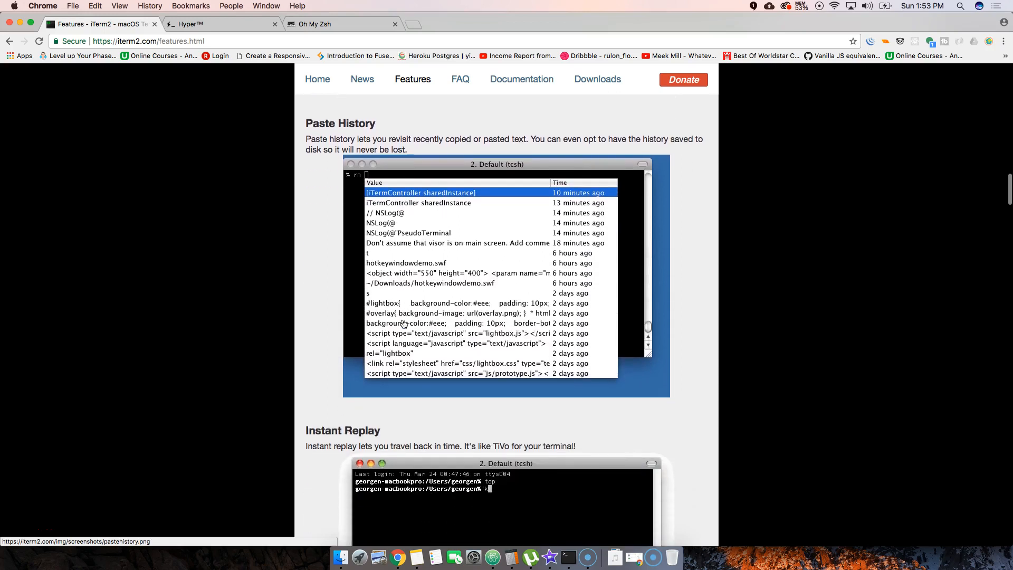
{"action": "scroll", "scroll_direction": "down", "scroll_amount": 3}
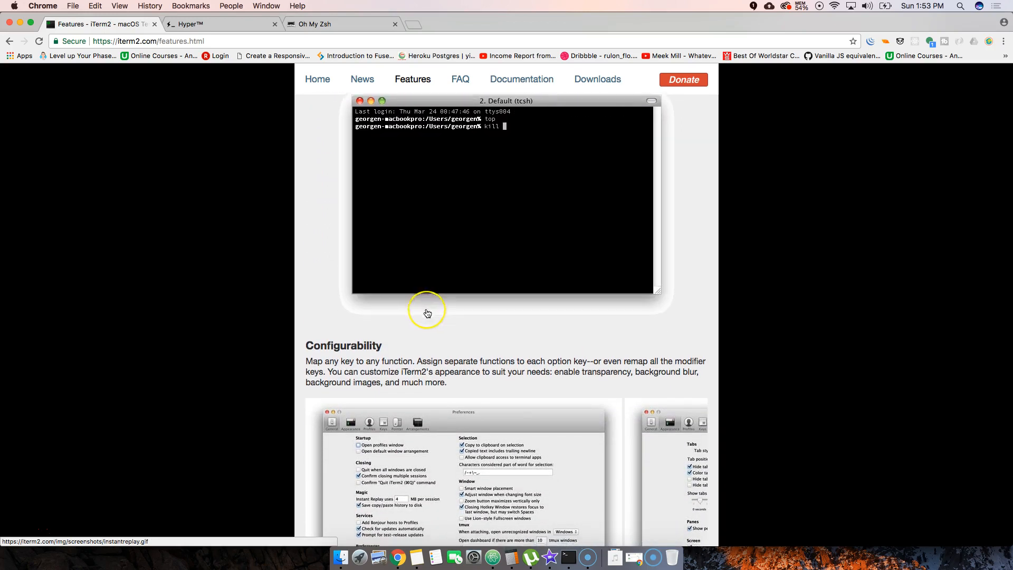
{"action": "scroll", "scroll_direction": "down", "scroll_amount": 3}
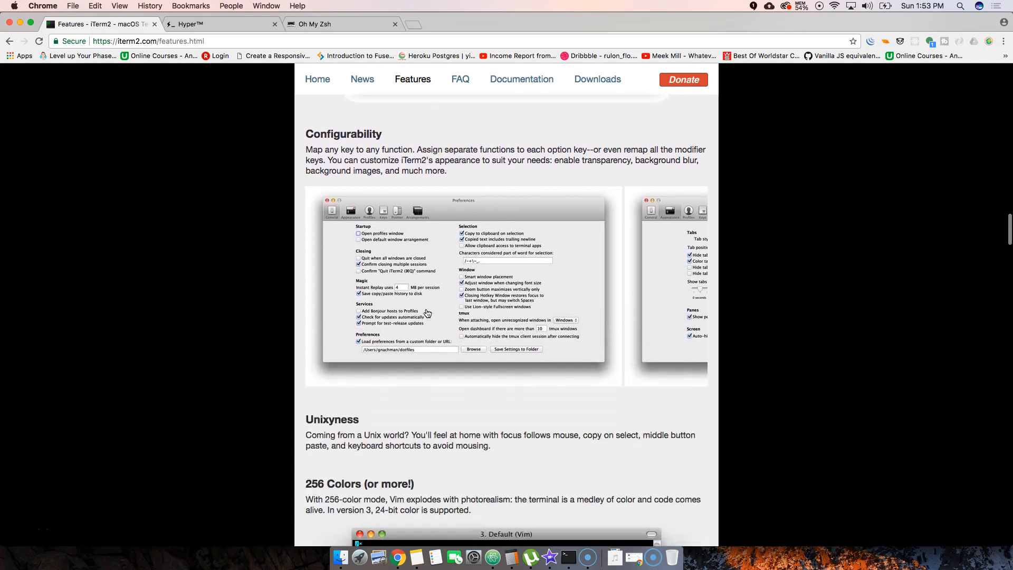
{"action": "scroll", "scroll_direction": "down", "scroll_amount": 3}
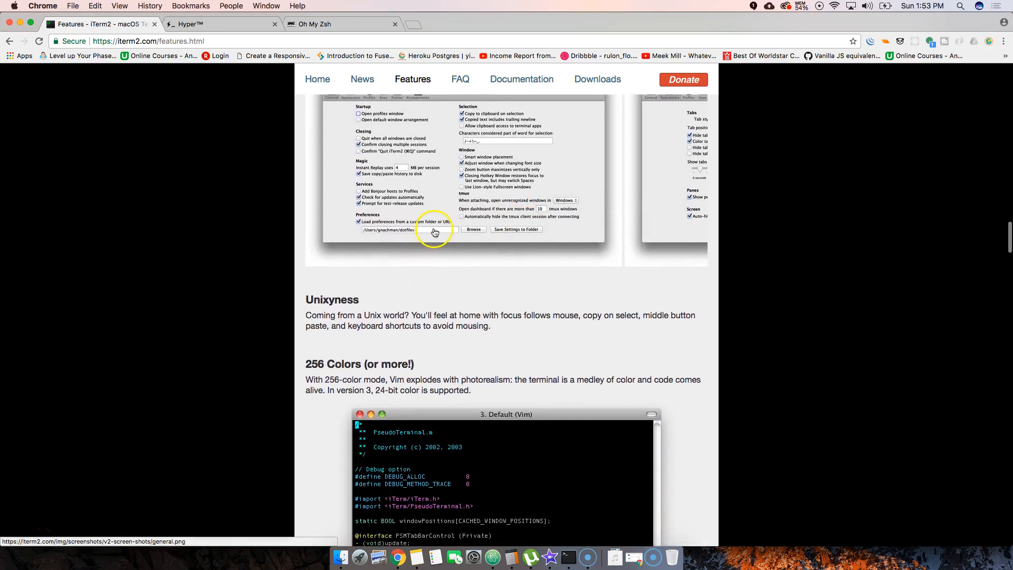
{"action": "scroll", "scroll_direction": "down", "scroll_amount": 3}
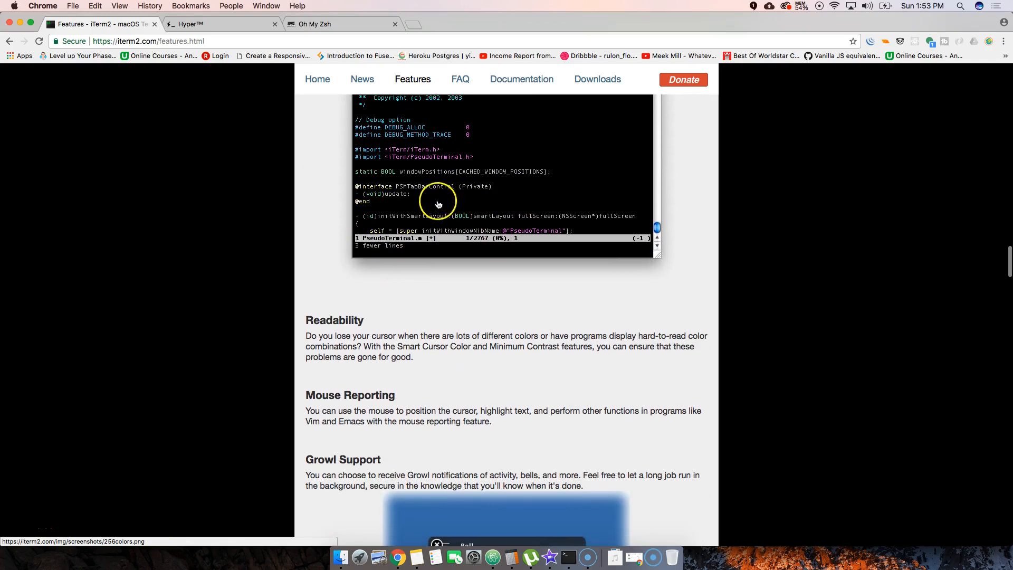
{"action": "scroll", "scroll_direction": "down", "scroll_amount": 3}
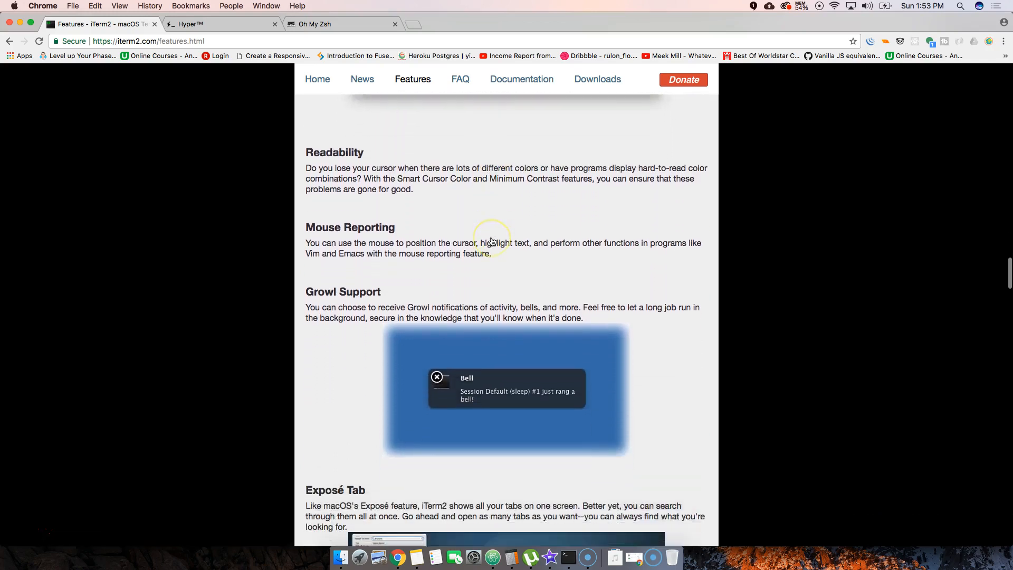
{"action": "scroll", "scroll_direction": "down", "scroll_amount": 3}
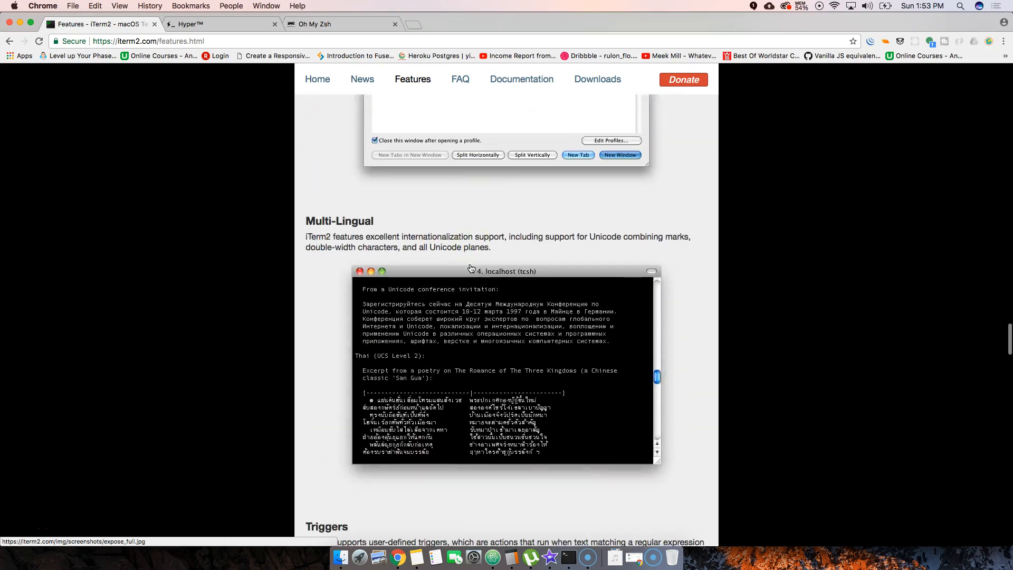
{"action": "scroll", "scroll_direction": "up", "scroll_amount": 3}
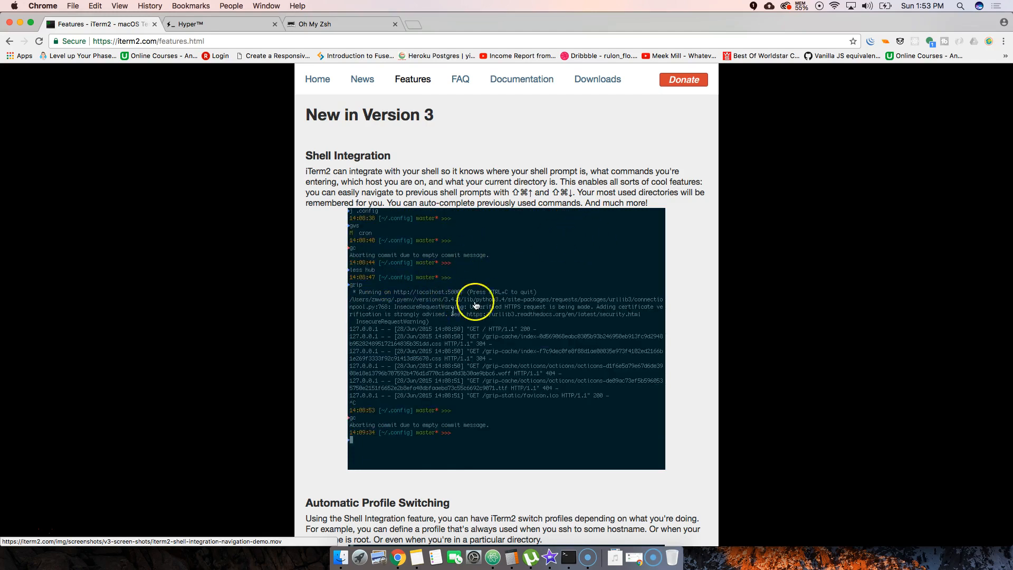
{"action": "mouse_move", "coordinate": [439, 133]}
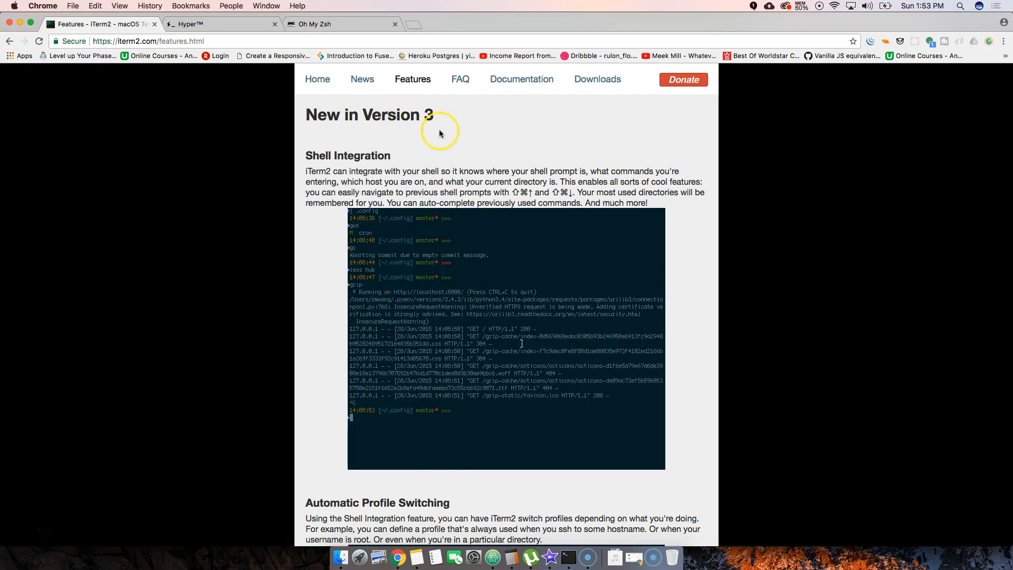
{"action": "mouse_move", "coordinate": [448, 242]}
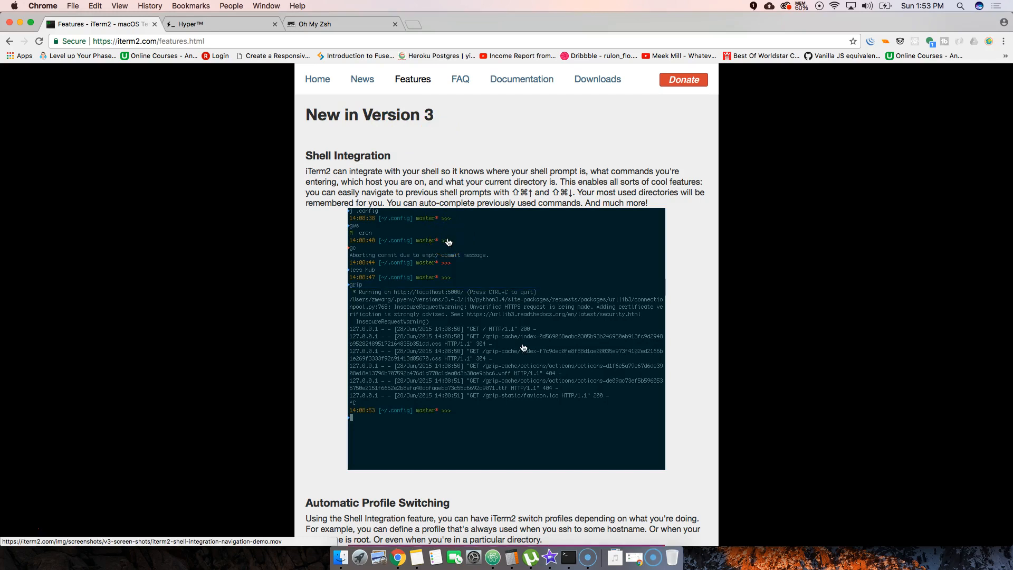
{"action": "scroll", "scroll_direction": "down", "scroll_amount": 3}
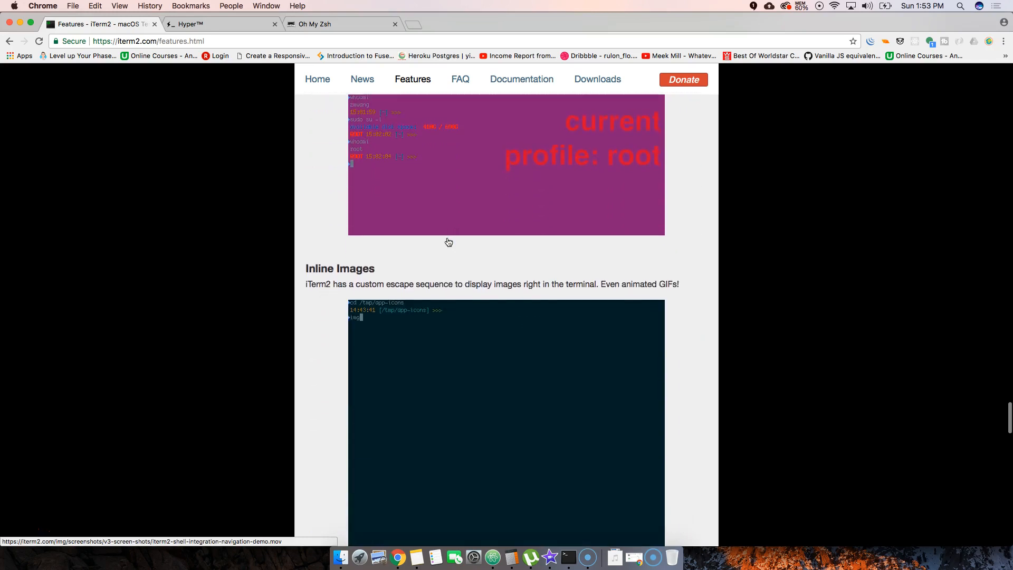
{"action": "scroll", "scroll_direction": "down", "scroll_amount": 3}
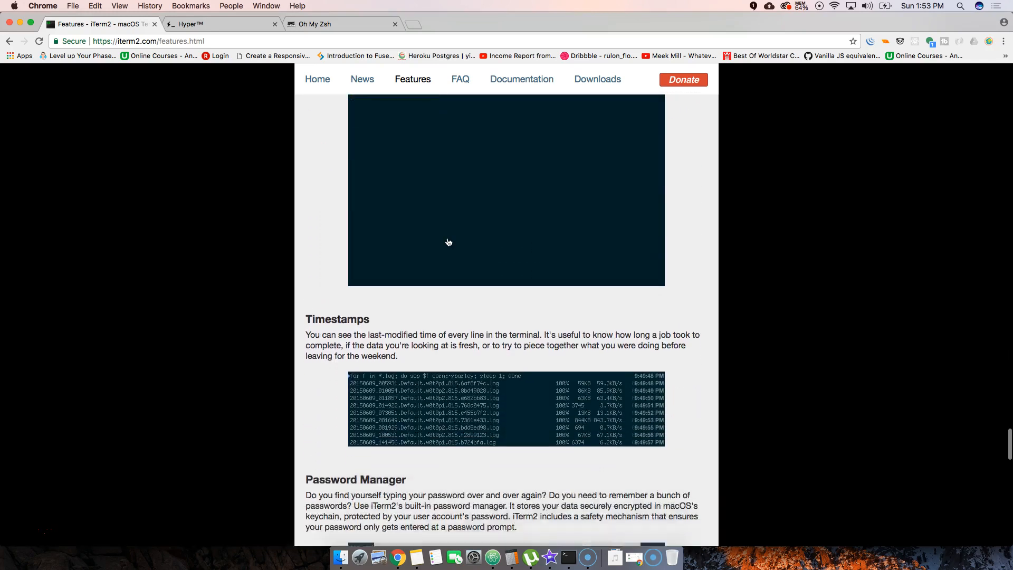
{"action": "scroll", "scroll_direction": "down", "scroll_amount": 3}
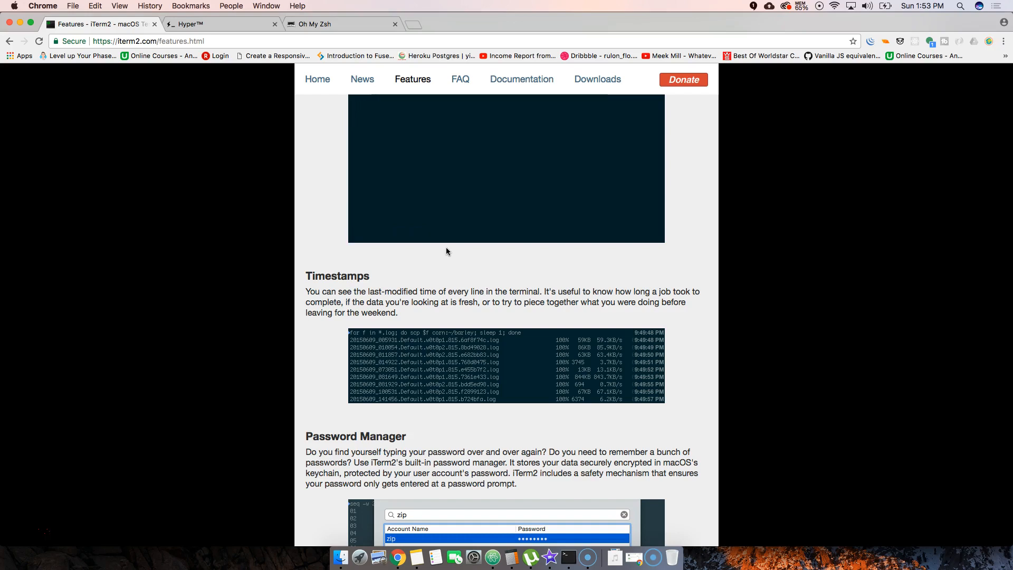
{"action": "mouse_move", "coordinate": [190, 90]}
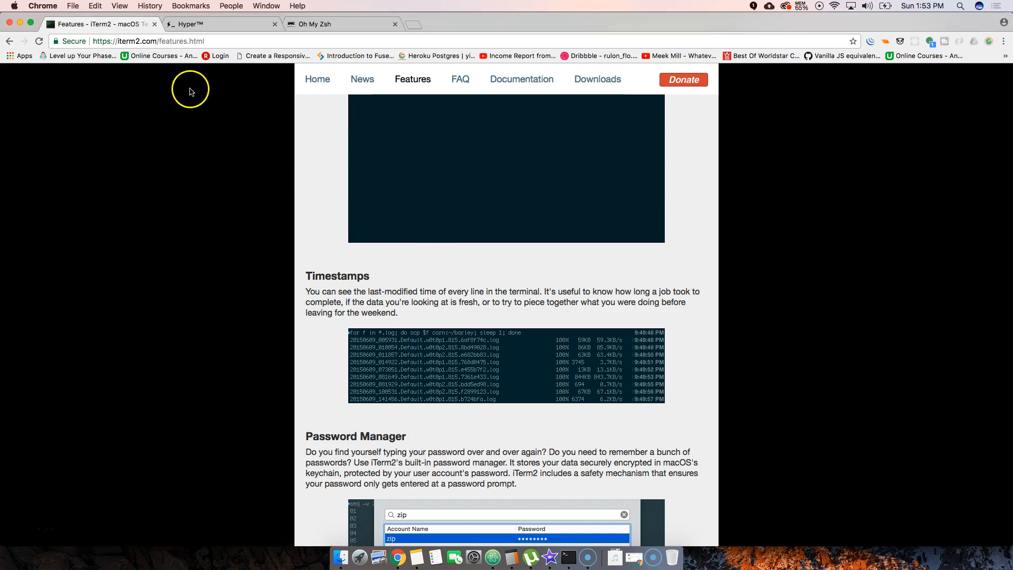
Scroll the Hyper site through installation, configuration options and the Extensions API.
{"action": "left_click", "coordinate": [219, 23]}
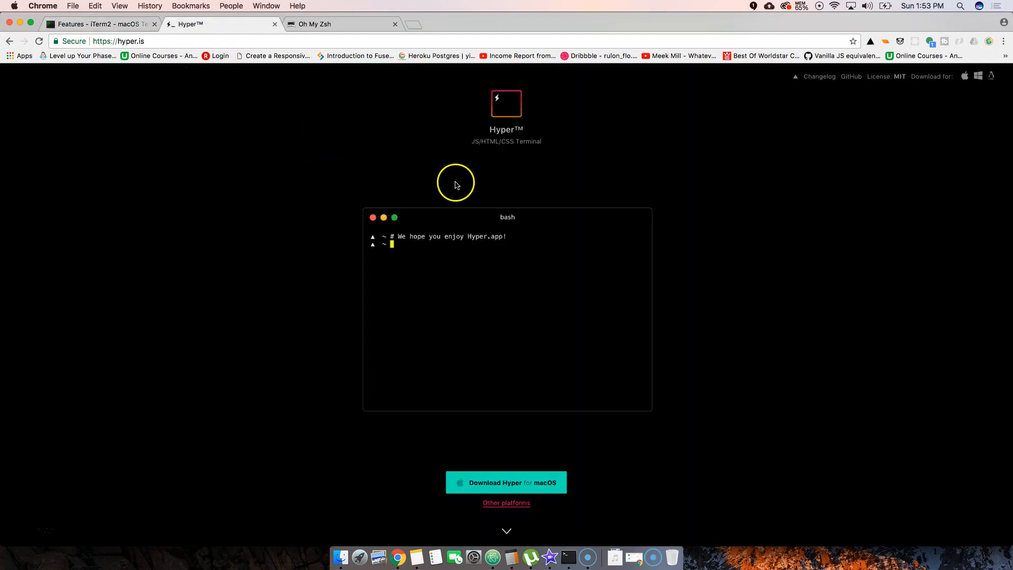
{"action": "scroll", "scroll_direction": "down", "scroll_amount": 3}
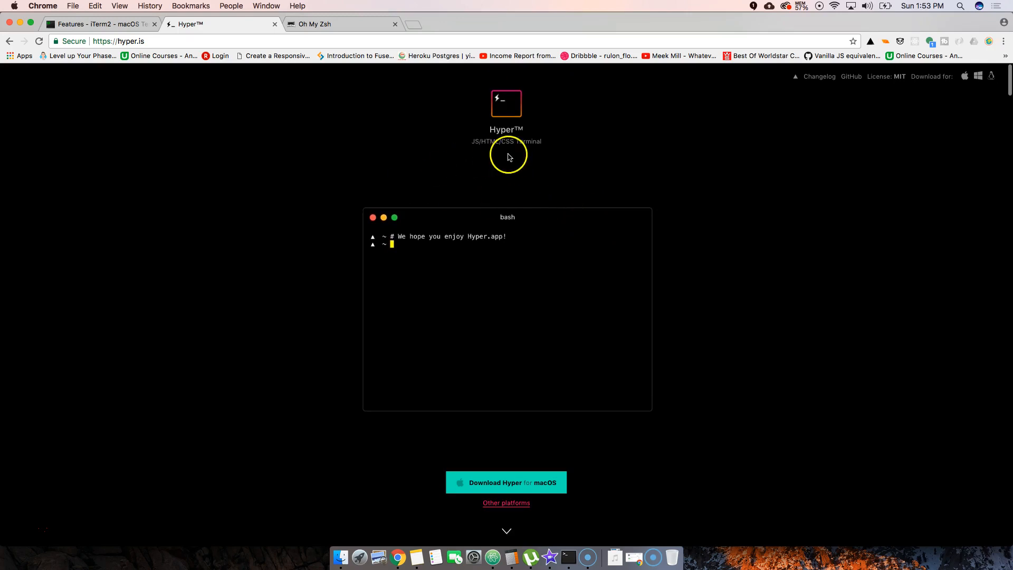
{"action": "mouse_move", "coordinate": [512, 149]}
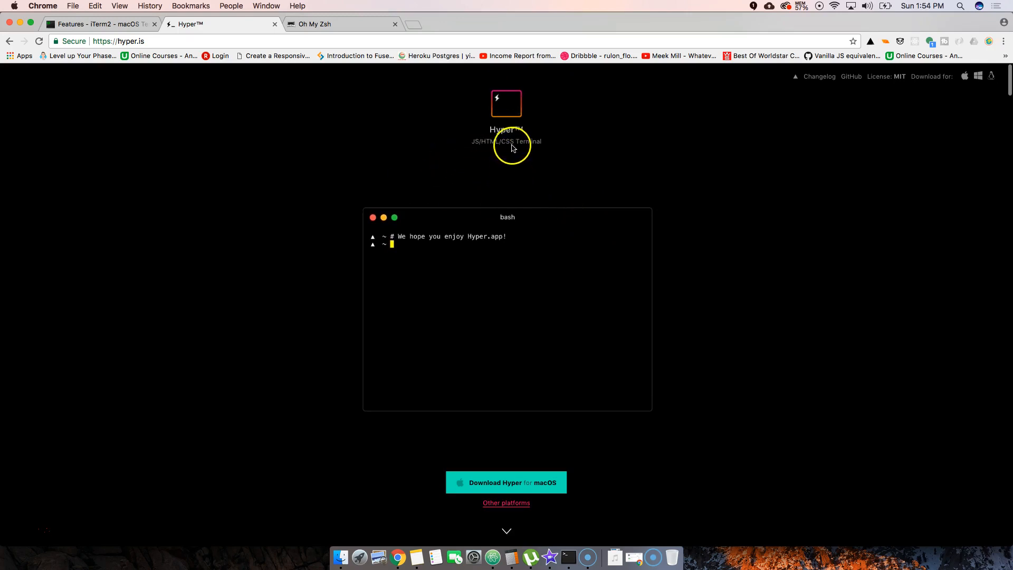
{"action": "mouse_move", "coordinate": [510, 191]}
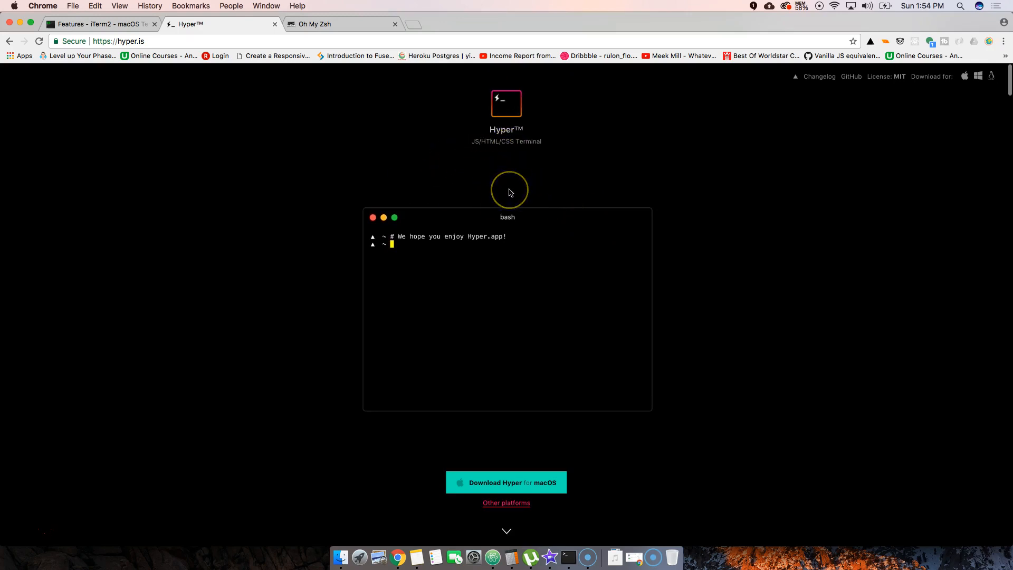
{"action": "mouse_move", "coordinate": [510, 192]}
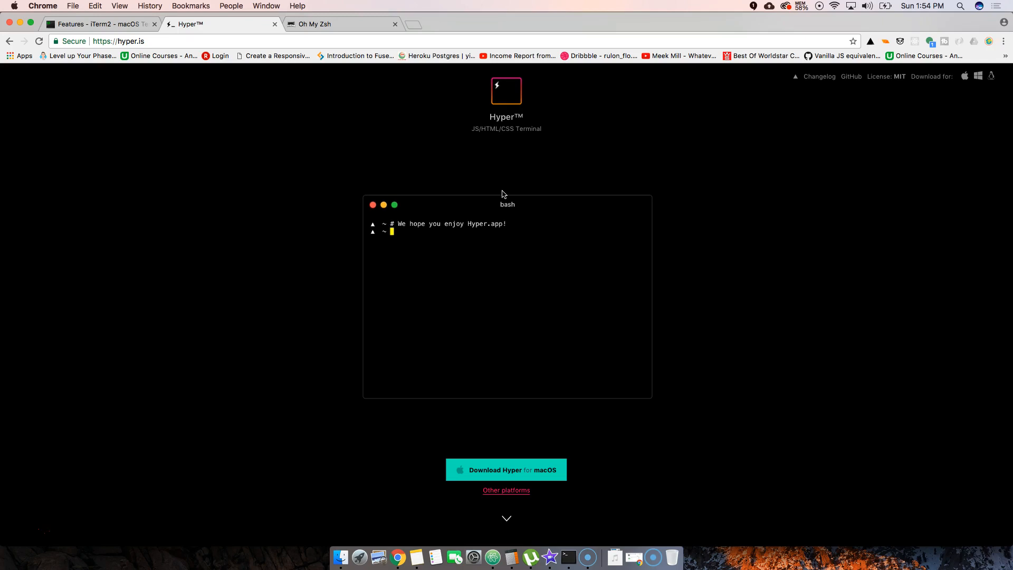
{"action": "scroll", "scroll_direction": "down", "scroll_amount": 3}
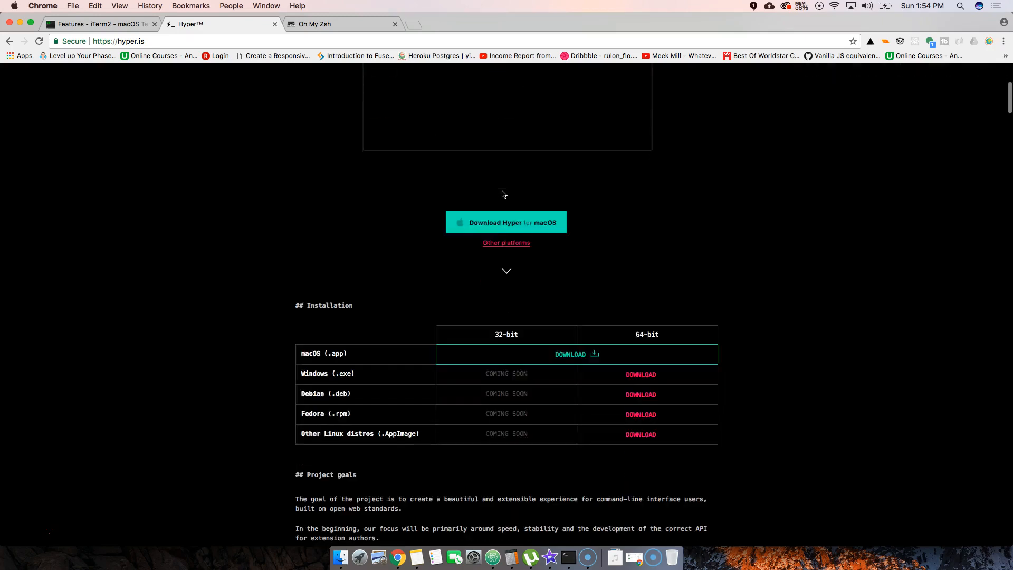
{"action": "scroll", "scroll_direction": "down", "scroll_amount": 3}
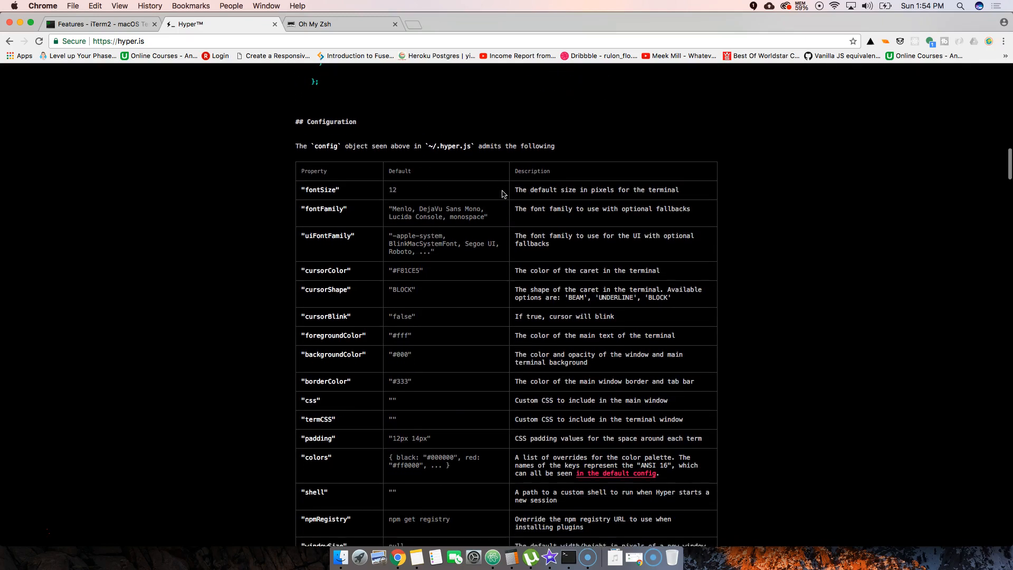
{"action": "scroll", "scroll_direction": "down", "scroll_amount": 3}
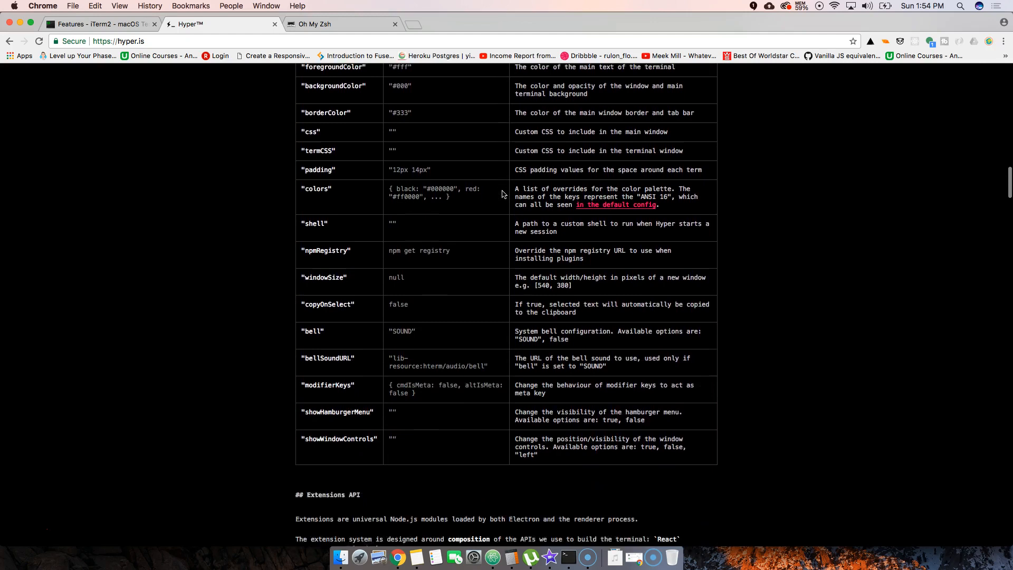
{"action": "scroll", "scroll_direction": "down", "scroll_amount": 3}
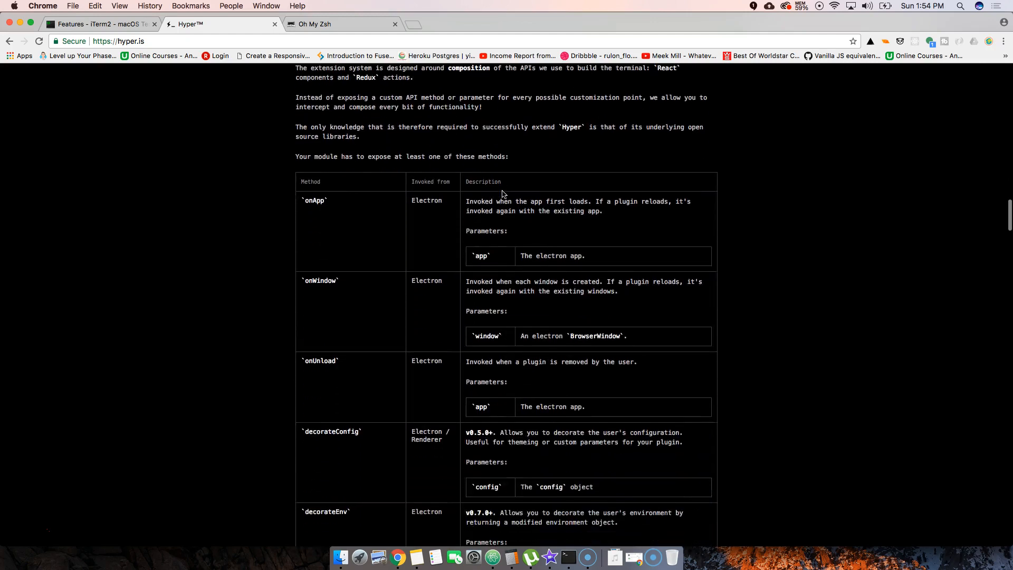
{"action": "scroll", "scroll_direction": "down", "scroll_amount": 3}
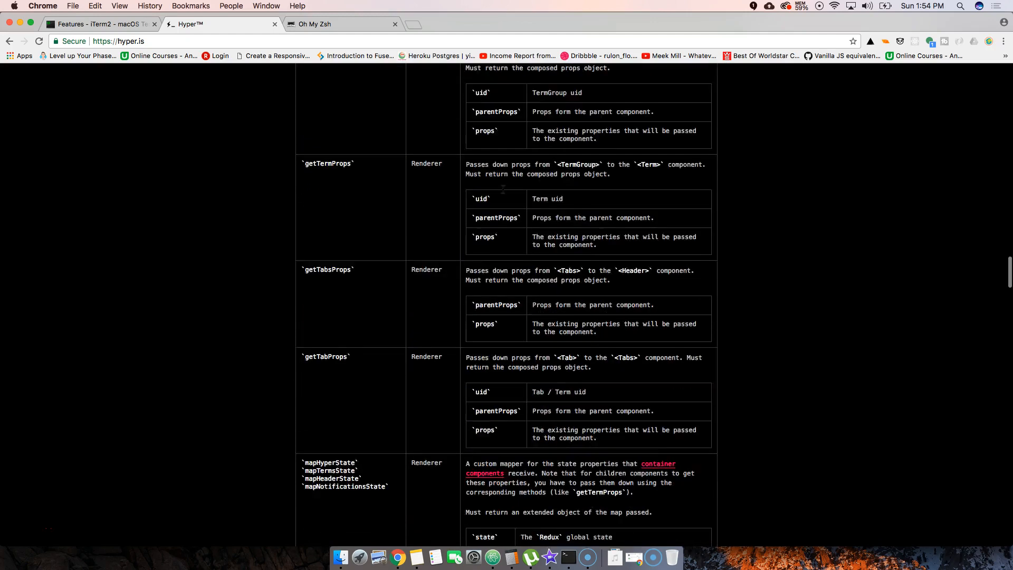
{"action": "scroll", "scroll_direction": "down", "scroll_amount": 3}
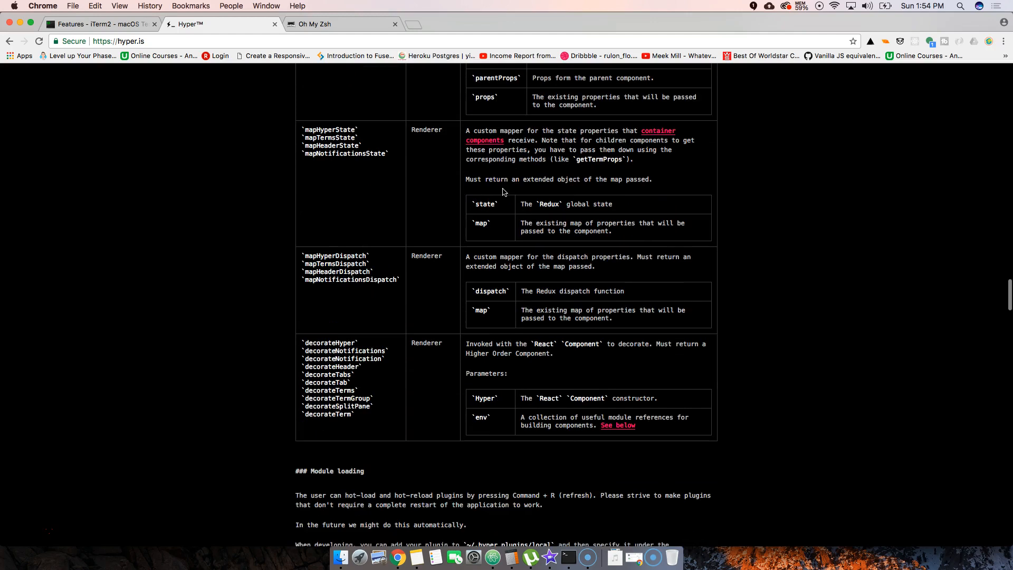
{"action": "scroll", "scroll_direction": "down", "scroll_amount": 3}
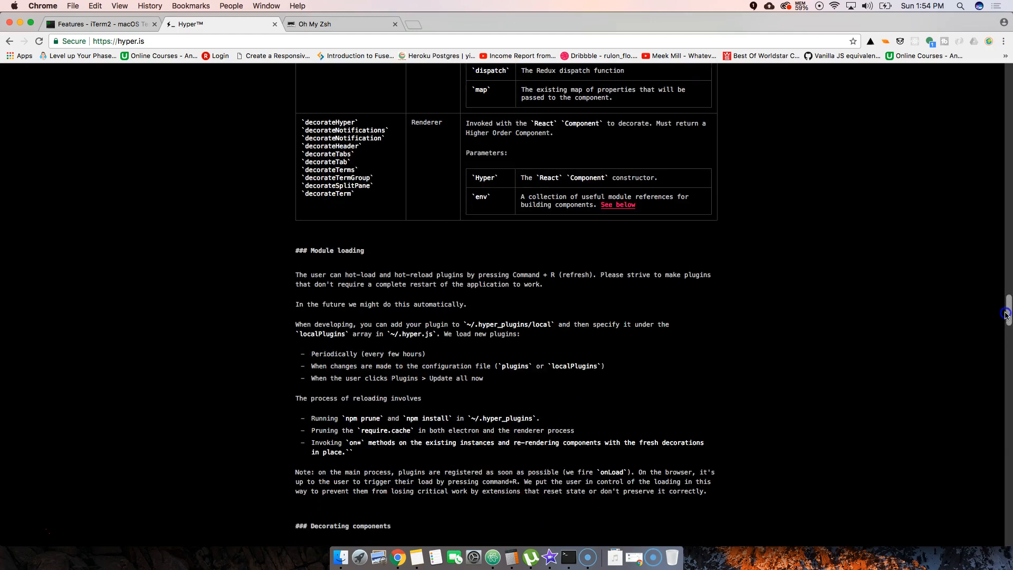
{"action": "scroll", "scroll_direction": "down", "scroll_amount": 3}
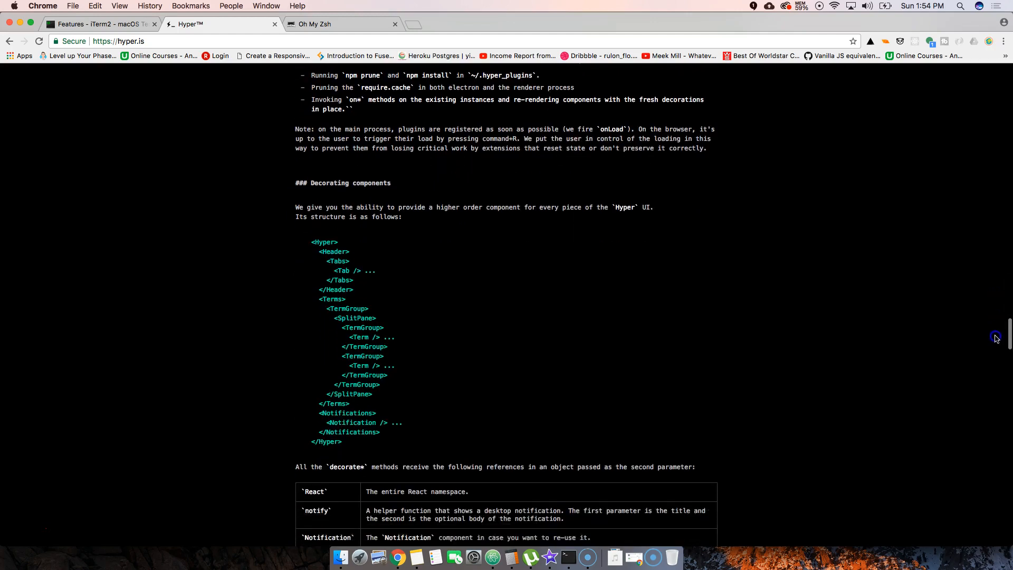
{"action": "scroll", "scroll_direction": "down", "scroll_amount": 3}
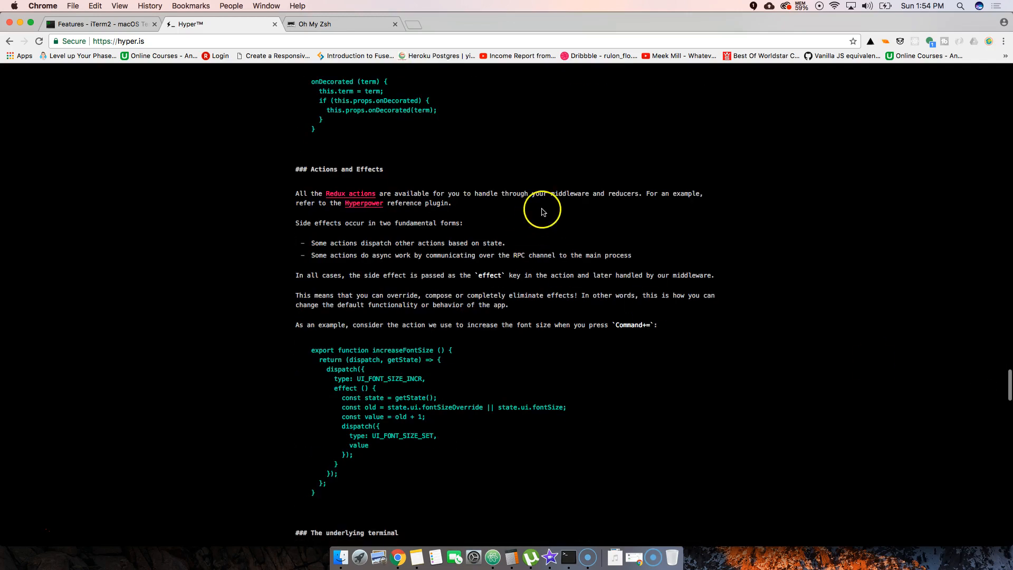
{"action": "scroll", "scroll_direction": "down", "scroll_amount": 3}
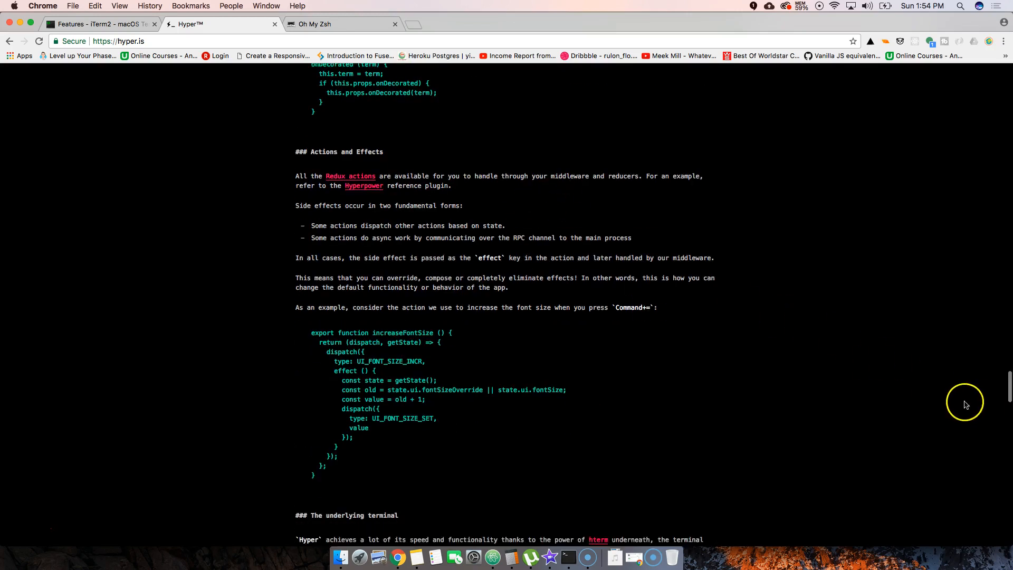
{"action": "scroll", "scroll_direction": "down", "scroll_amount": 3}
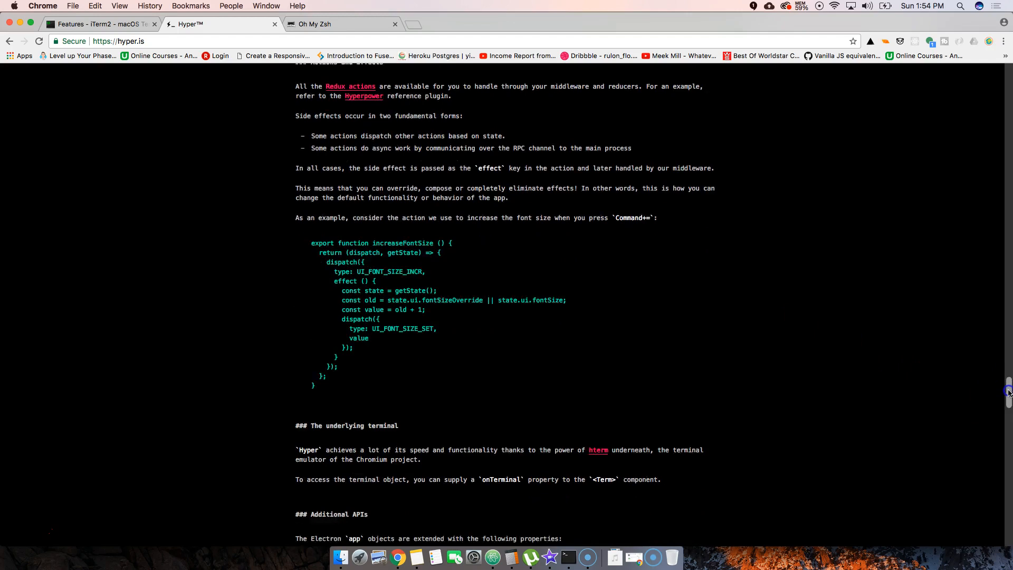
{"action": "scroll", "scroll_direction": "down", "scroll_amount": 3}
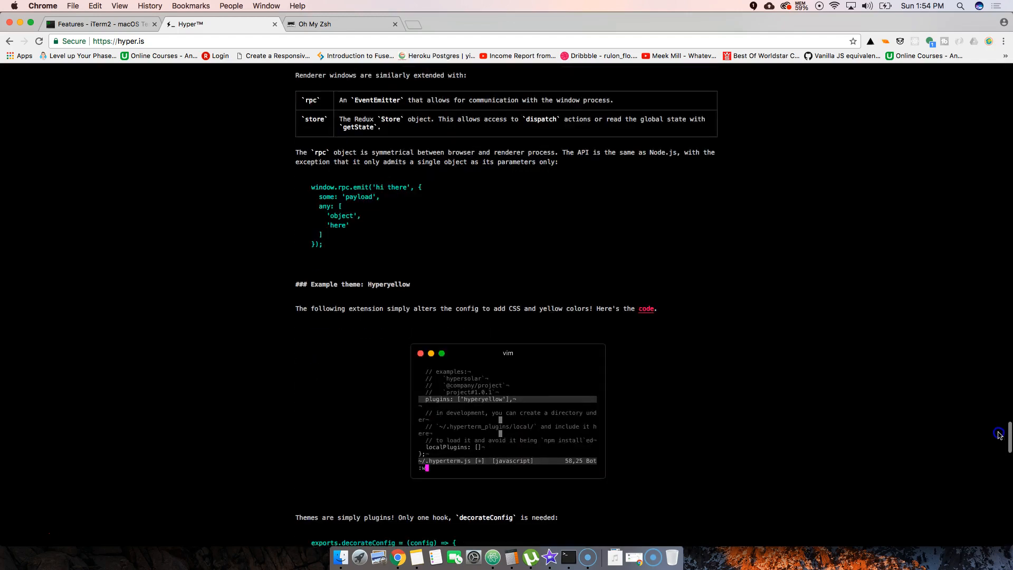
{"action": "scroll", "scroll_direction": "down", "scroll_amount": 3}
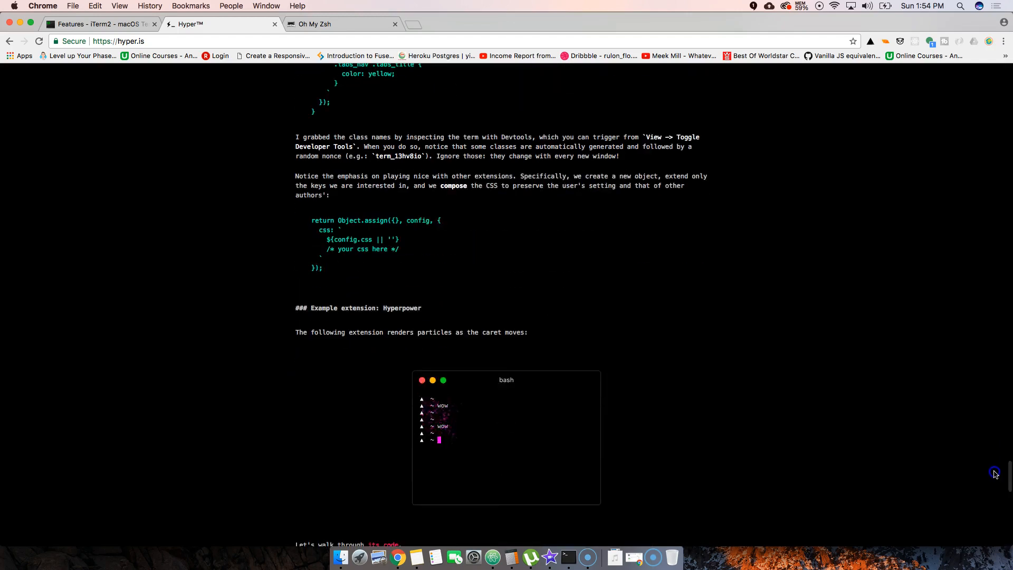
{"action": "scroll", "scroll_direction": "down", "scroll_amount": 3}
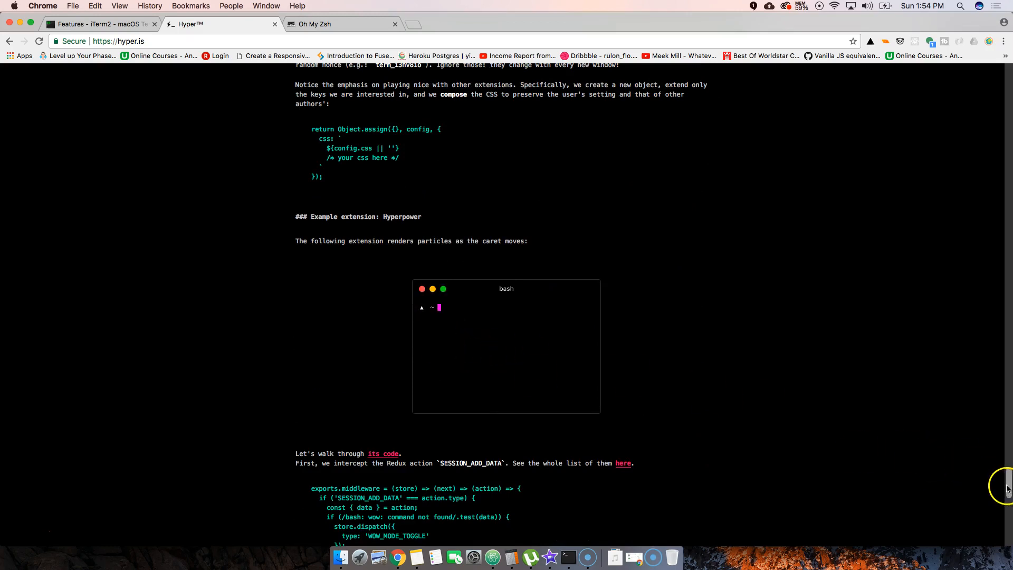
Revisit the Hyper configuration options table, then show the Oh My Zsh homepage.
{"action": "scroll", "scroll_direction": "up", "scroll_amount": 3}
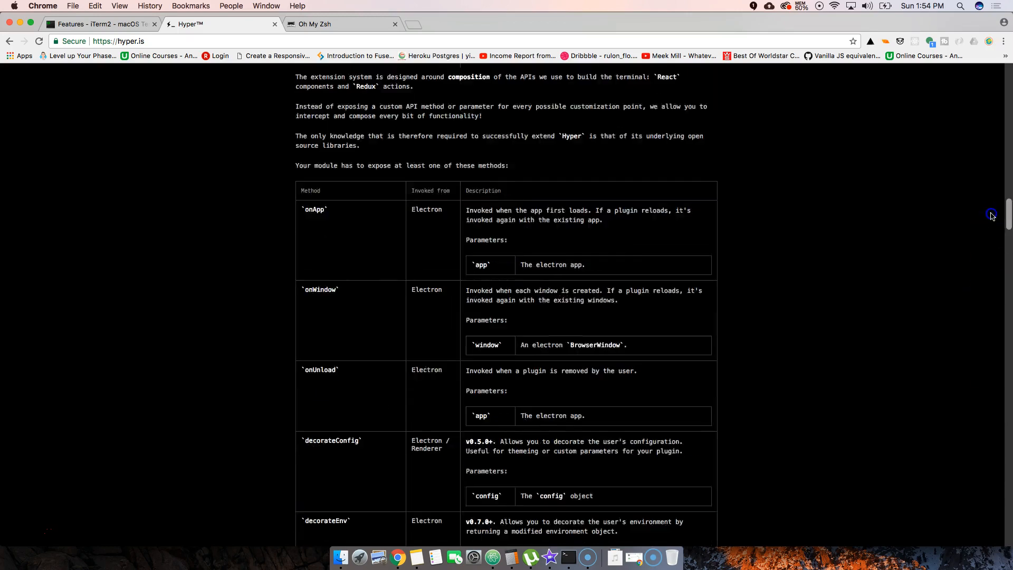
{"action": "scroll", "scroll_direction": "up", "scroll_amount": 3}
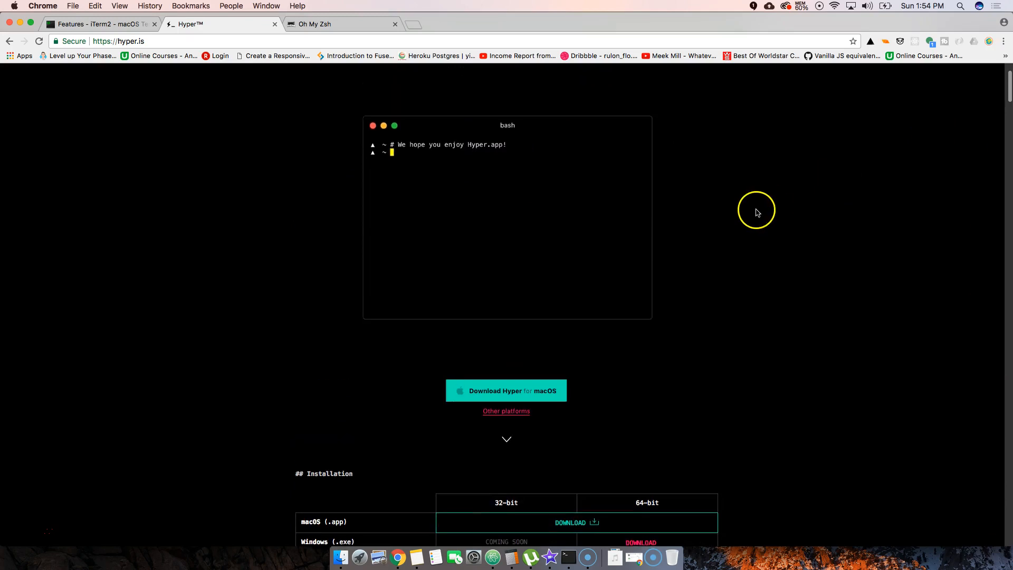
{"action": "scroll", "scroll_direction": "up", "scroll_amount": 3}
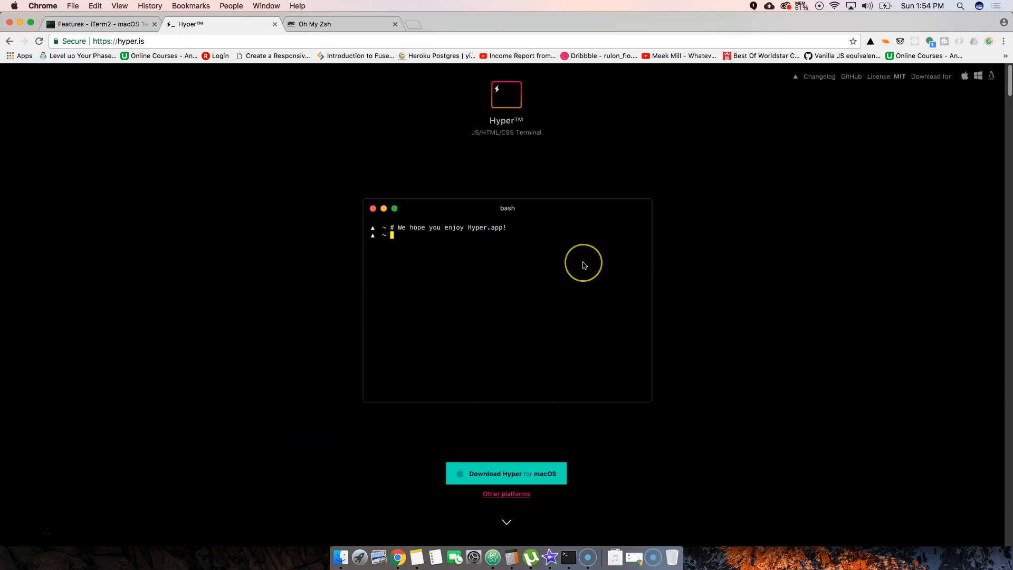
{"action": "mouse_move", "coordinate": [582, 264]}
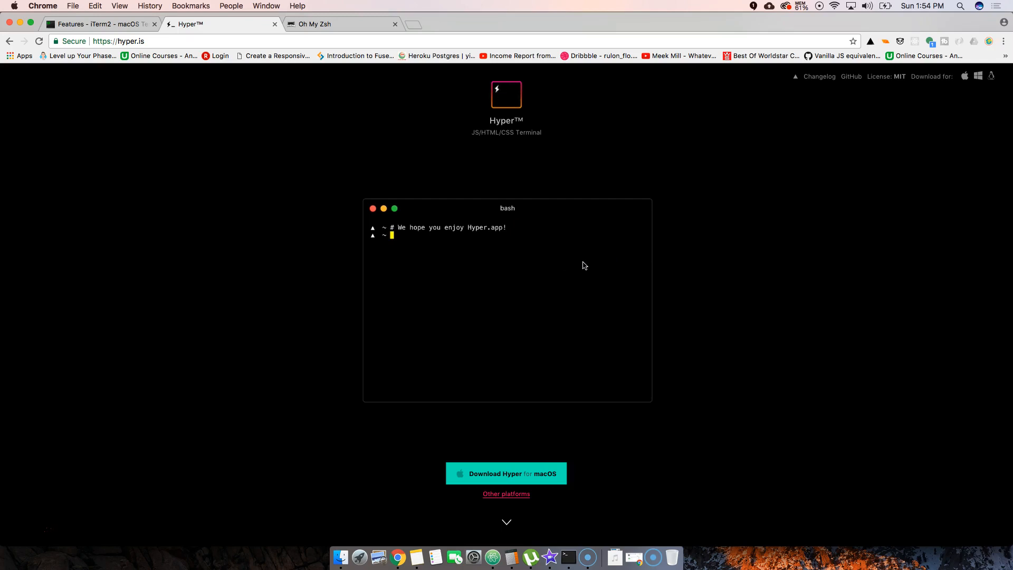
{"action": "scroll", "scroll_direction": "down", "scroll_amount": 3}
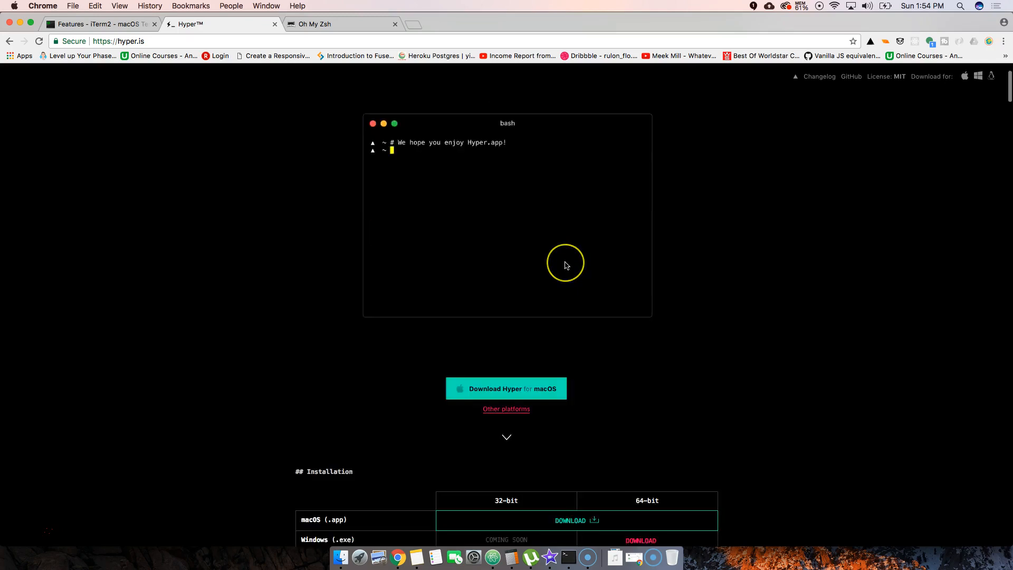
{"action": "scroll", "scroll_direction": "down", "scroll_amount": 3}
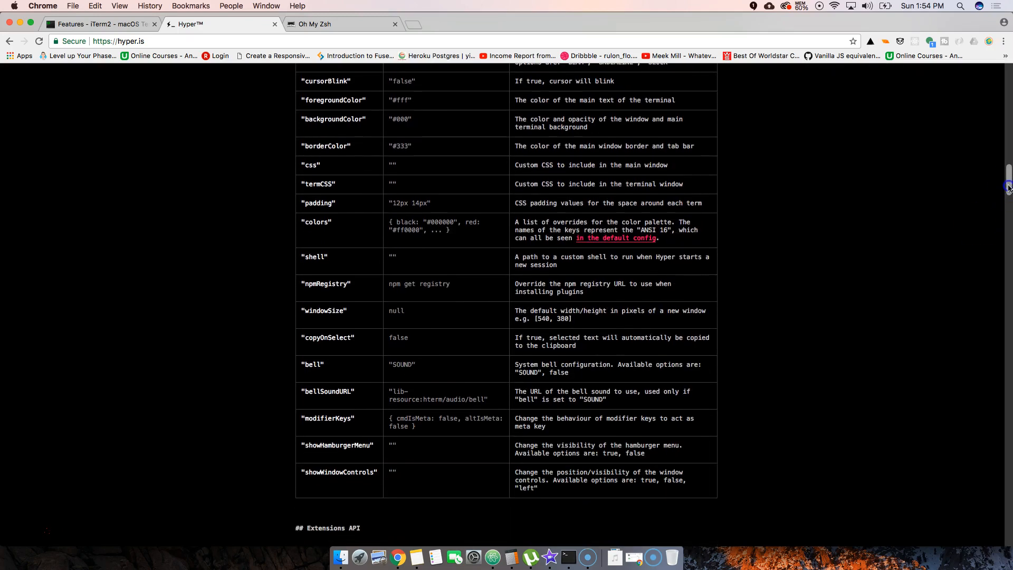
{"action": "scroll", "scroll_direction": "down", "scroll_amount": 3}
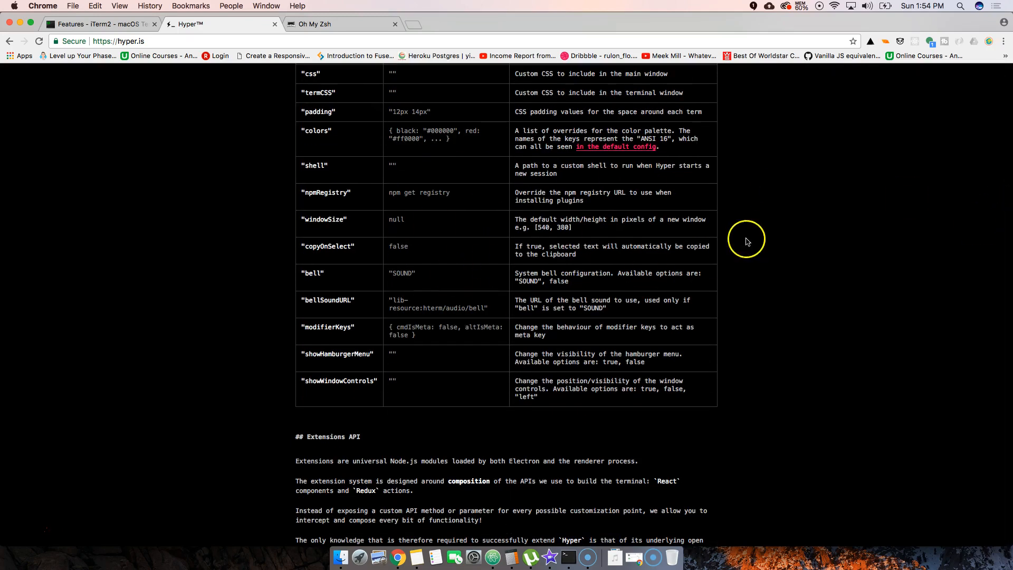
{"action": "scroll", "scroll_direction": "up", "scroll_amount": 3}
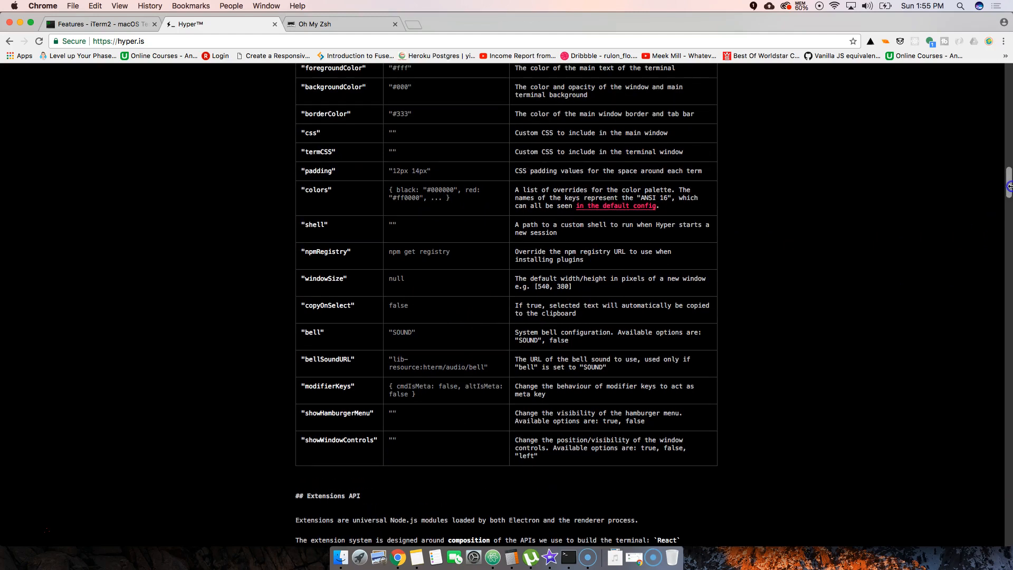
{"action": "left_click", "coordinate": [317, 24]}
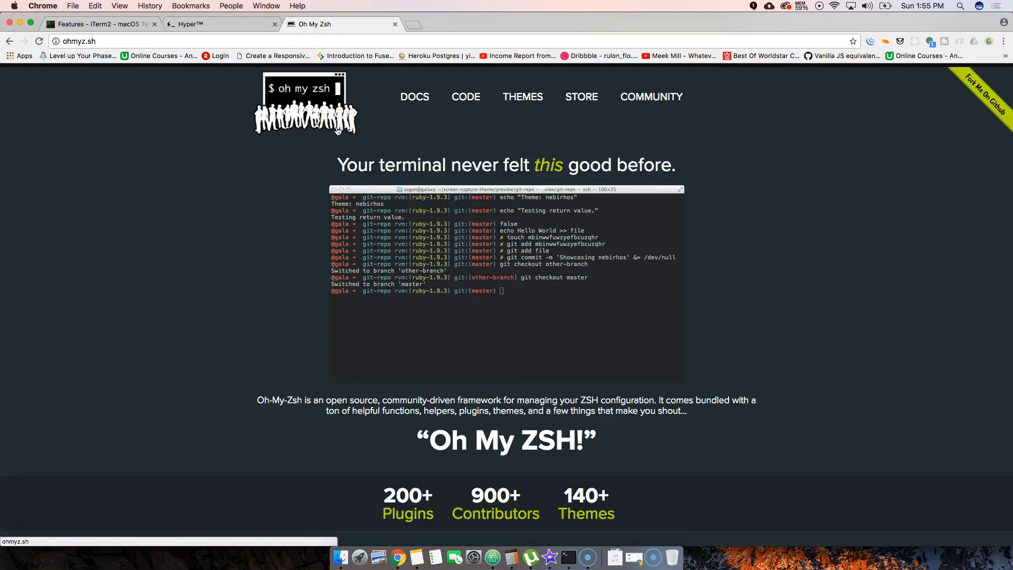
{"action": "scroll", "scroll_direction": "down", "scroll_amount": 3}
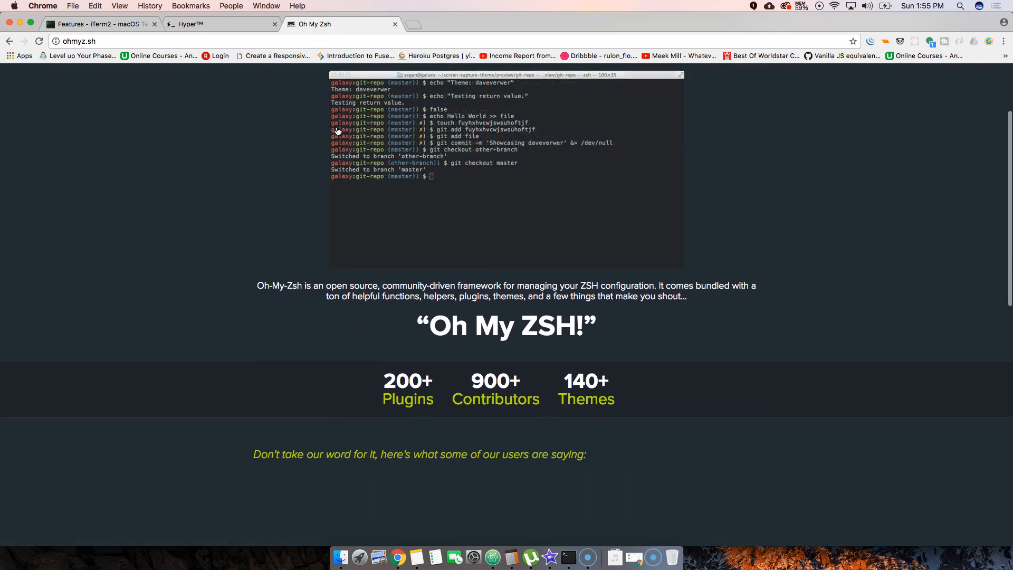
{"action": "scroll", "scroll_direction": "down", "scroll_amount": 3}
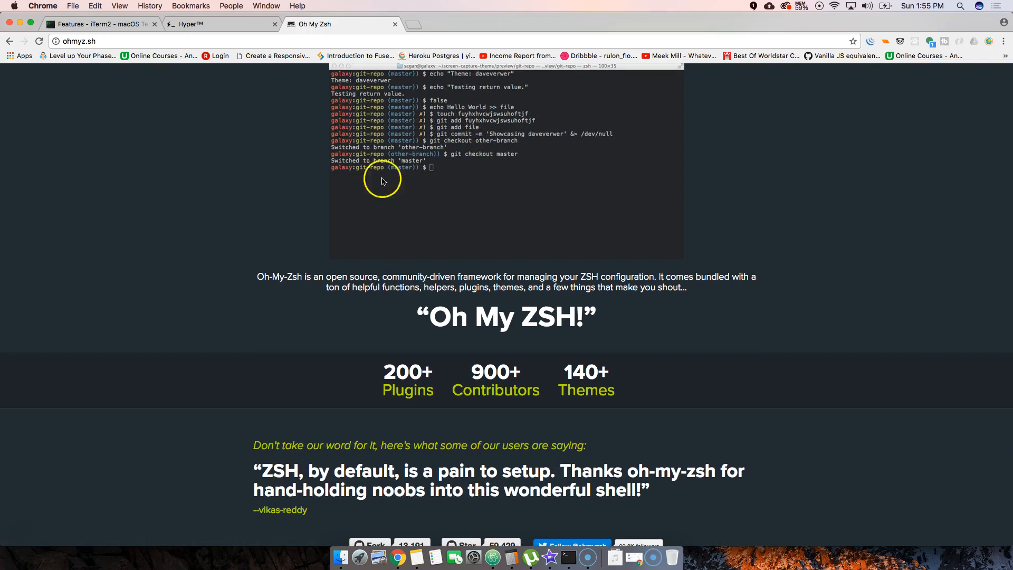
{"action": "scroll", "scroll_direction": "down", "scroll_amount": 3}
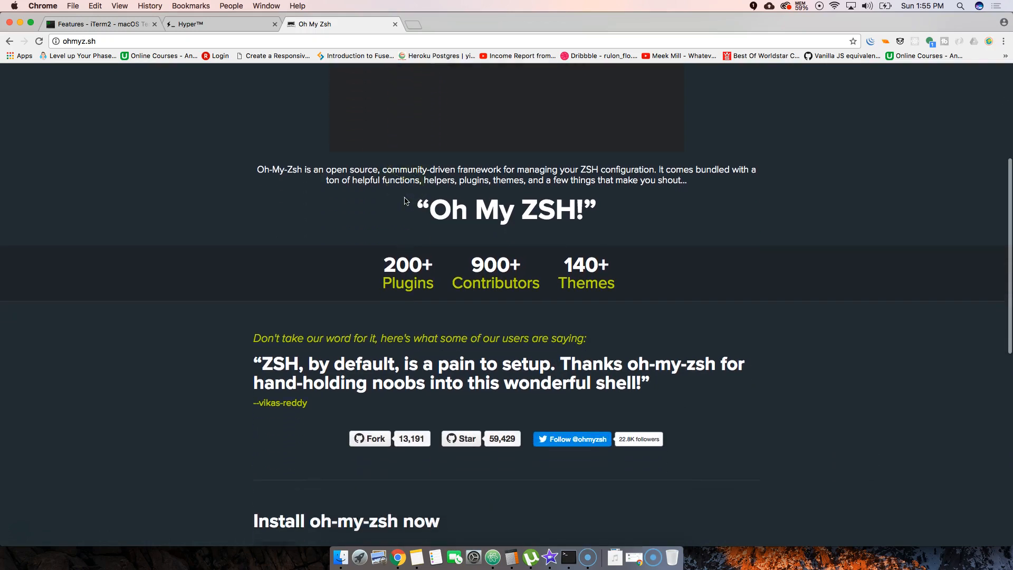
{"action": "scroll", "scroll_direction": "down", "scroll_amount": 3}
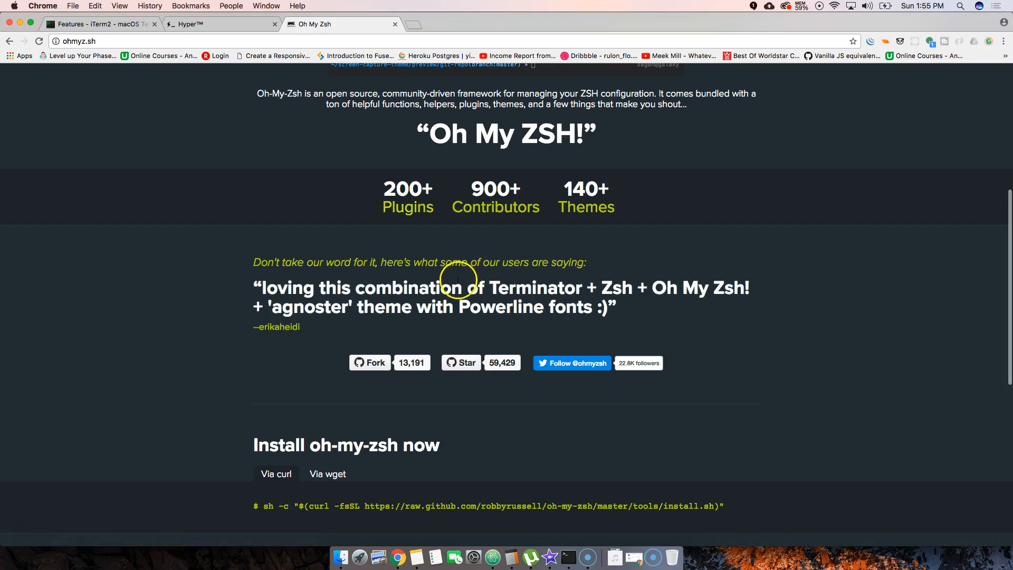
{"action": "scroll", "scroll_direction": "down", "scroll_amount": 3}
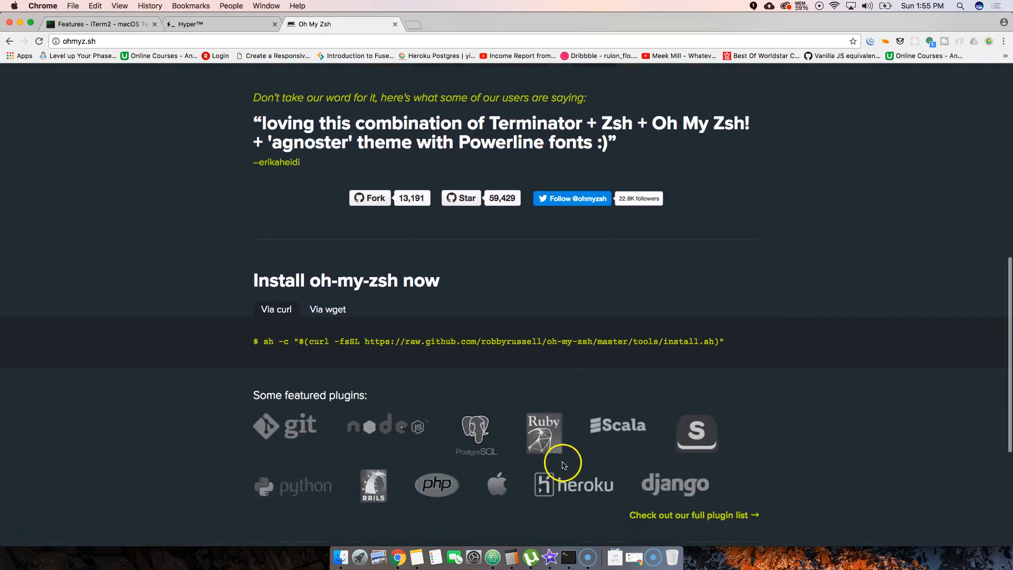
{"action": "scroll", "scroll_direction": "down", "scroll_amount": 3}
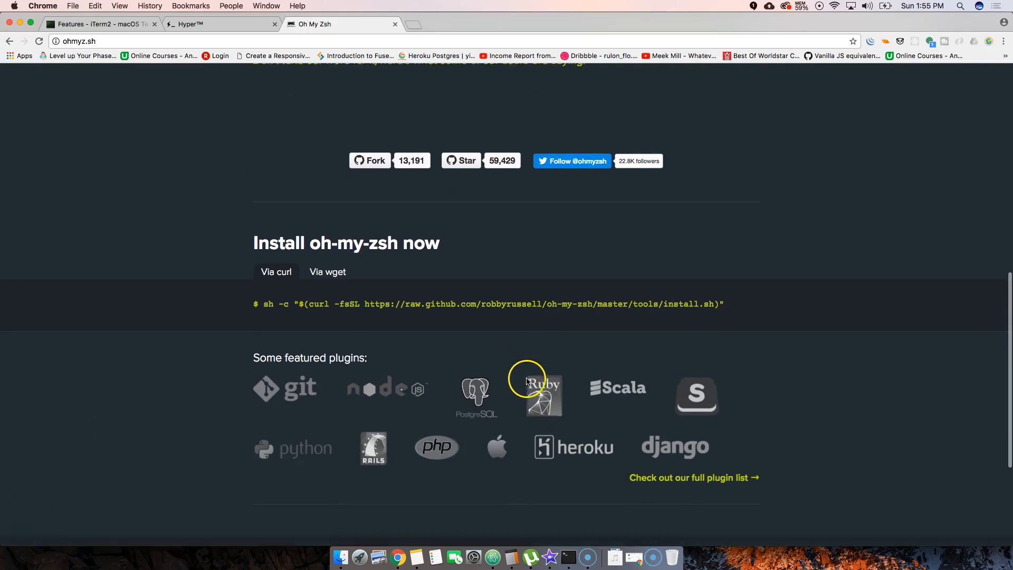
{"action": "scroll", "scroll_direction": "down", "scroll_amount": 3}
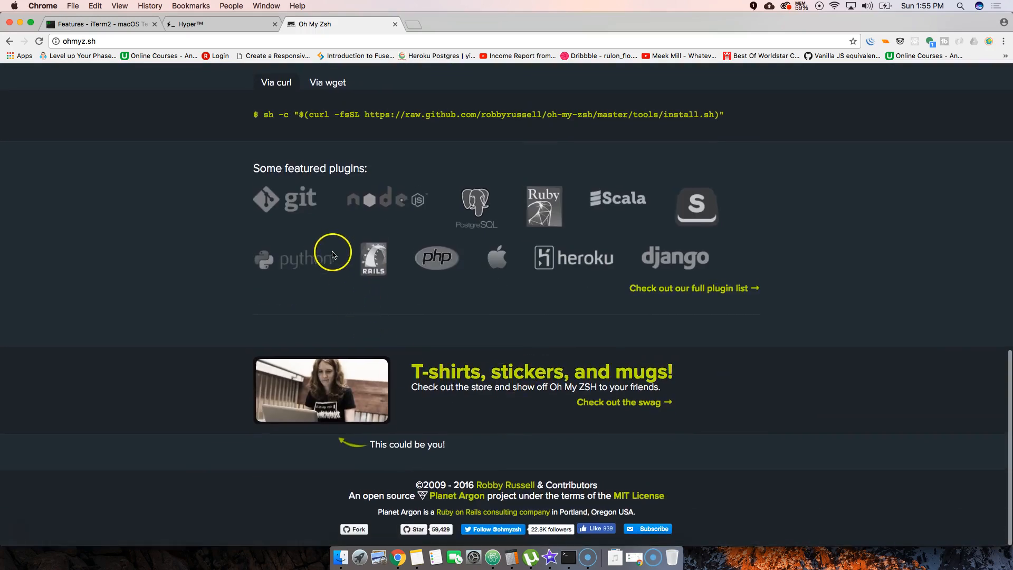
{"action": "scroll", "scroll_direction": "up", "scroll_amount": 3}
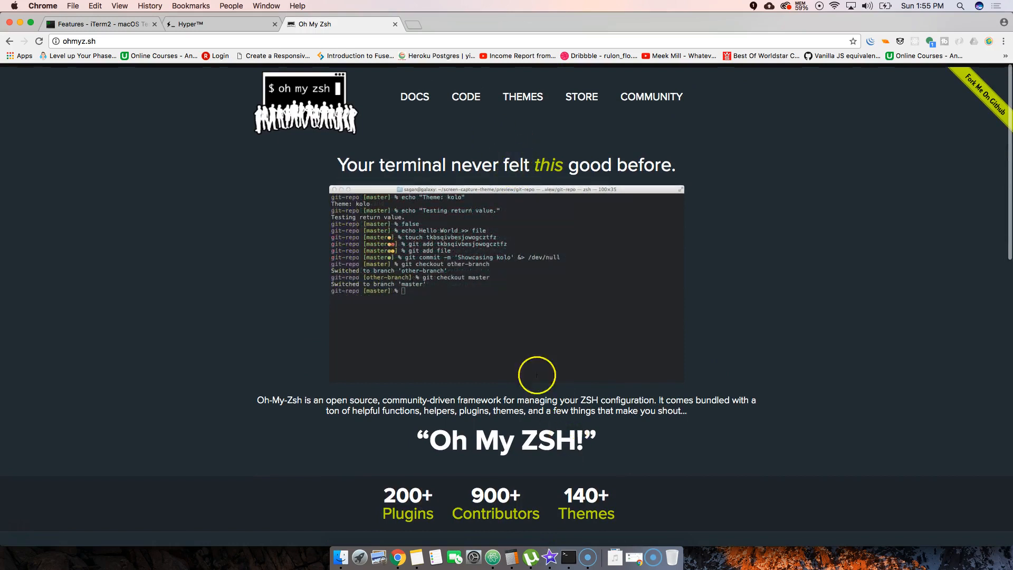
{"action": "left_click", "coordinate": [523, 96]}
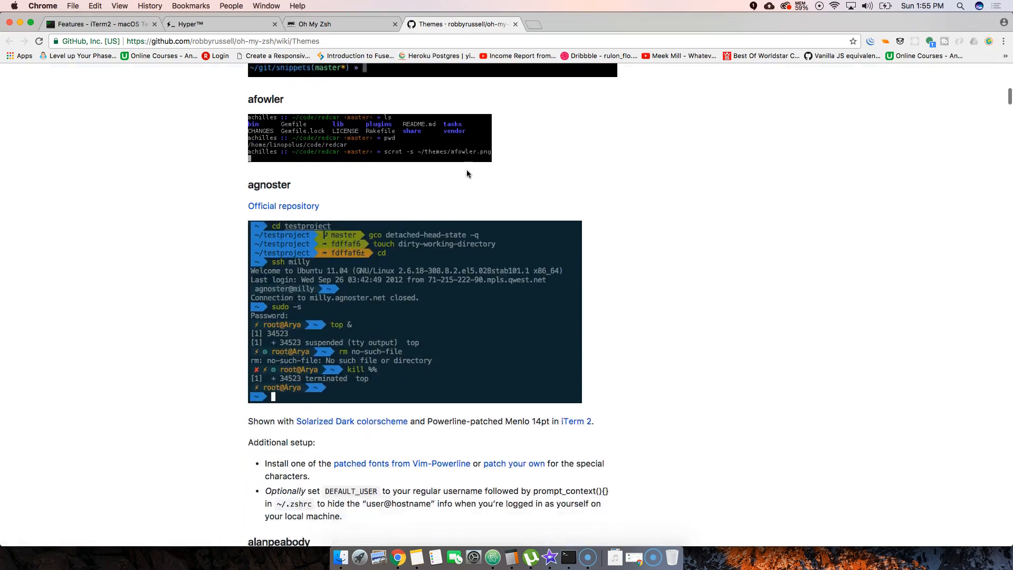
Scroll the Oh My Zsh themes wiki down to the agnoster theme.
{"action": "scroll", "scroll_direction": "down", "scroll_amount": 3}
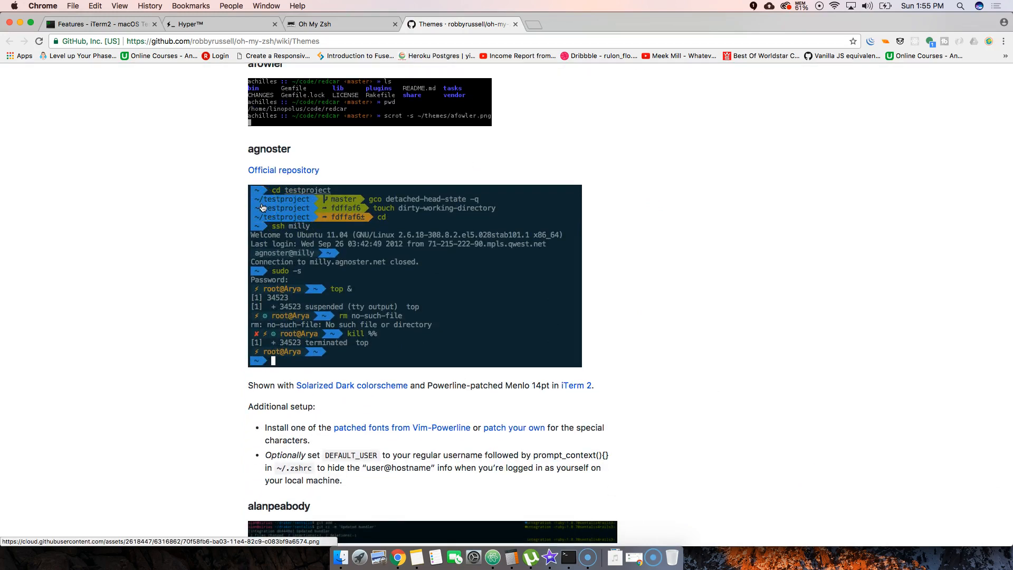
{"action": "mouse_move", "coordinate": [337, 204]}
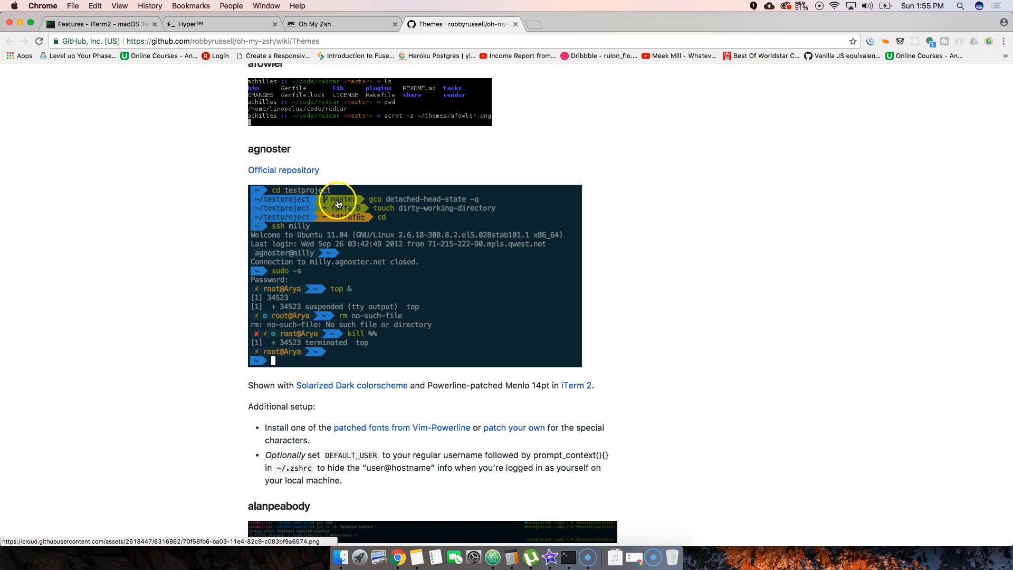
{"action": "mouse_move", "coordinate": [344, 241]}
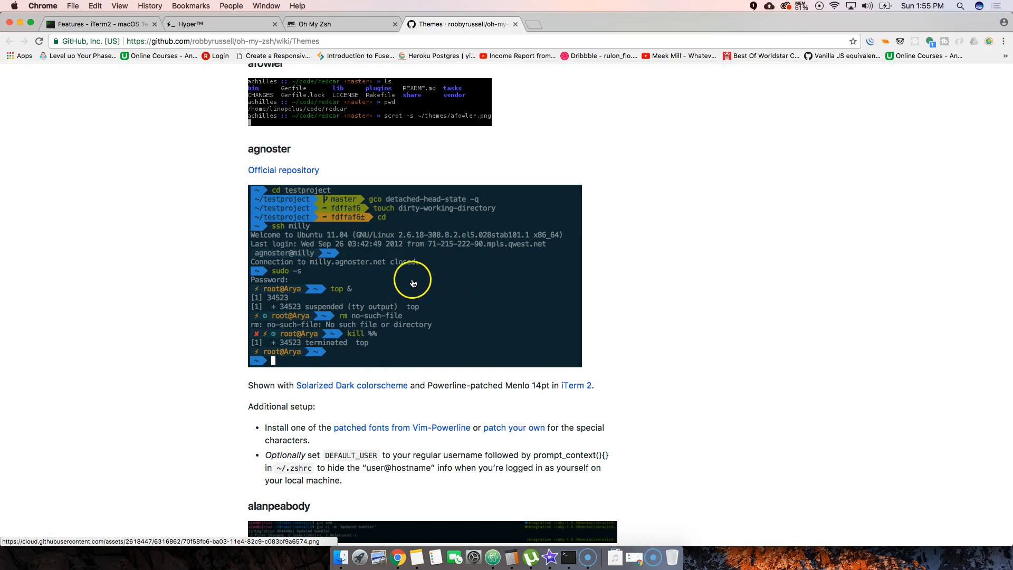
{"action": "scroll", "scroll_direction": "down", "scroll_amount": 3}
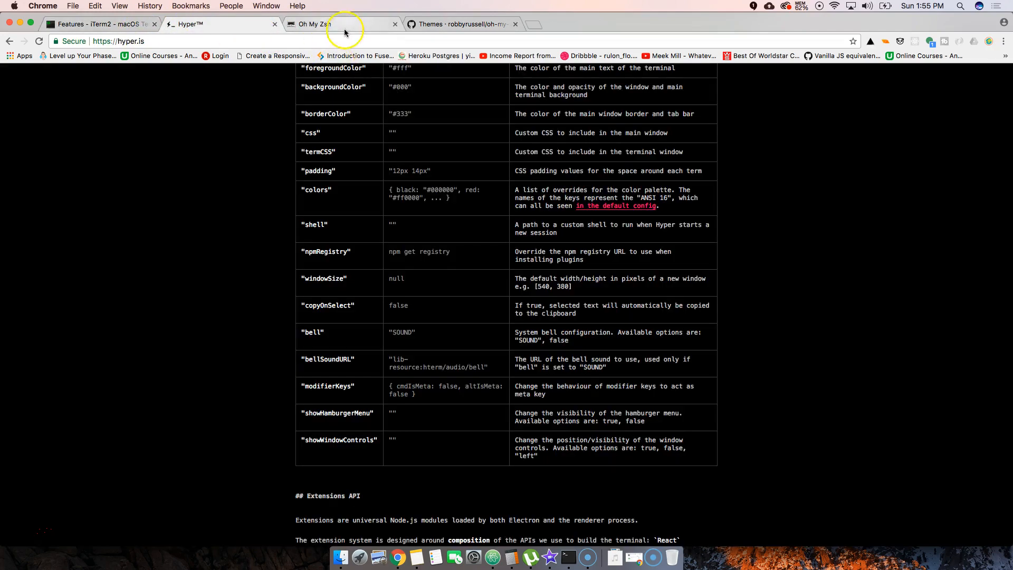
Flip between the Oh My Zsh and iTerm2 tabs, then bring Terminal forward.
{"action": "left_click", "coordinate": [317, 24]}
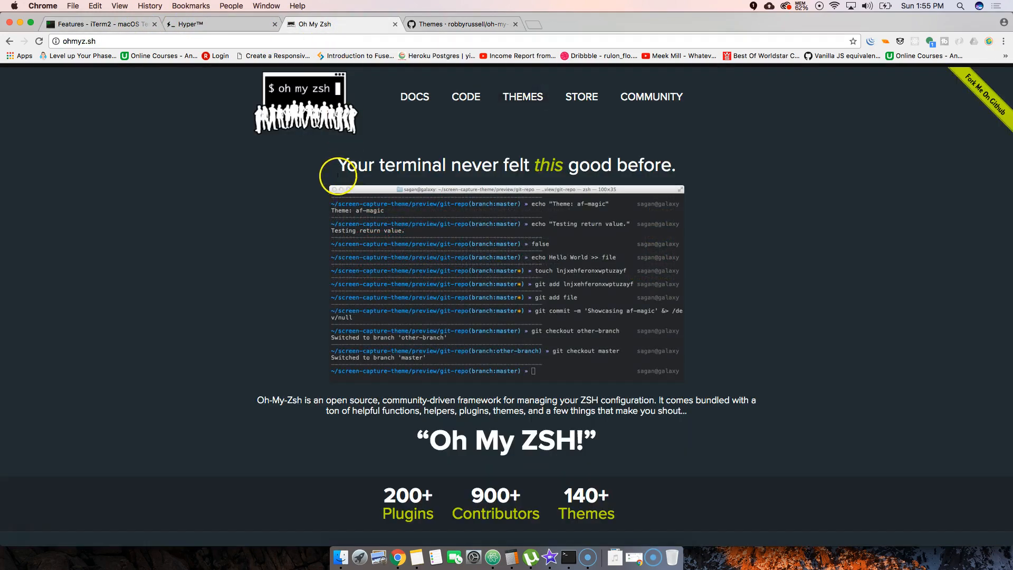
{"action": "left_click", "coordinate": [97, 23]}
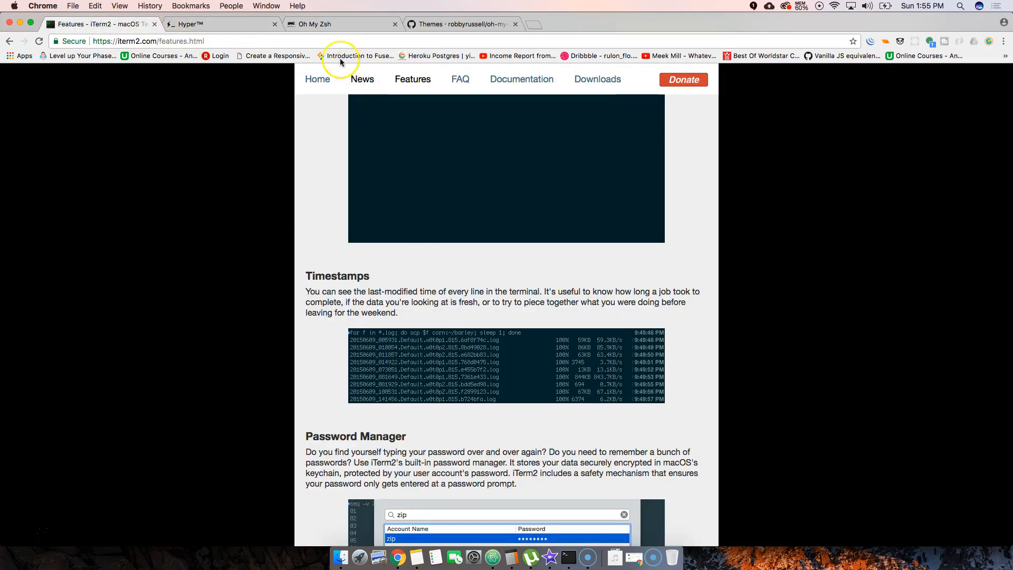
{"action": "left_click", "coordinate": [329, 24]}
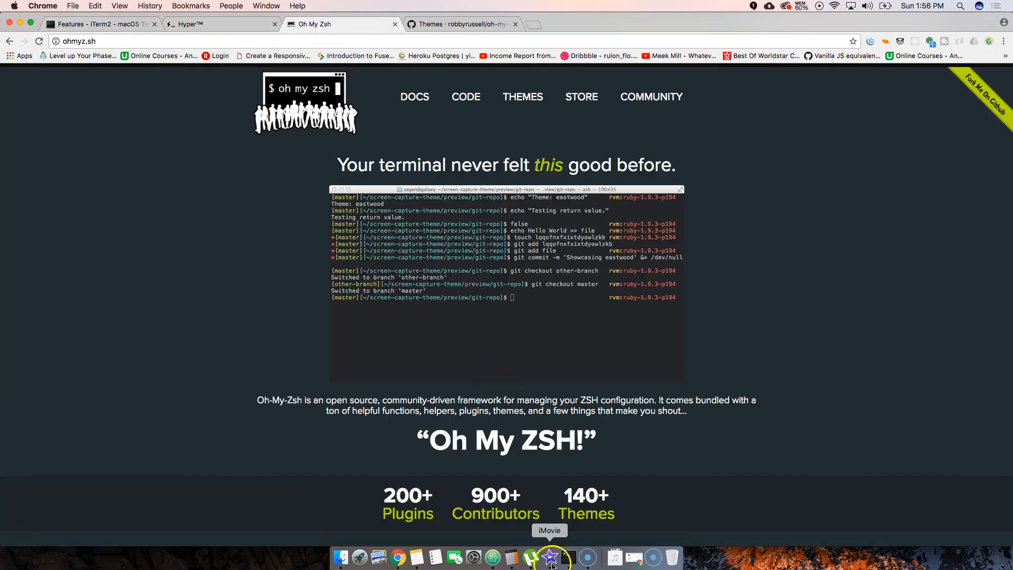
{"action": "left_click", "coordinate": [567, 557]}
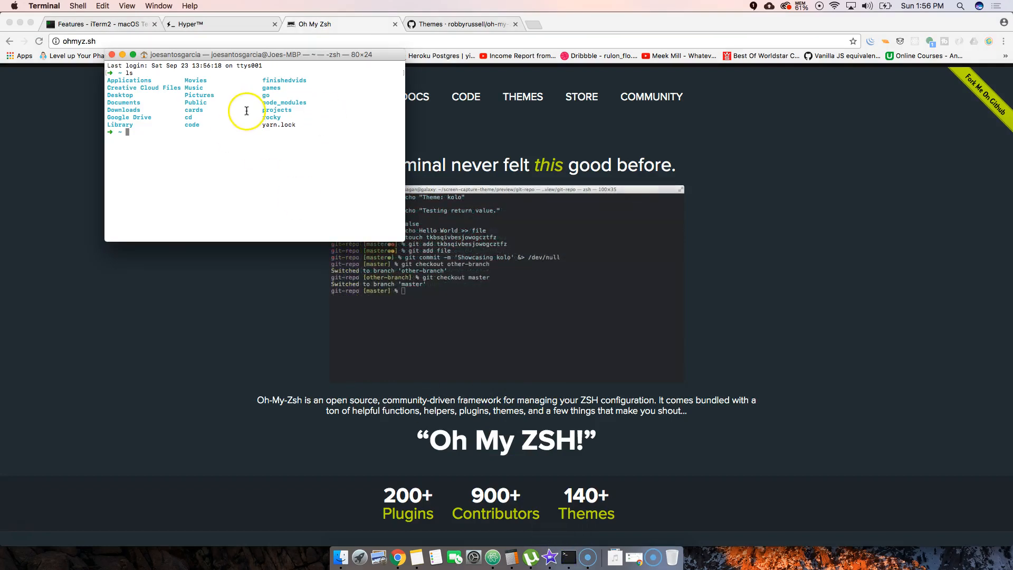
{"action": "mouse_move", "coordinate": [251, 140]}
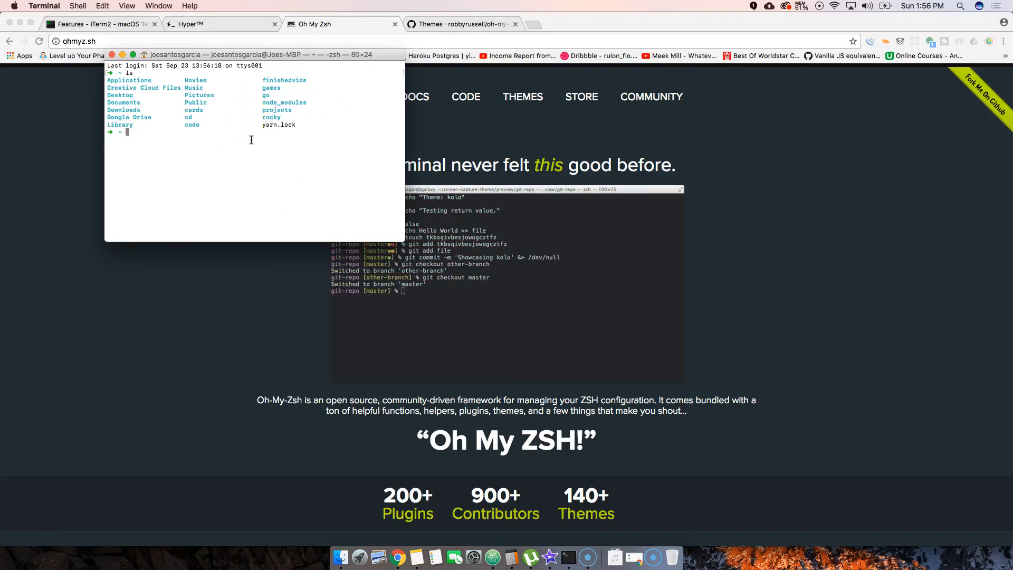
{"action": "mouse_move", "coordinate": [142, 136]}
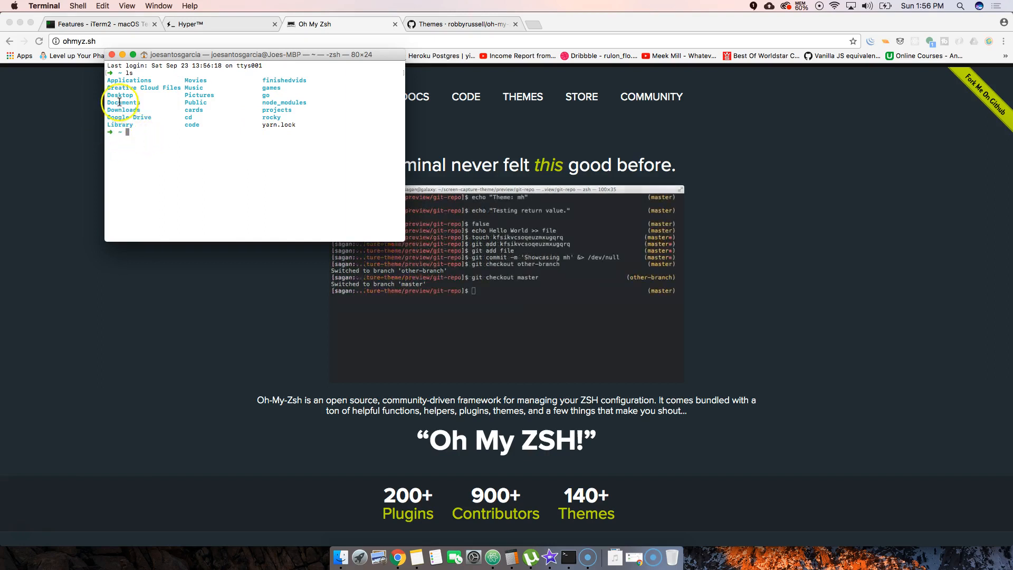
{"action": "mouse_move", "coordinate": [110, 136]}
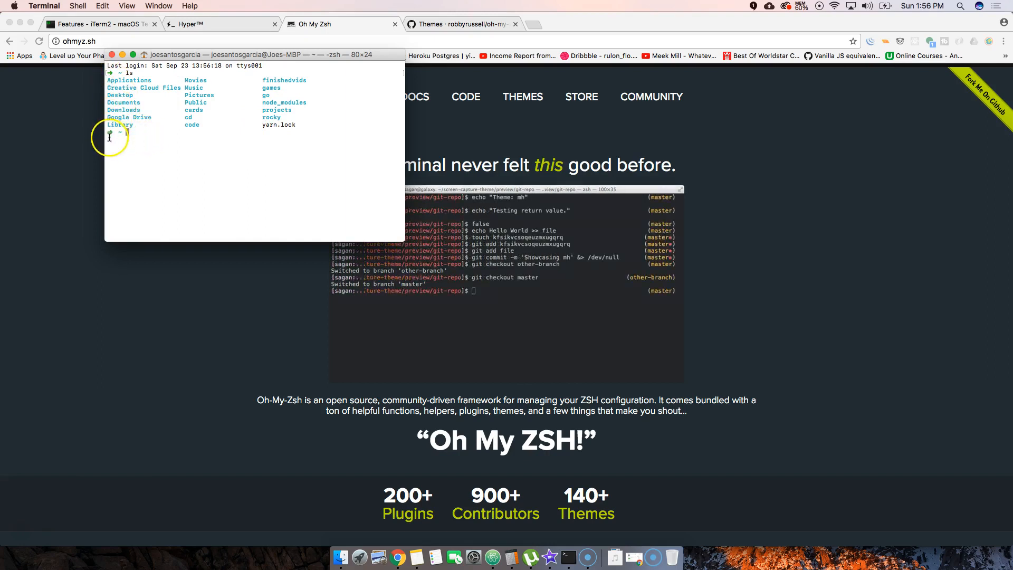
{"action": "mouse_move", "coordinate": [250, 176]}
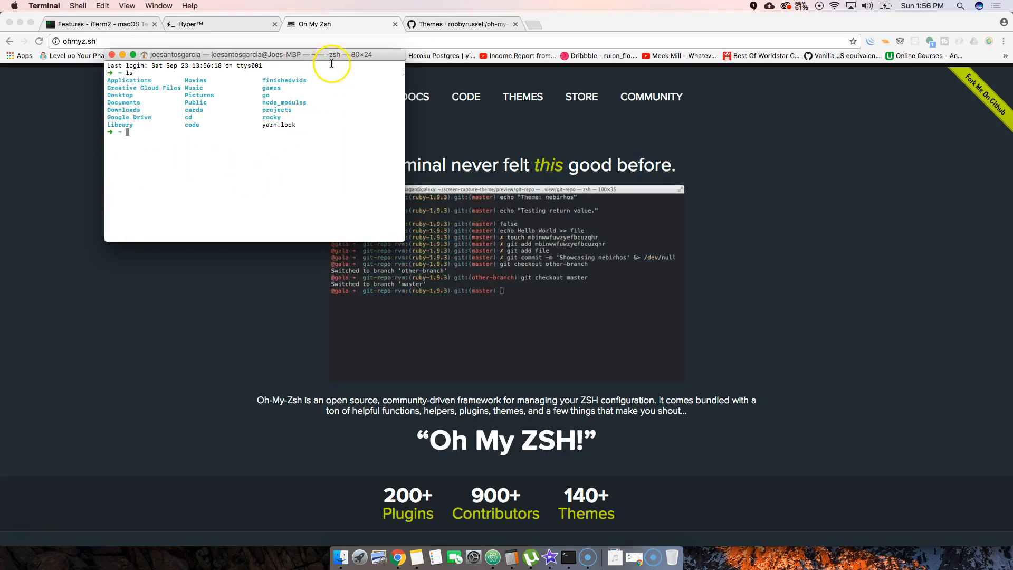
{"action": "mouse_move", "coordinate": [329, 106]}
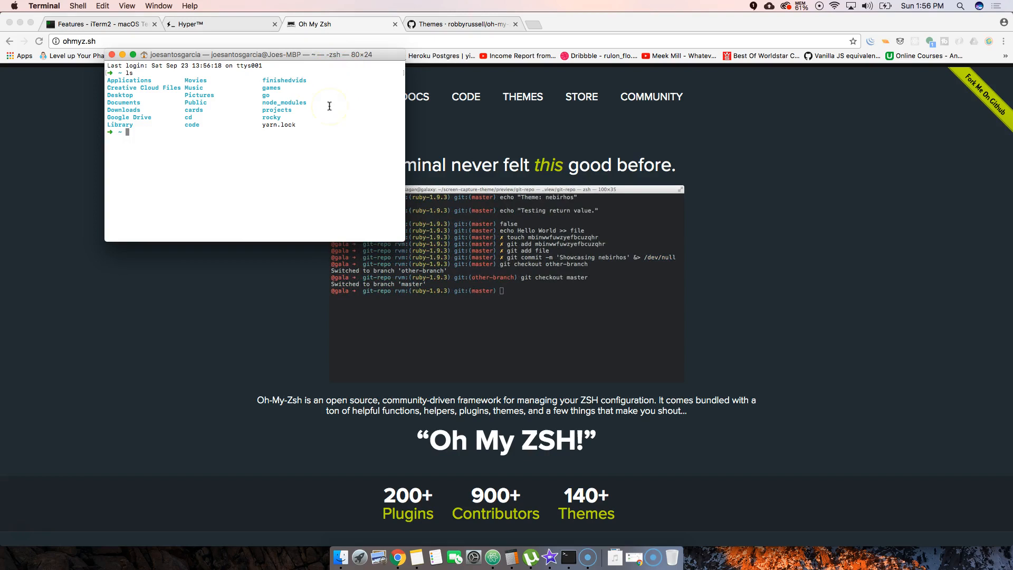
{"action": "mouse_move", "coordinate": [353, 169]}
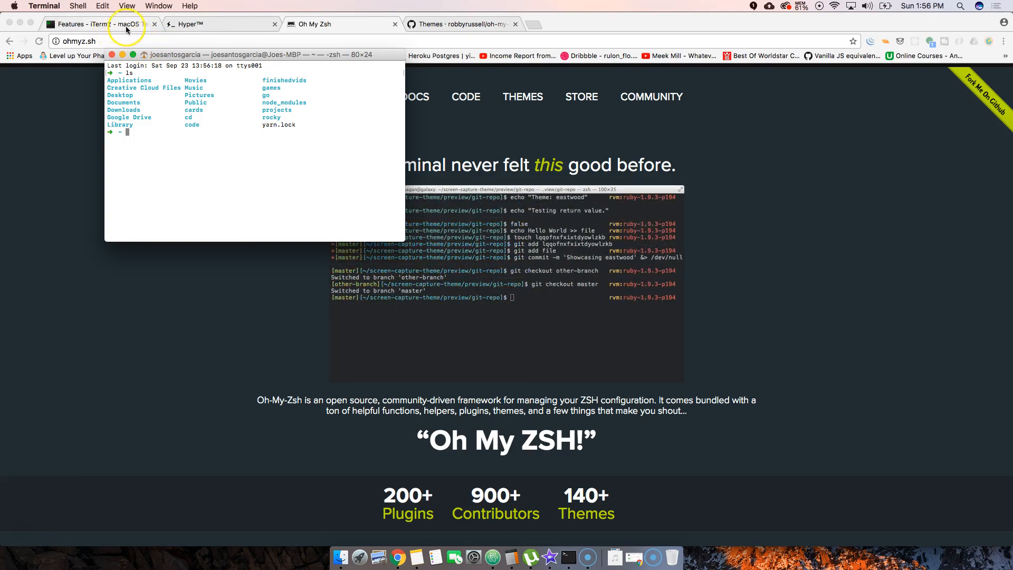
{"action": "mouse_move", "coordinate": [320, 23]}
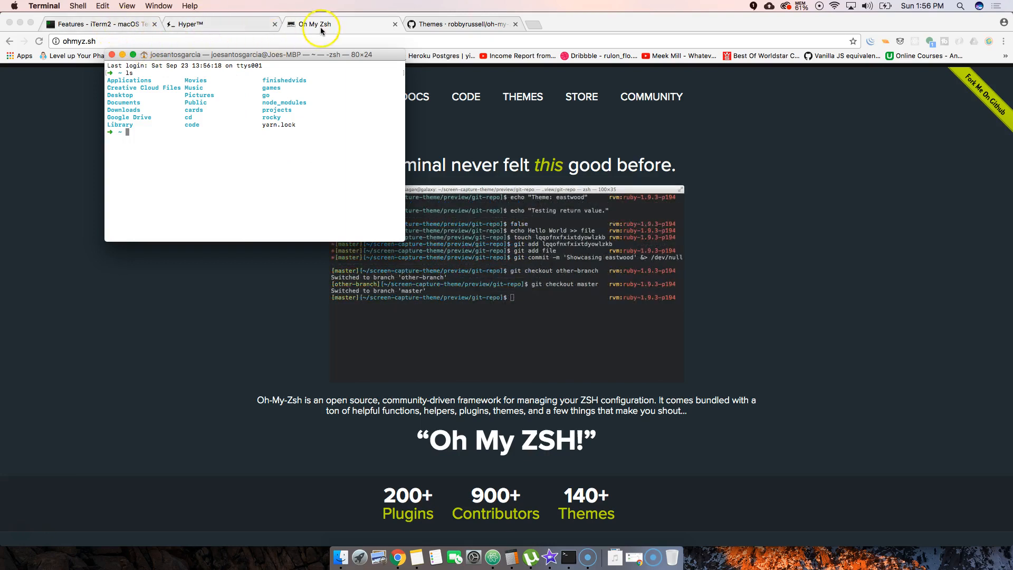
{"action": "mouse_move", "coordinate": [316, 72]}
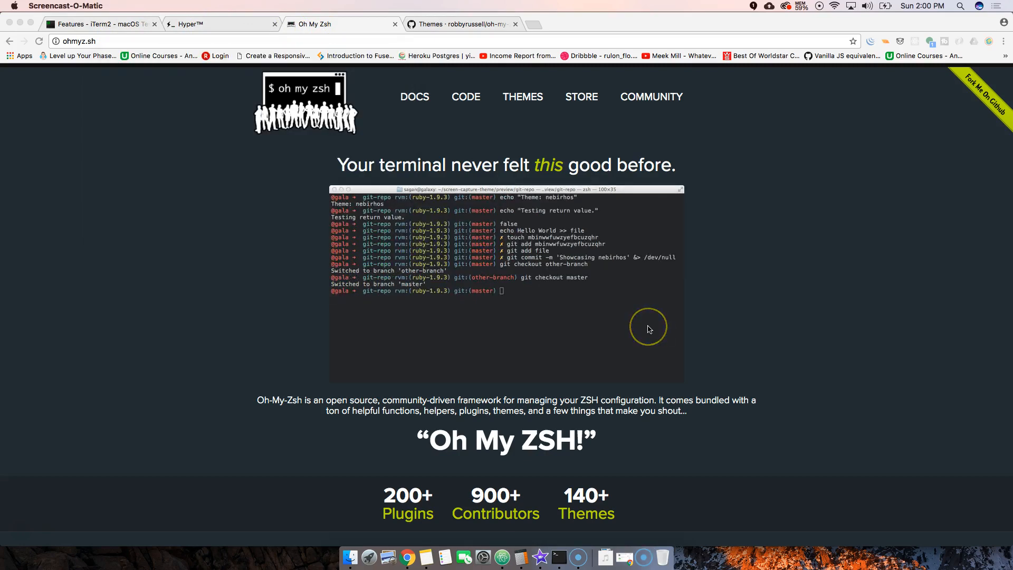
{"action": "mouse_move", "coordinate": [502, 556]}
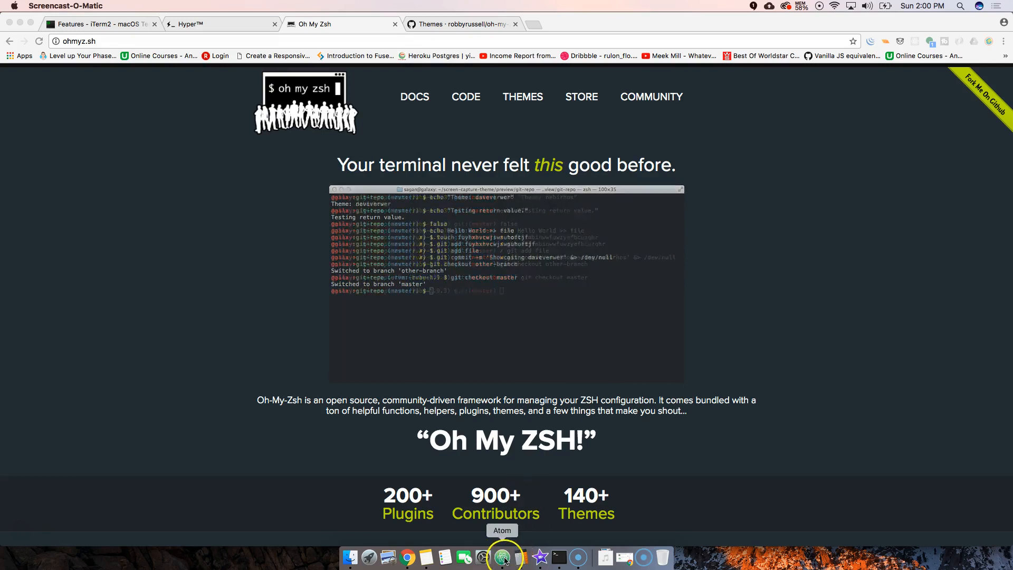
Open Atom's Install Packages settings and search for 'platfori'.
{"action": "left_click", "coordinate": [502, 555]}
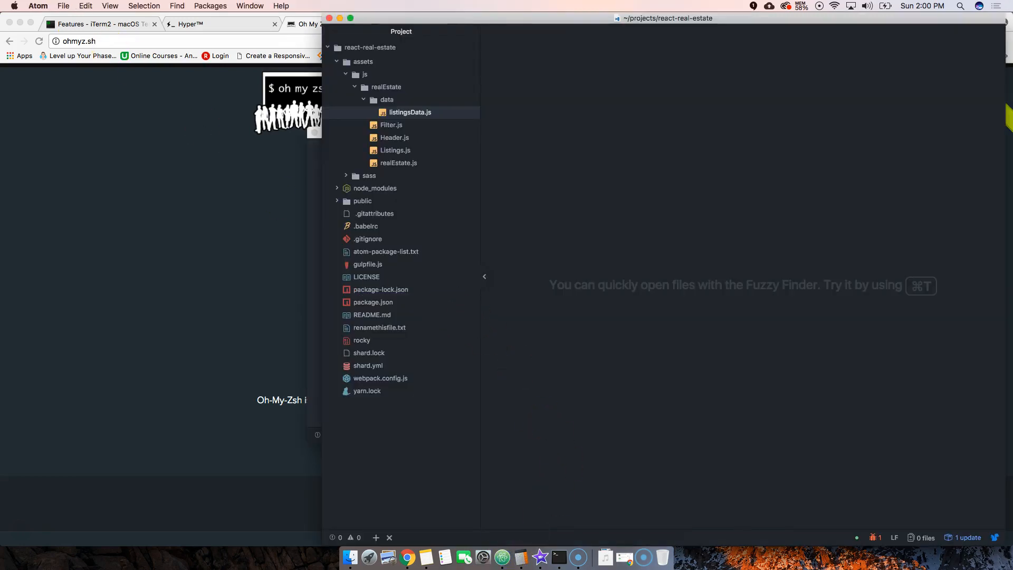
{"action": "left_click", "coordinate": [38, 6]}
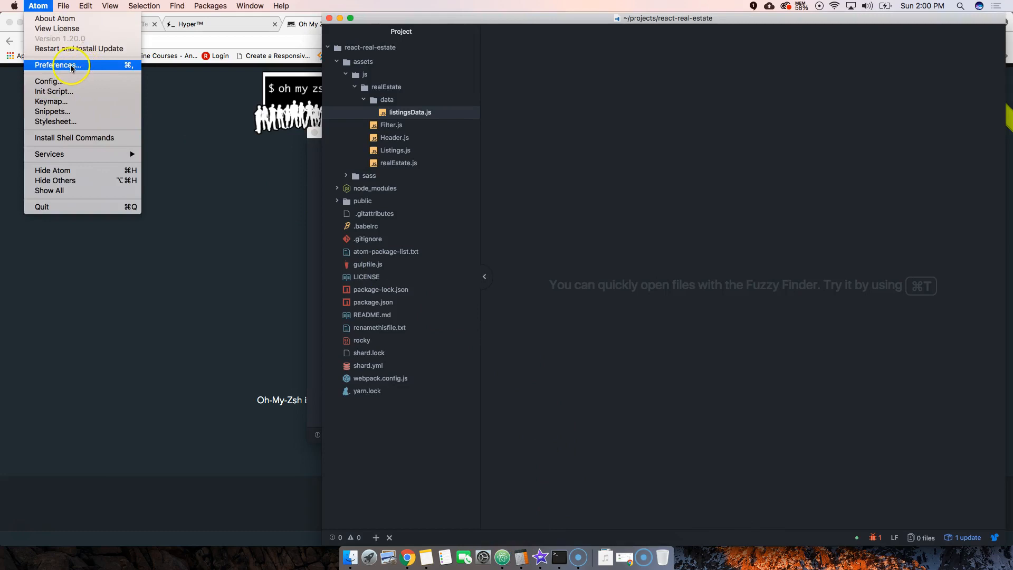
{"action": "left_click", "coordinate": [55, 65]}
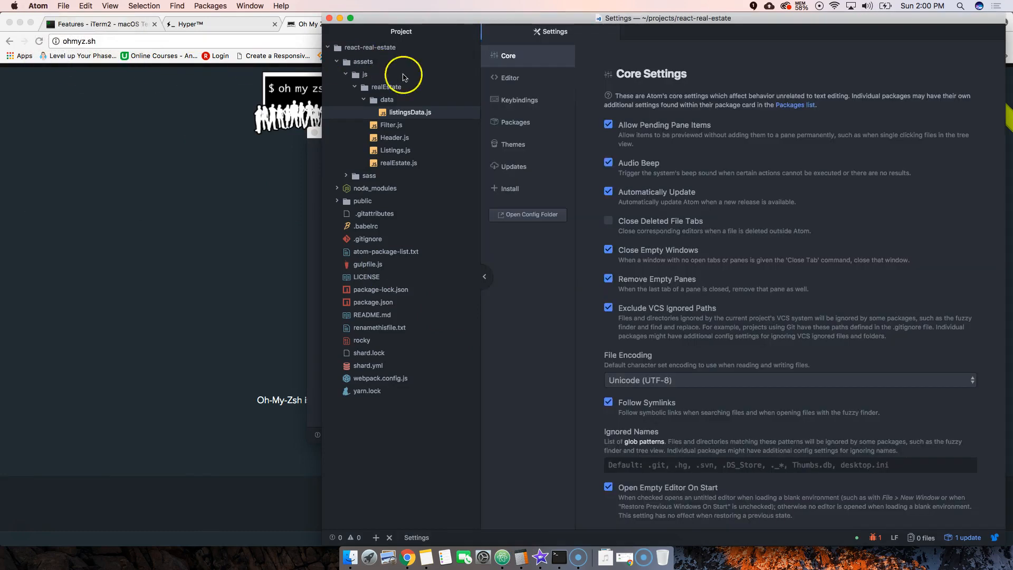
{"action": "left_click", "coordinate": [510, 188]}
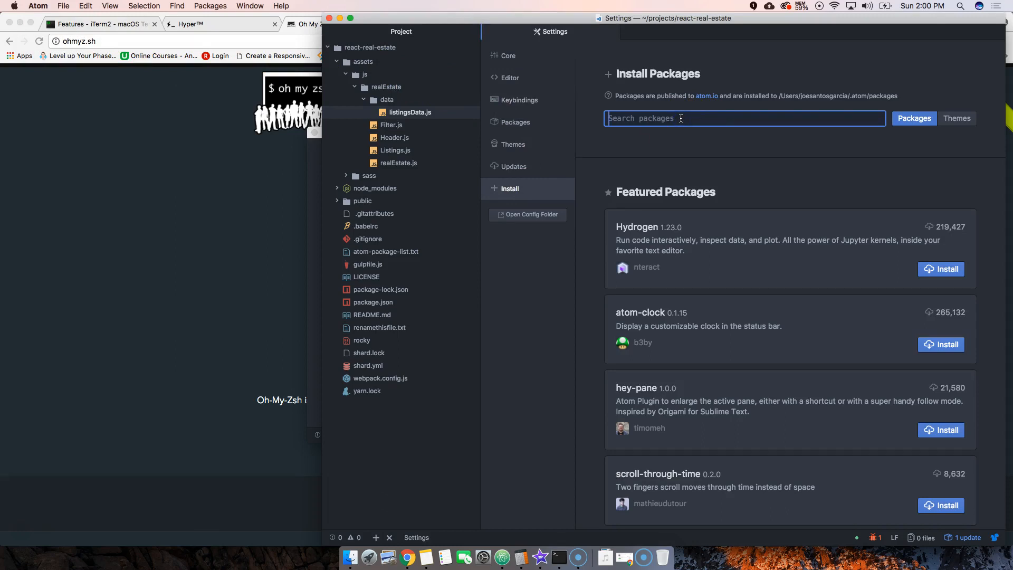
{"action": "type", "text": "platfori"}
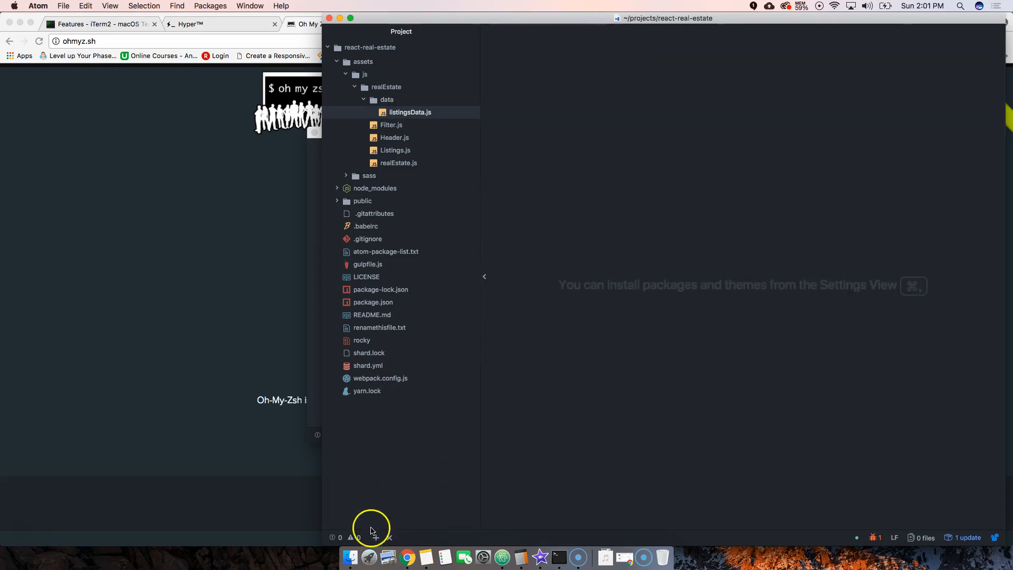
{"action": "mouse_move", "coordinate": [375, 538]}
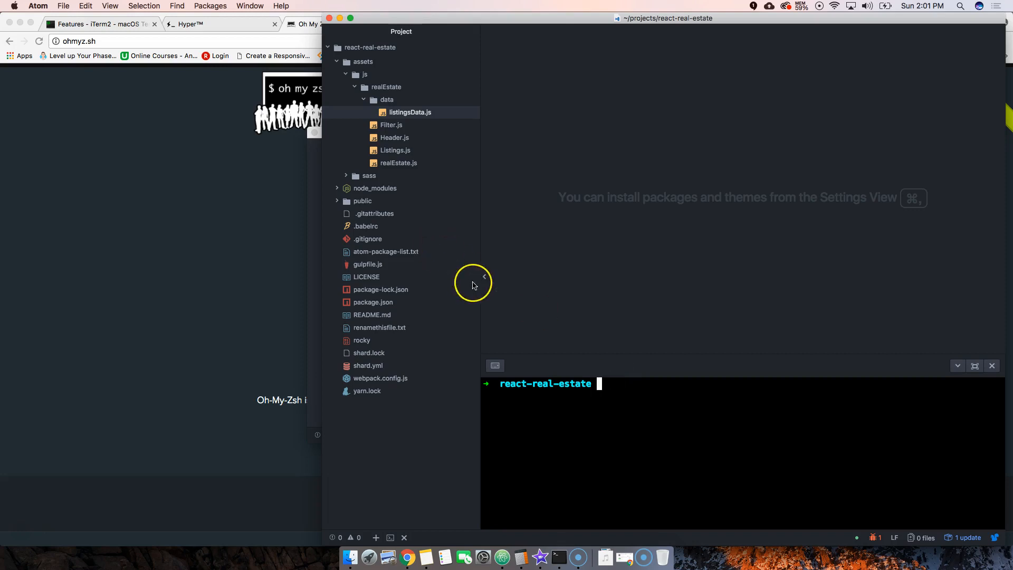
List the project files, enter node_modules, and return to the project root.
{"action": "type", "text": "ls"}
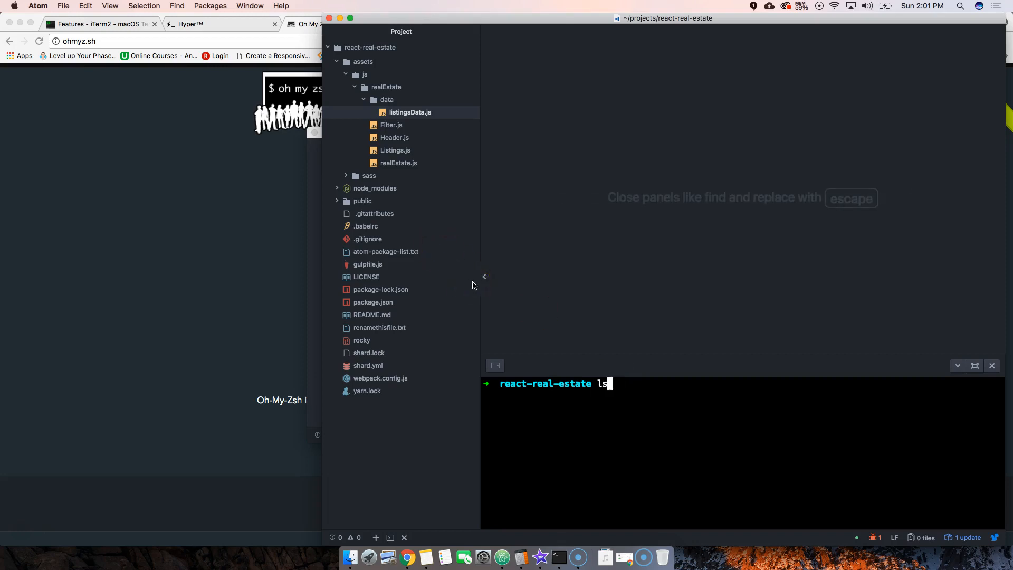
{"action": "key", "text": "Return"}
{"action": "type", "text": "cd node_module"}
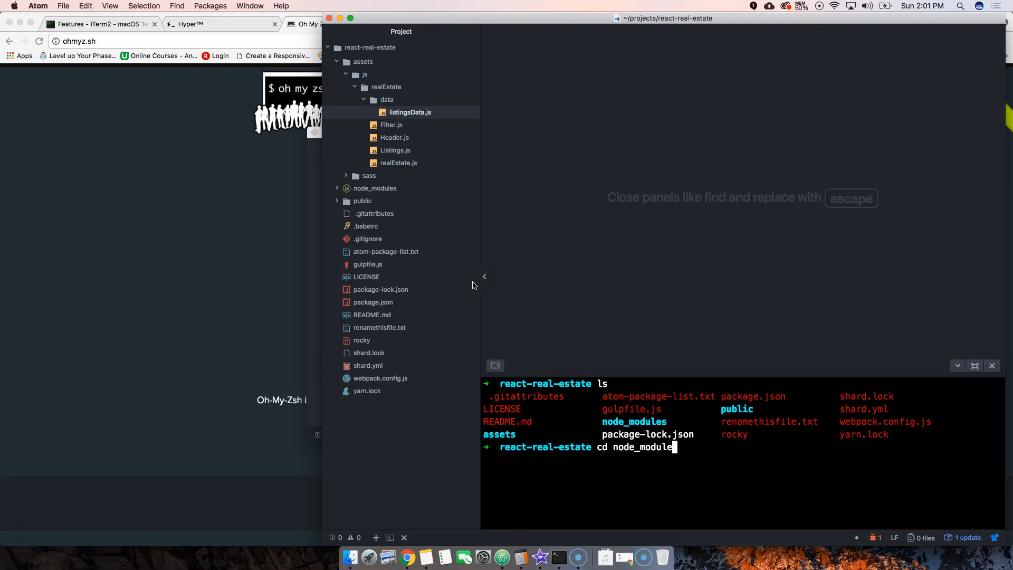
{"action": "key", "text": "Return"}
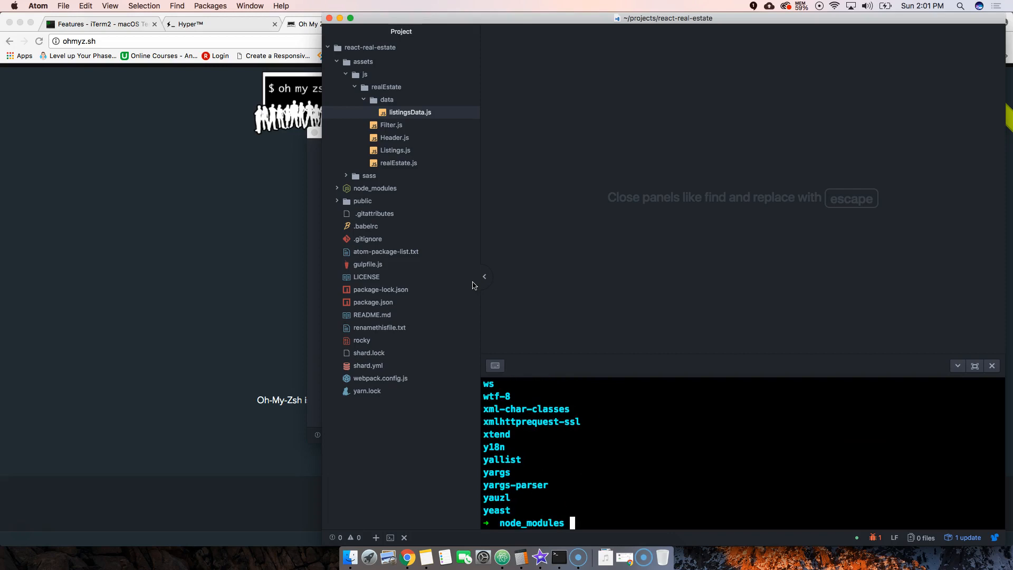
{"action": "type", "text": "cd .."}
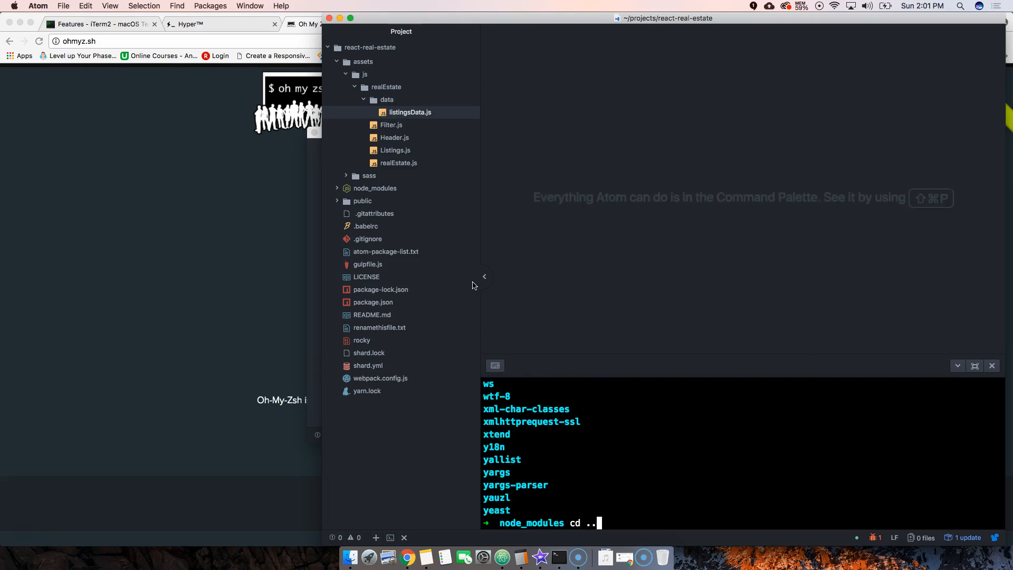
Clear the Atom terminal and open Header.js from the tree view.
{"action": "type", "text": "cle"}
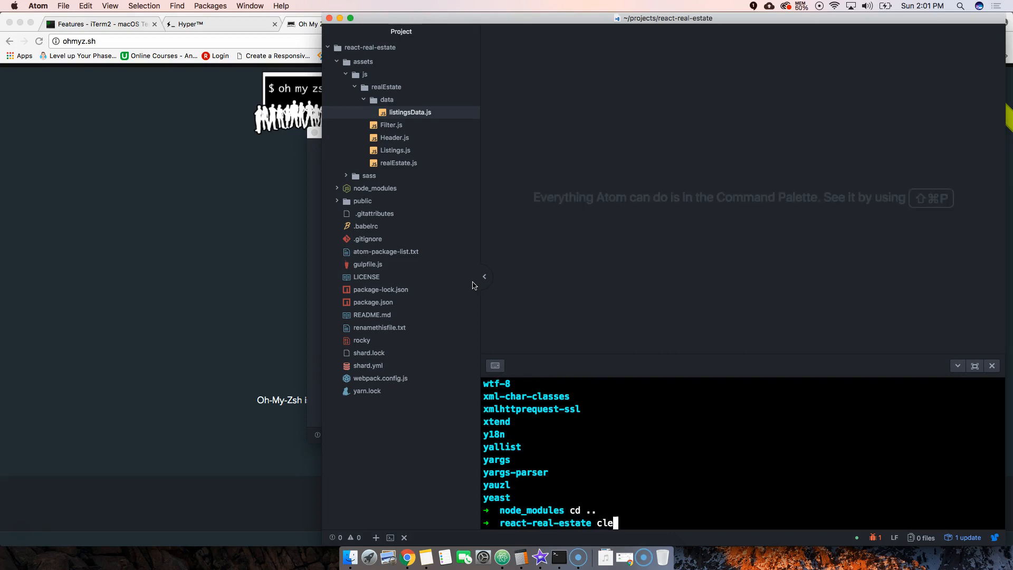
{"action": "key", "text": "Return"}
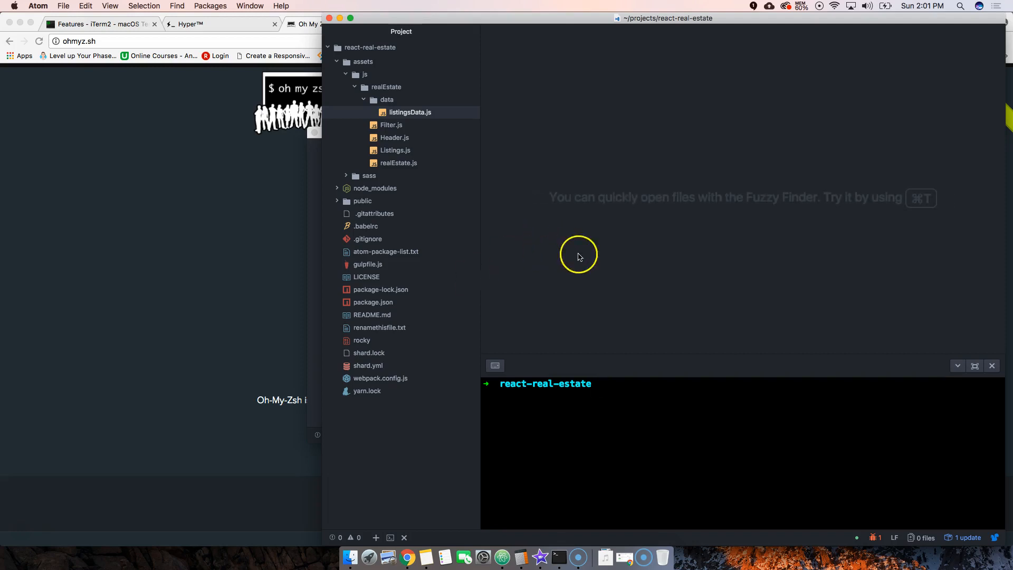
{"action": "left_click", "coordinate": [394, 137]}
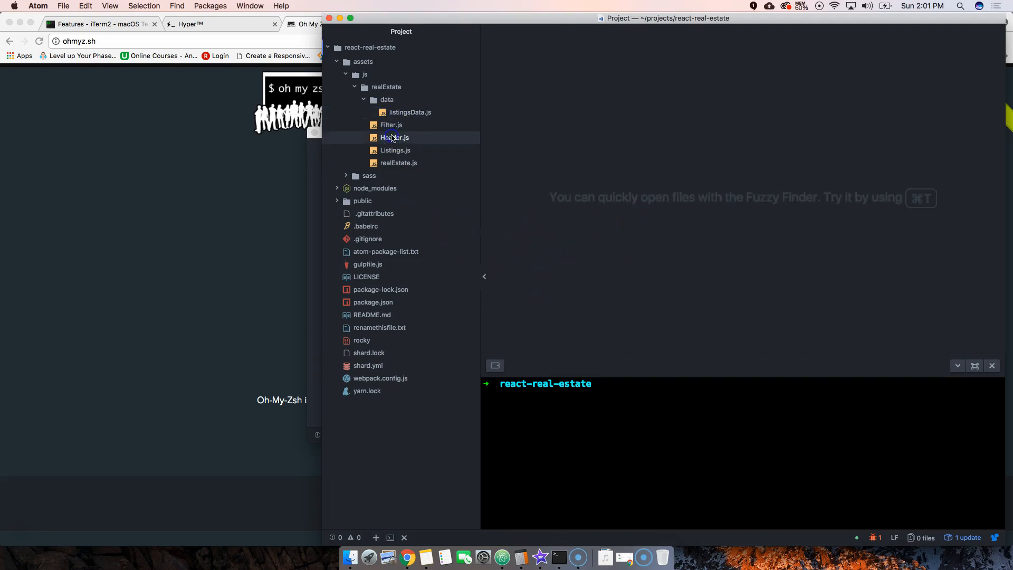
{"action": "left_click", "coordinate": [394, 138]}
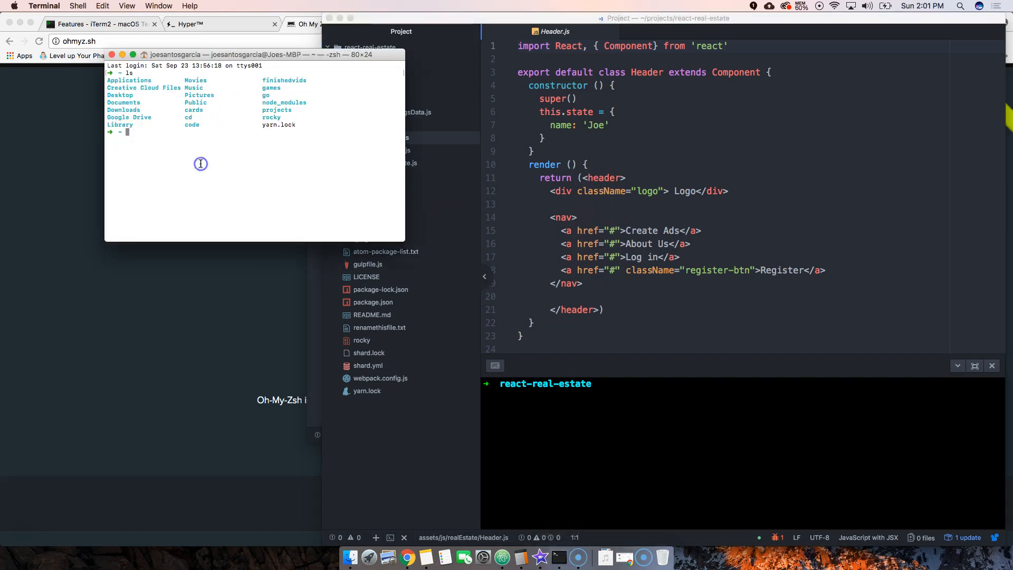
In the standalone Terminal, change into the code folder and run 'cd no'.
{"action": "left_click", "coordinate": [549, 361]}
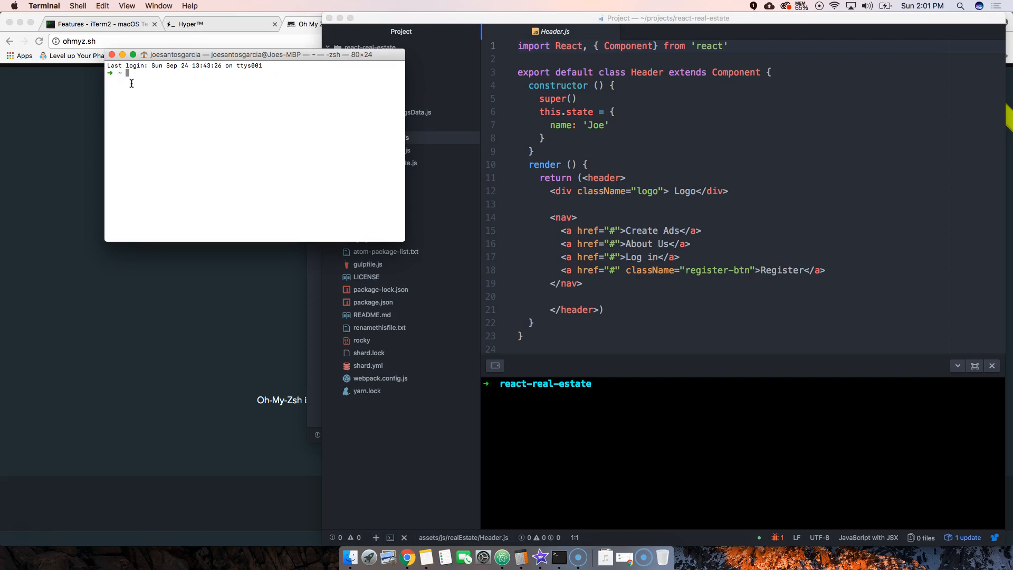
{"action": "type", "text": "cd"}
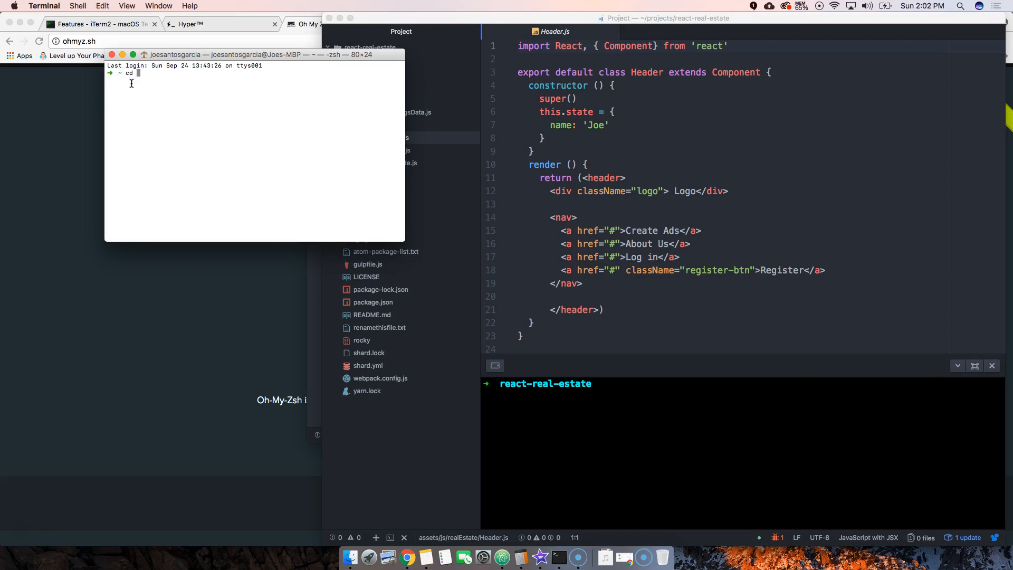
{"action": "type", "text": "code"}
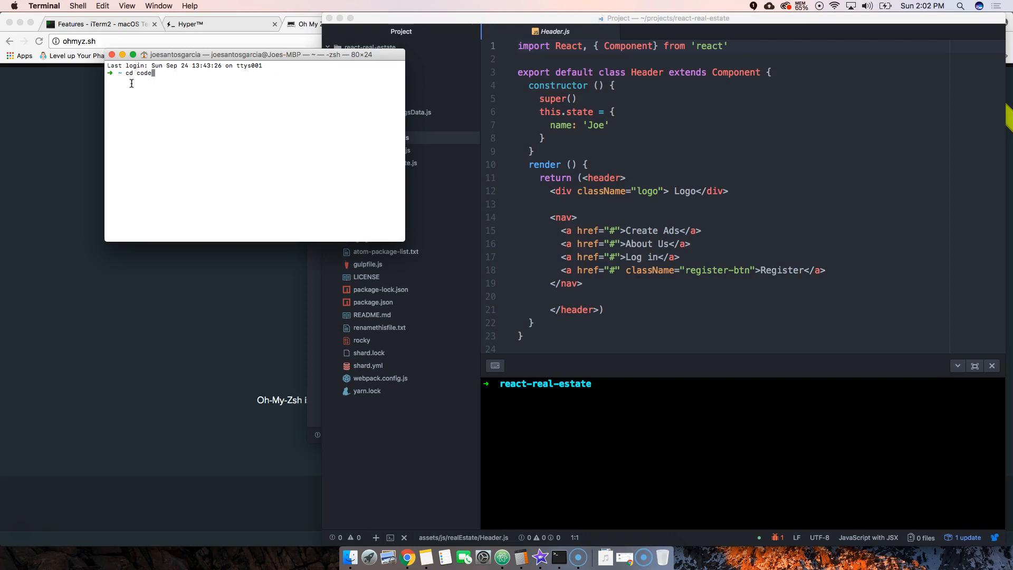
{"action": "key", "text": "Return"}
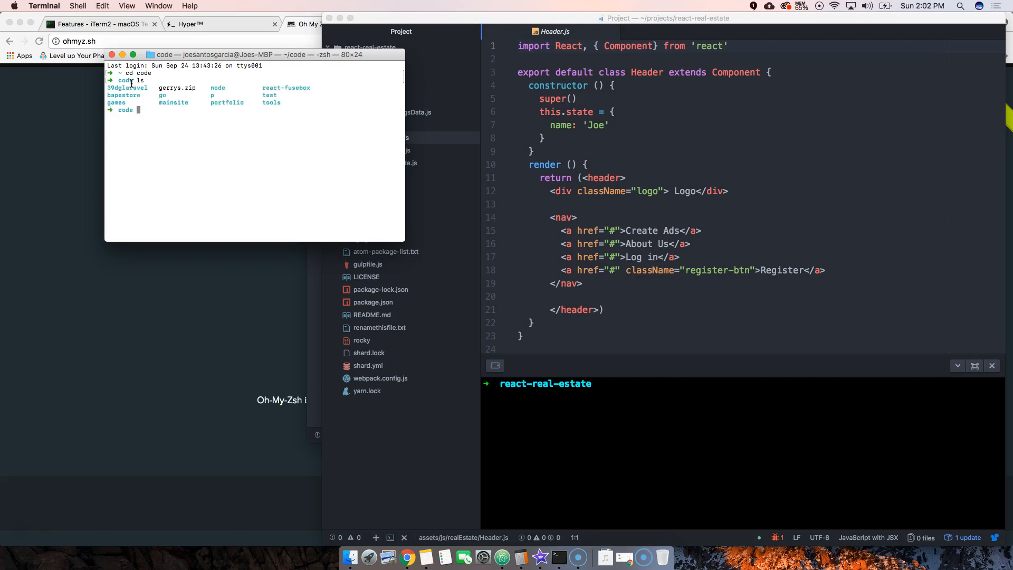
{"action": "type", "text": "cd no"}
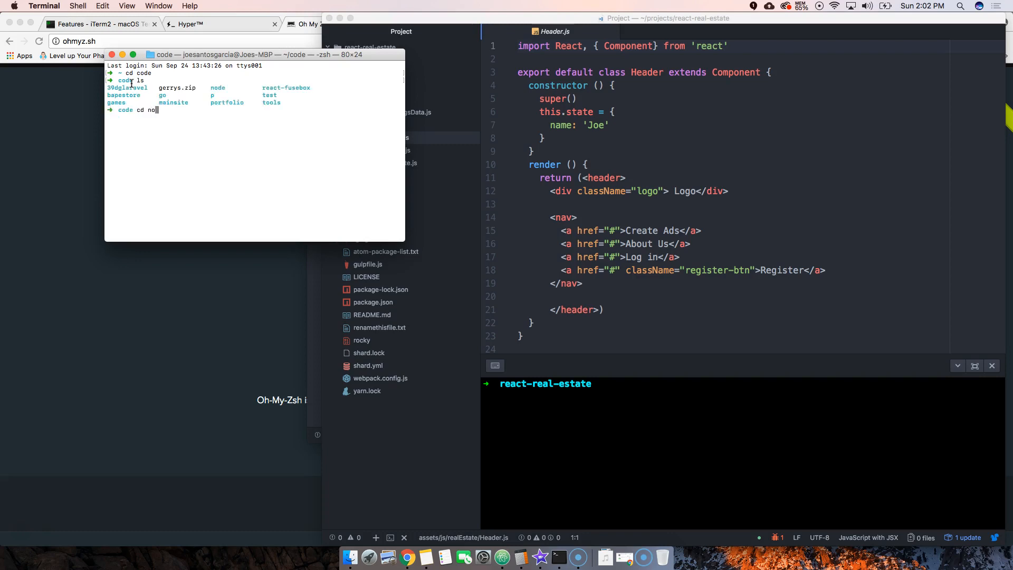
{"action": "key", "text": "Return"}
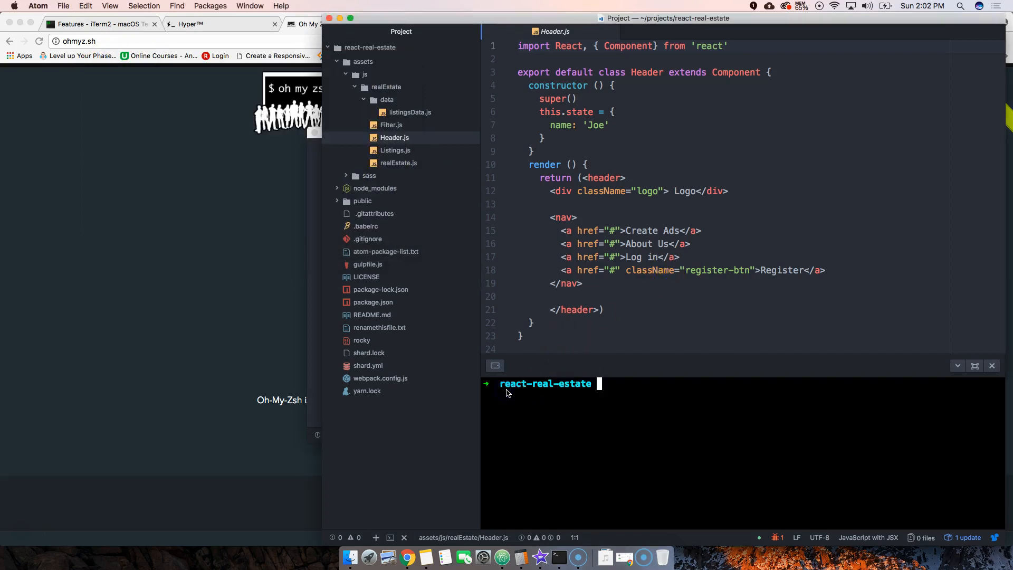
{"action": "mouse_move", "coordinate": [993, 366]}
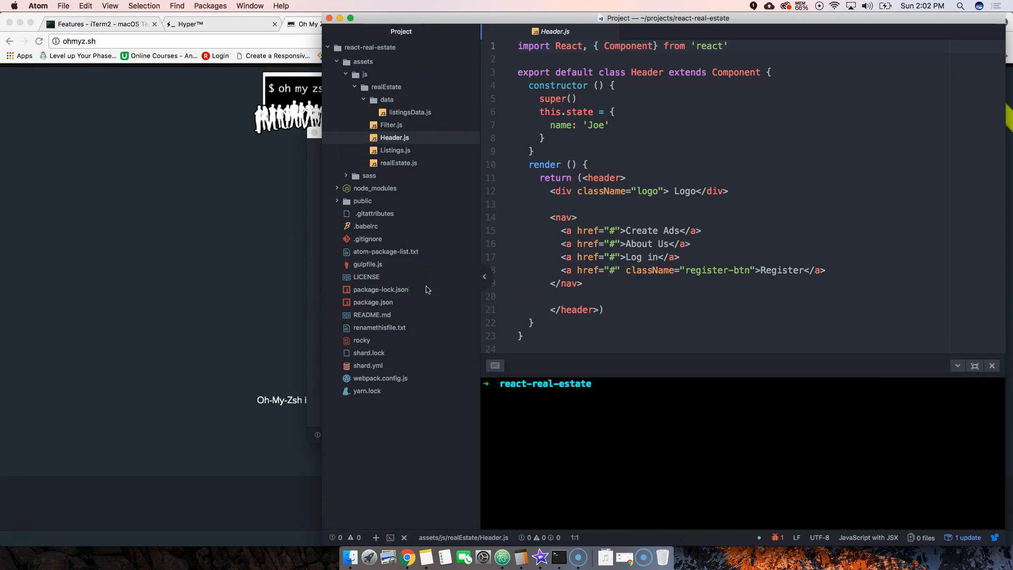
{"action": "mouse_move", "coordinate": [702, 259]}
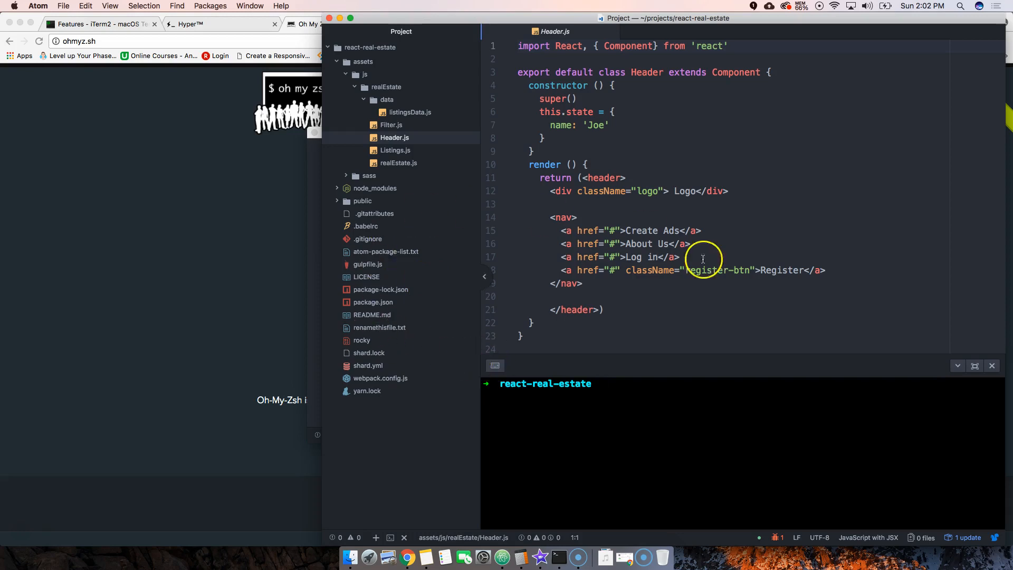
{"action": "mouse_move", "coordinate": [456, 377]}
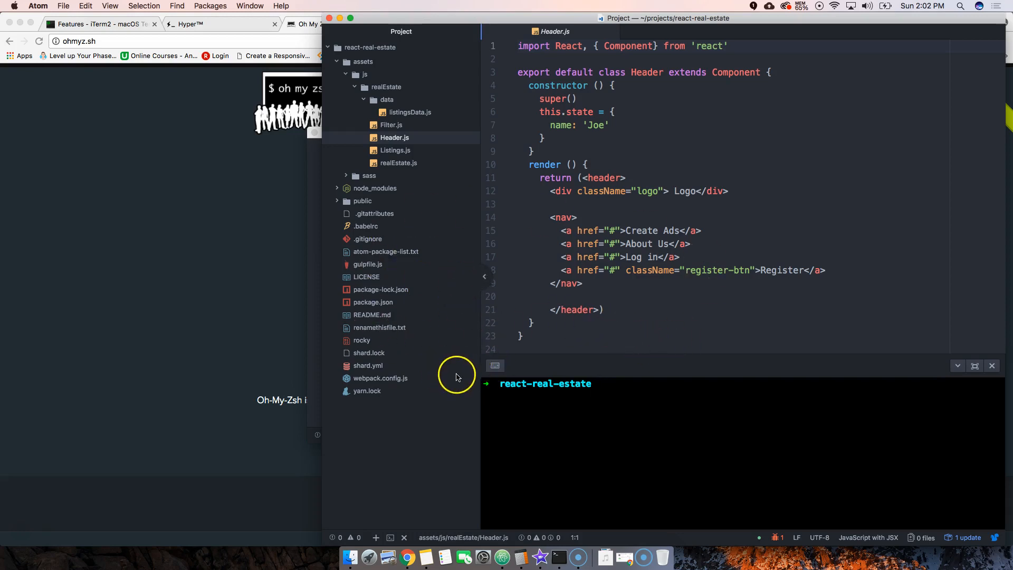
{"action": "mouse_move", "coordinate": [342, 351]}
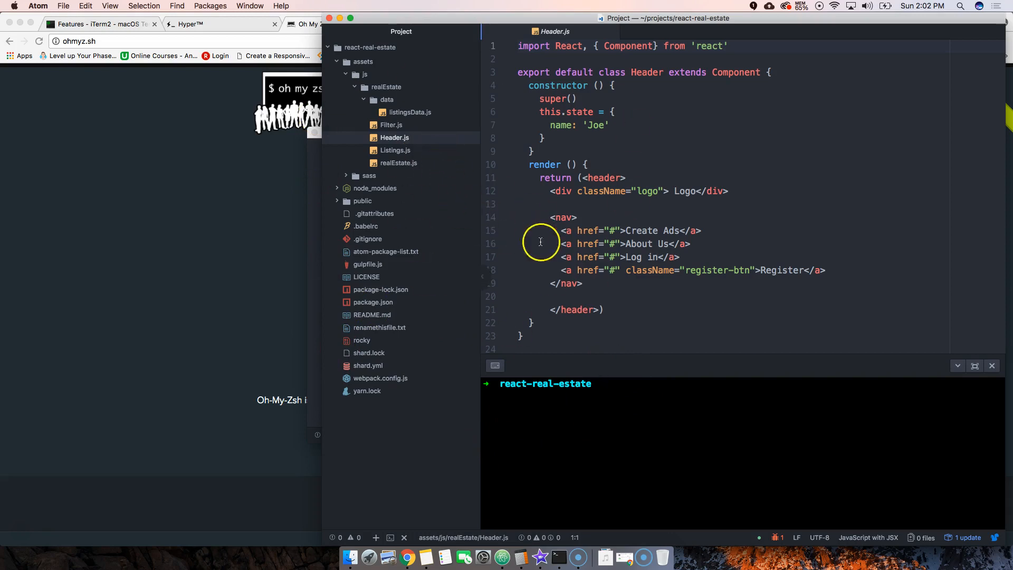
Run 'npm run watch' in Atom's built-in terminal.
{"action": "type", "text": "n"}
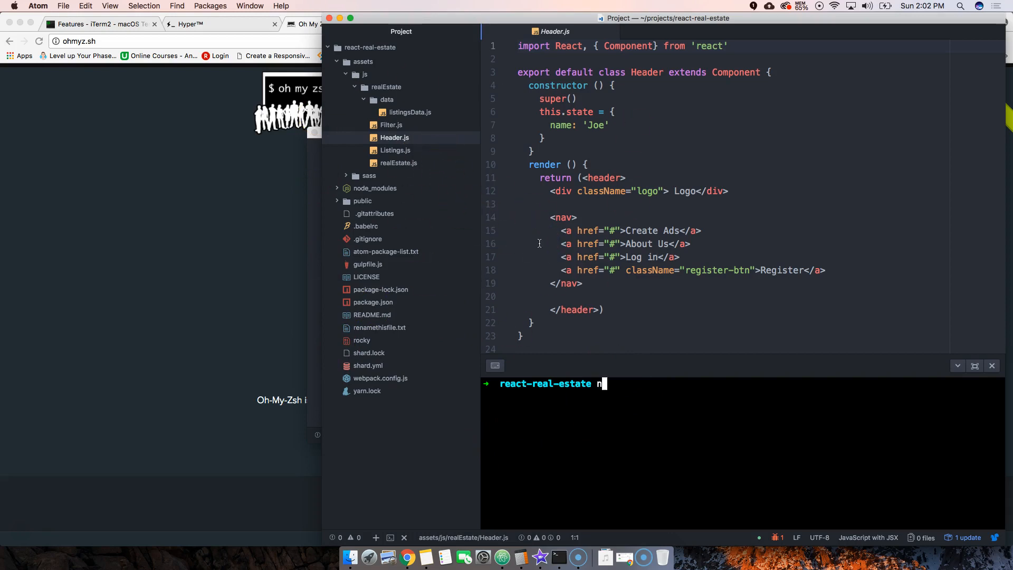
{"action": "type", "text": "pm run wat"}
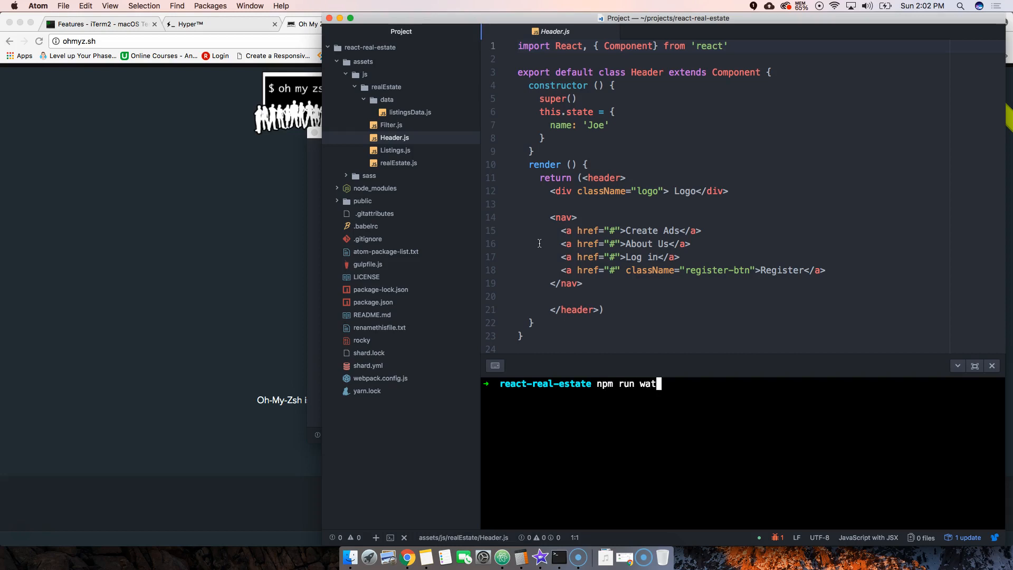
{"action": "key", "text": "Return"}
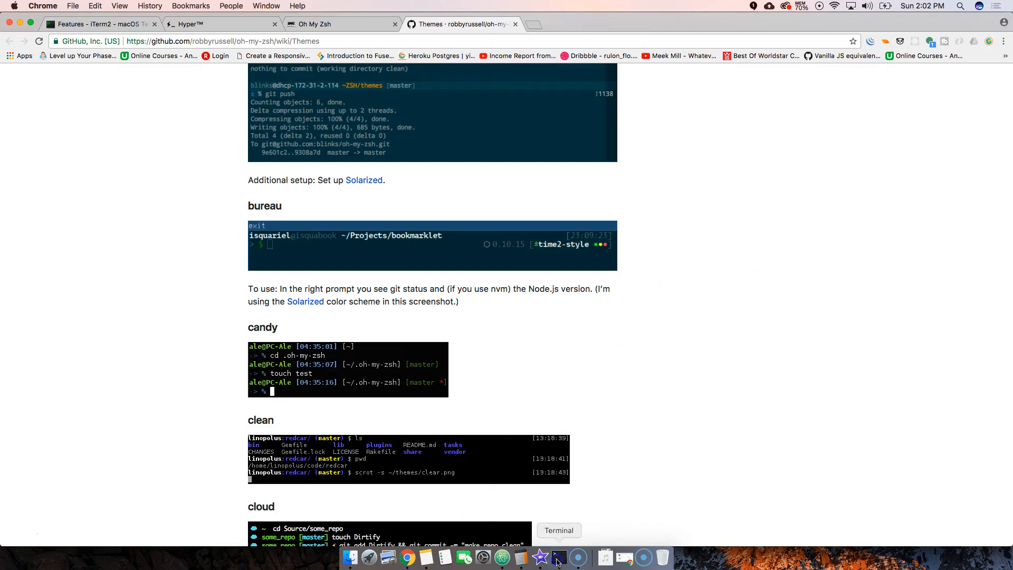
Switch from the Oh My Zsh Themes wiki page back to the Atom window.
{"action": "left_click", "coordinate": [558, 557]}
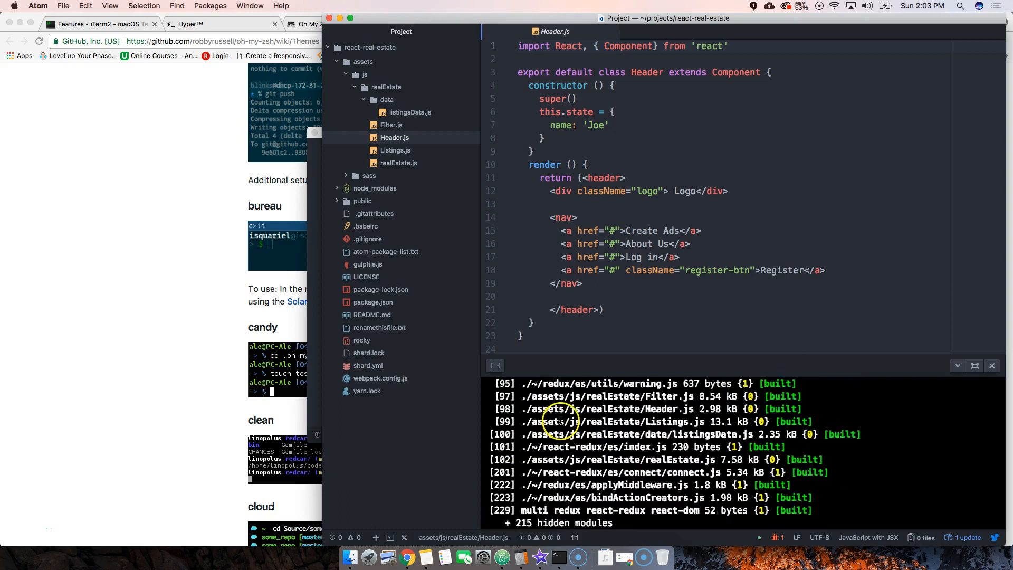
Open a new Atom terminal and run npm install --save react.
{"action": "scroll", "scroll_direction": "down", "scroll_amount": 3}
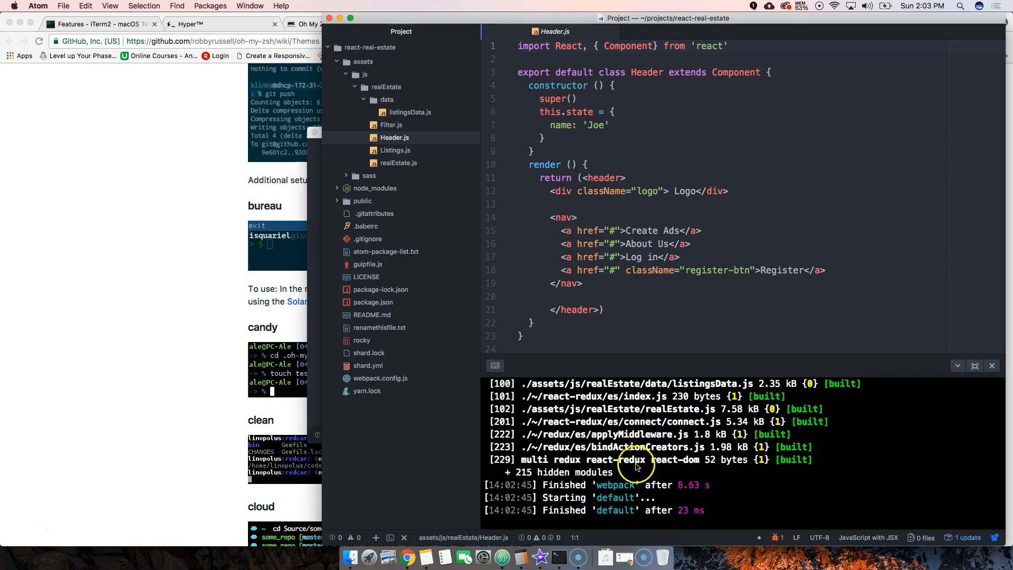
{"action": "mouse_move", "coordinate": [527, 471]}
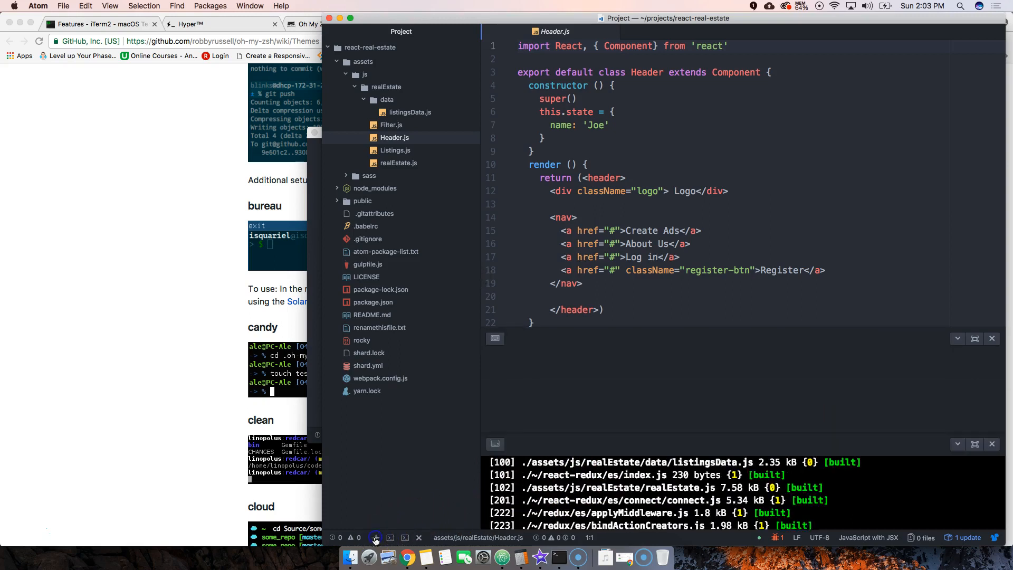
{"action": "left_click", "coordinate": [375, 537]}
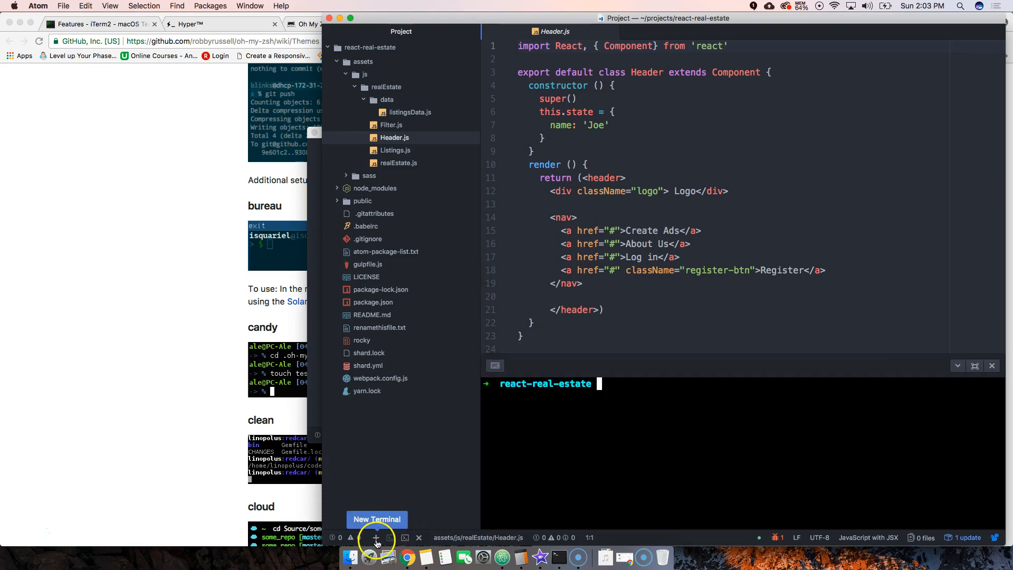
{"action": "mouse_move", "coordinate": [633, 420]}
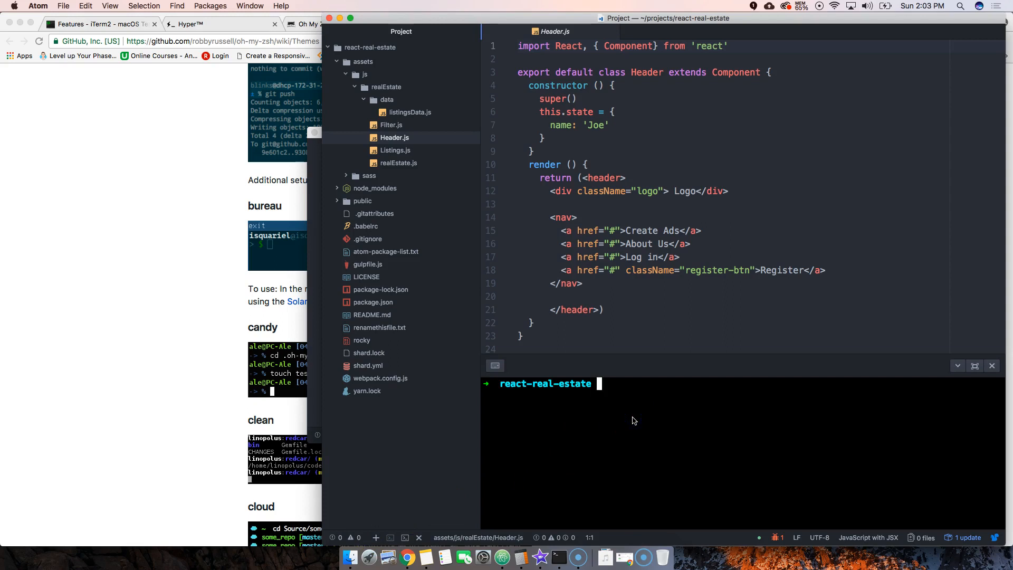
{"action": "type", "text": "npm in"}
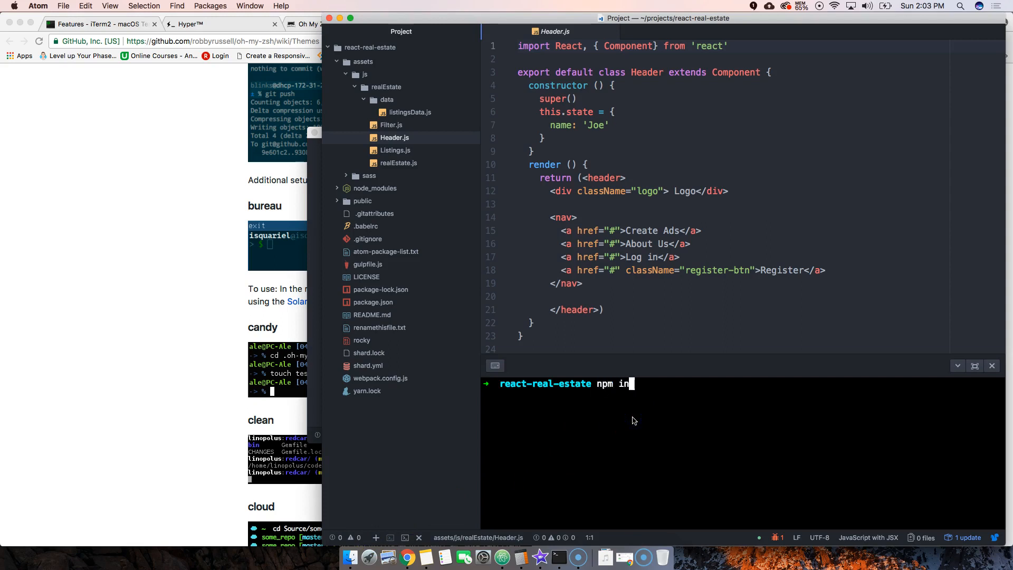
{"action": "type", "text": "stall"}
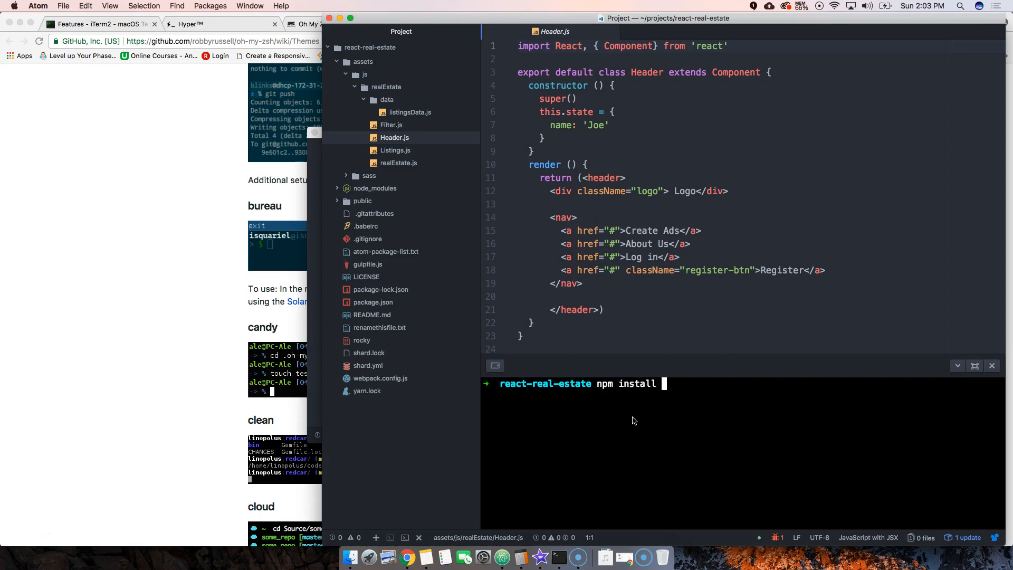
{"action": "type", "text": "--save"}
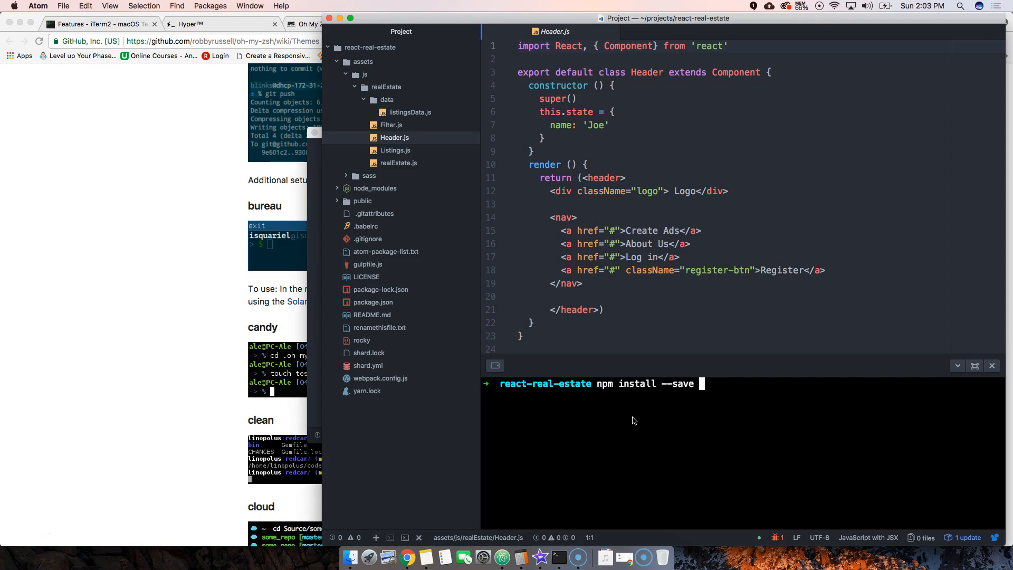
{"action": "type", "text": "react"}
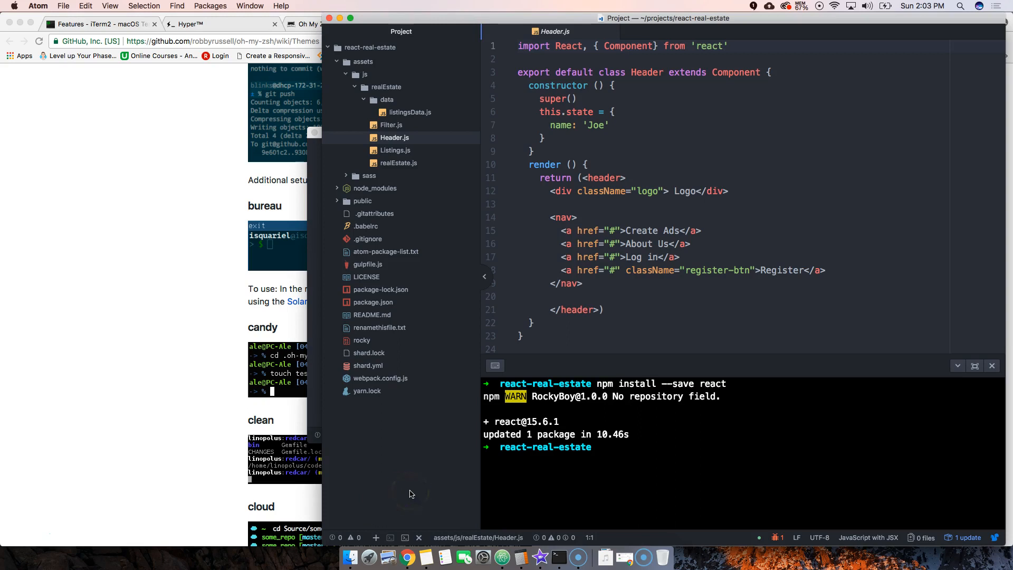
{"action": "mouse_move", "coordinate": [68, 504]}
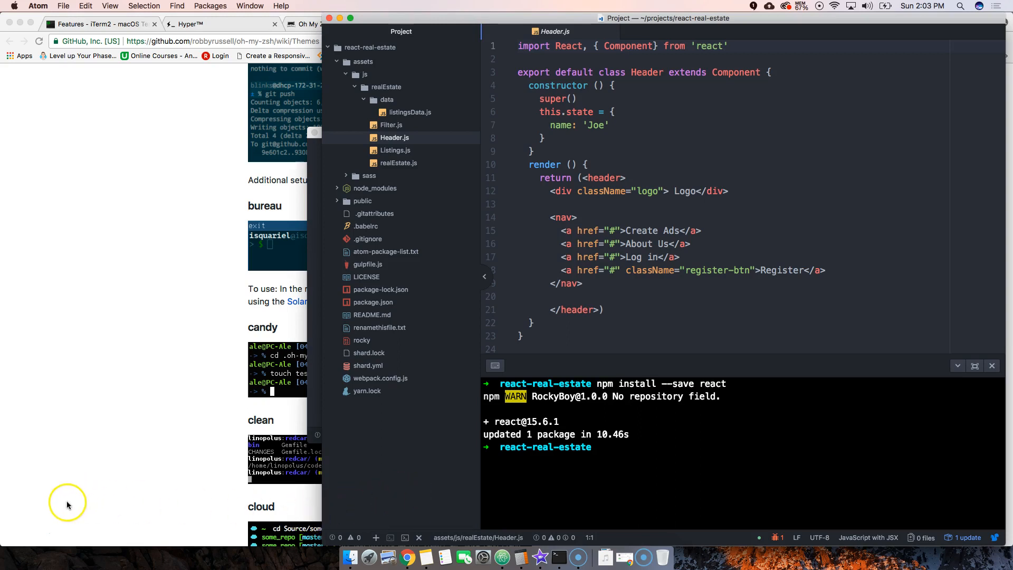